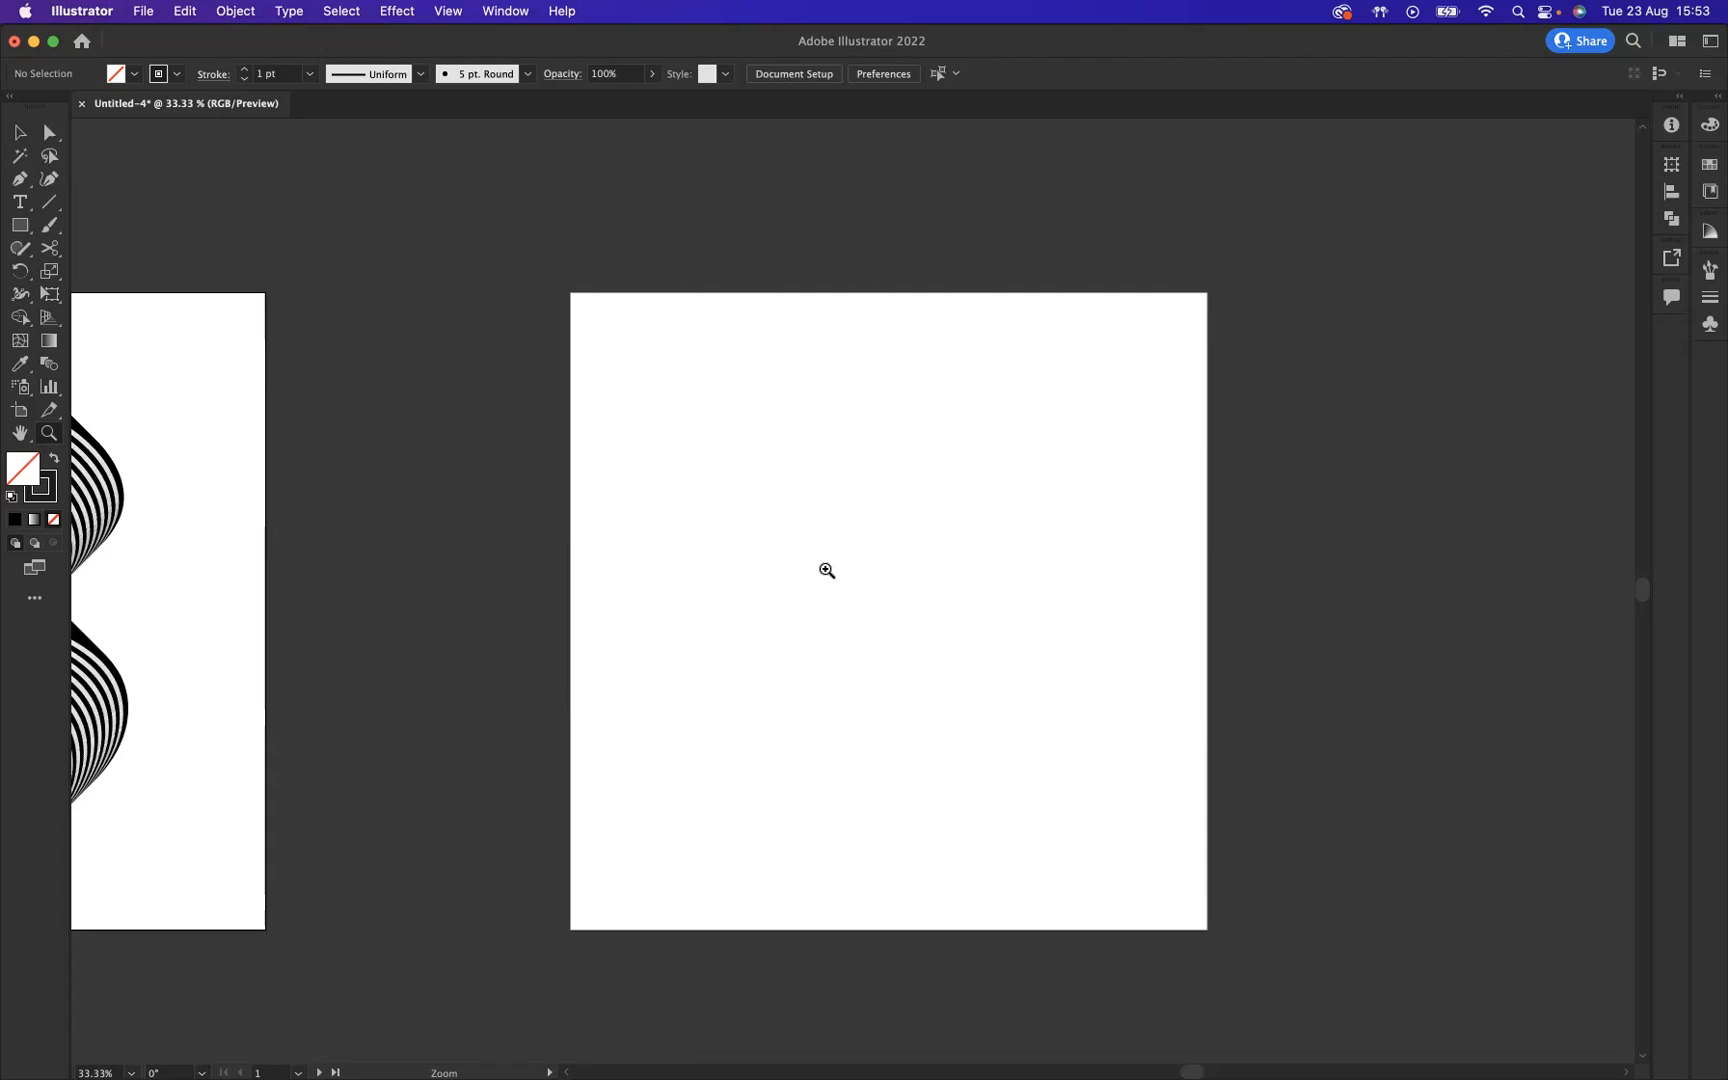
pyautogui.moveTo(698, 705)
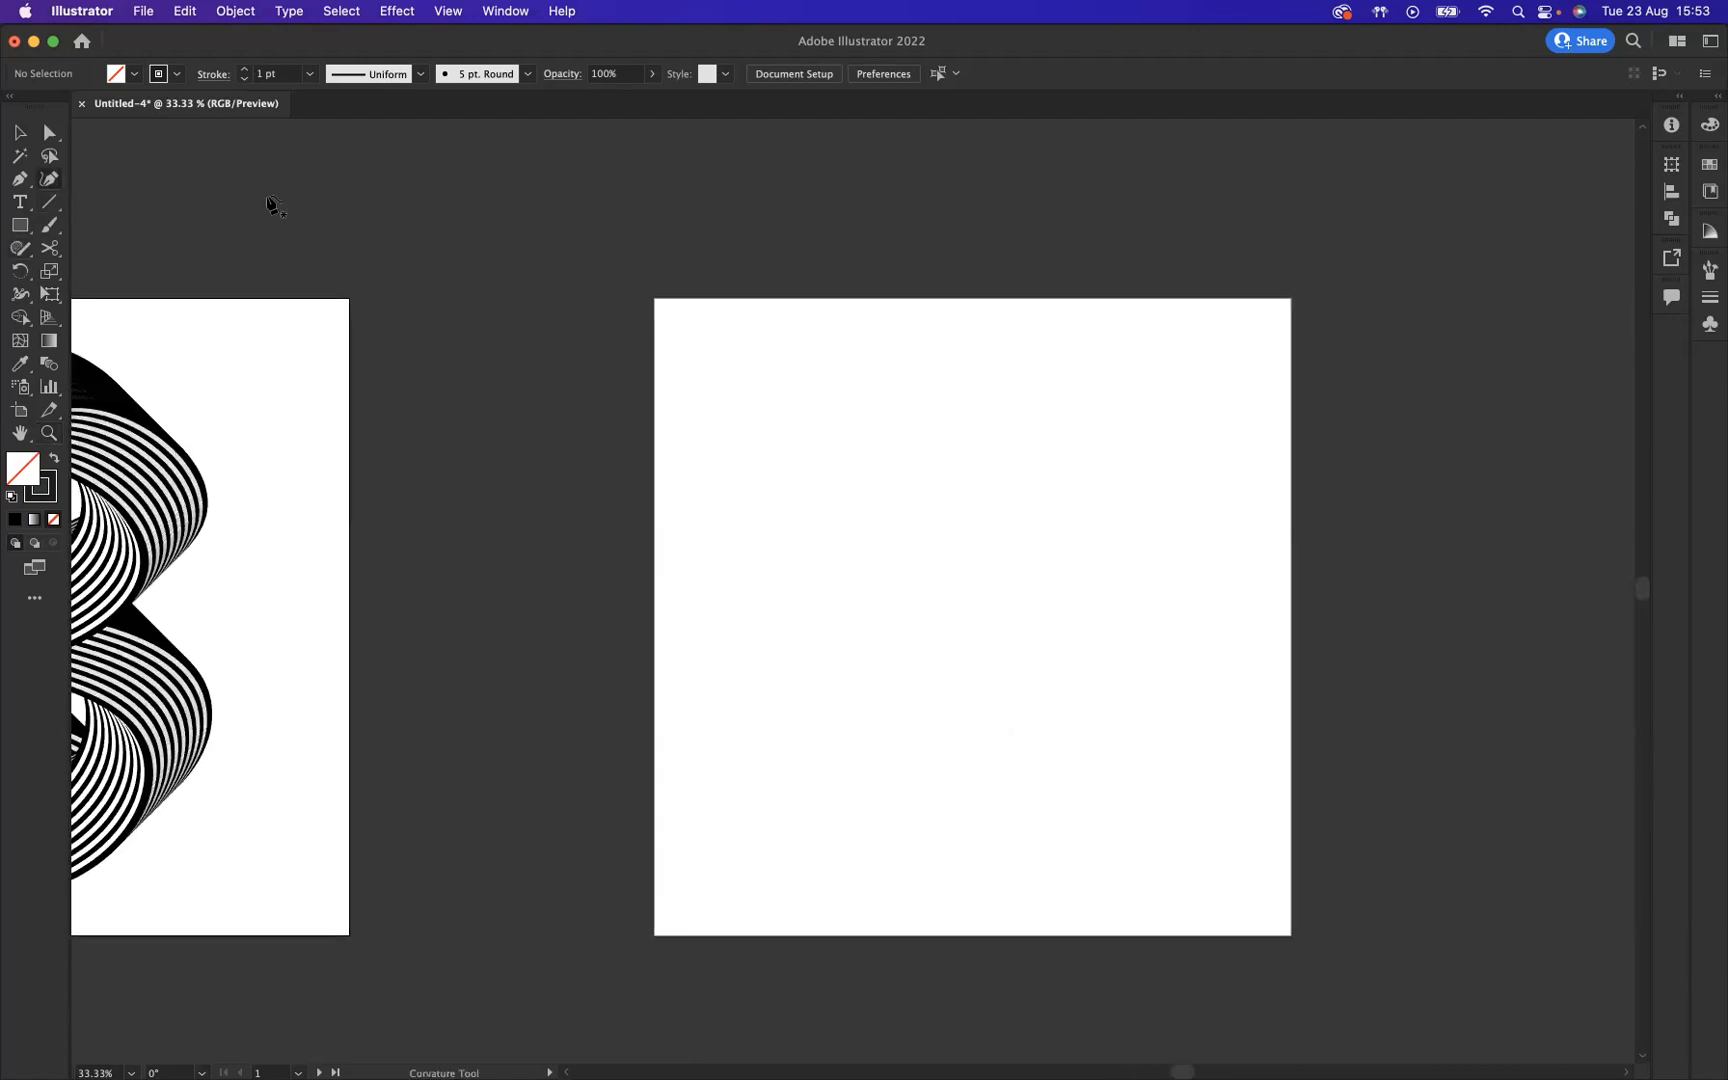
# Draw a 3-shaped curve with the Curvature Tool: top arc, middle joint, then lower bowl.
pyautogui.click(860, 488)
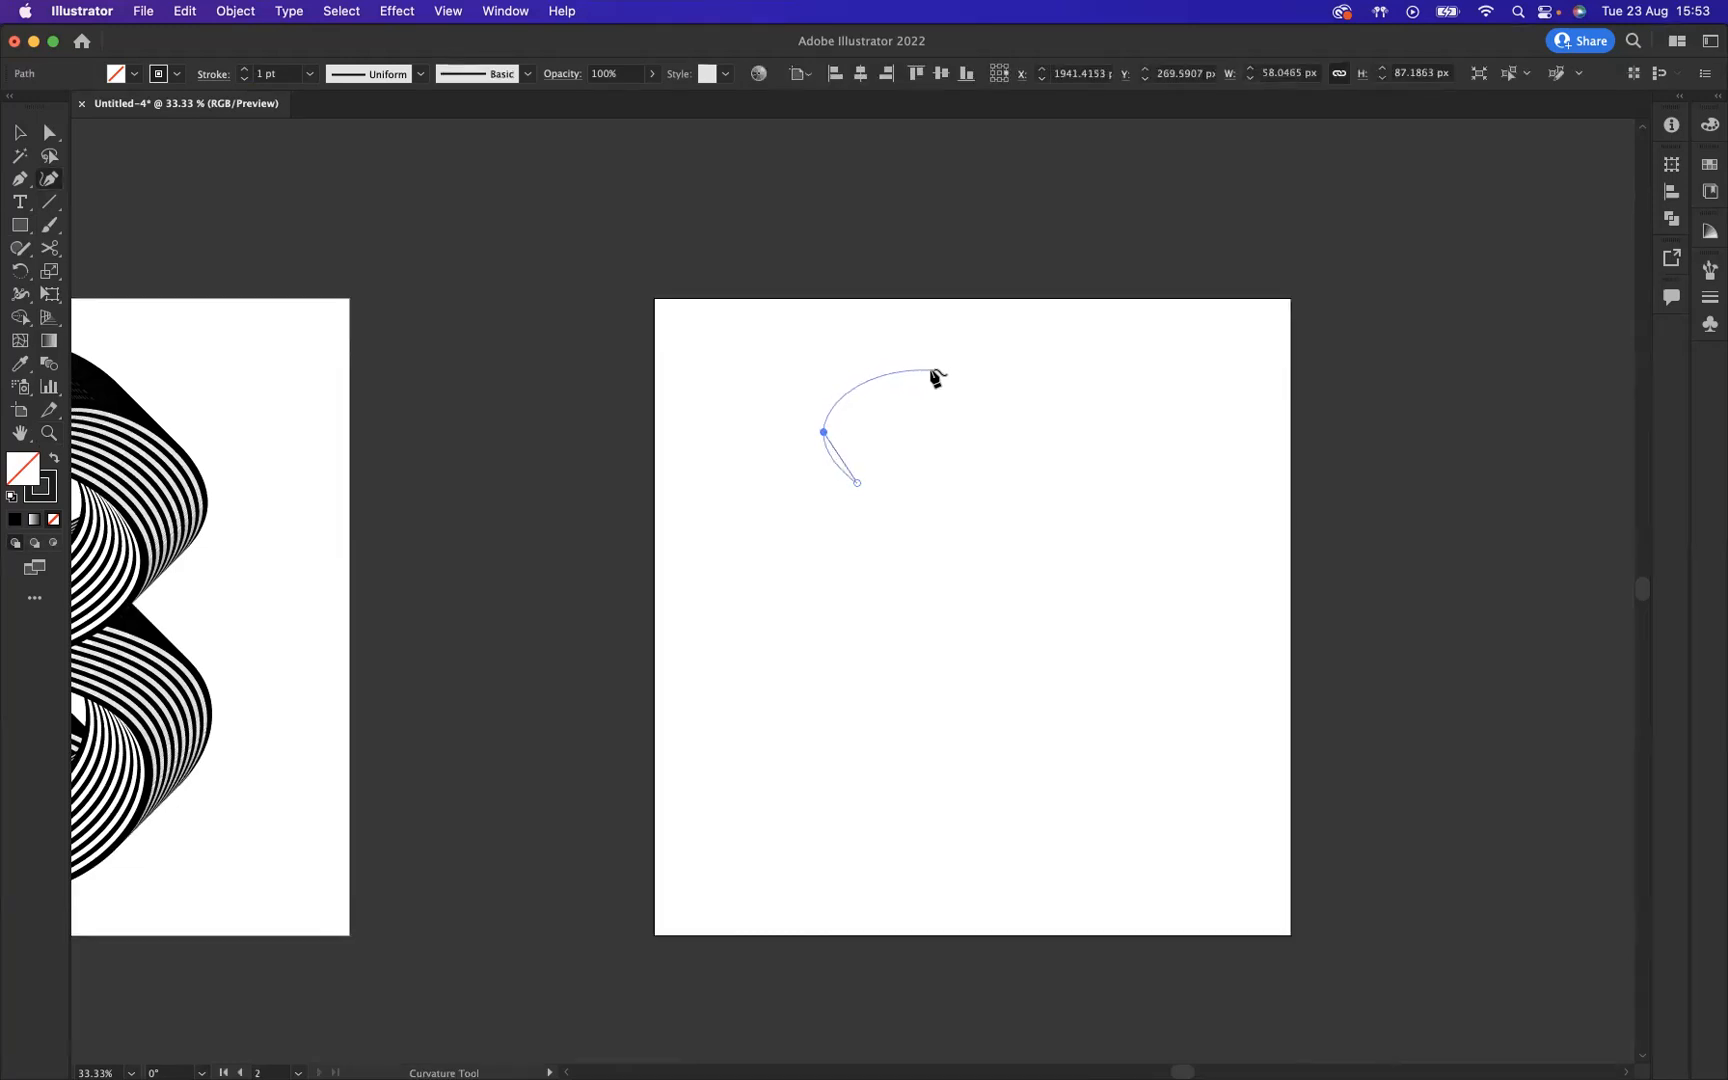
pyautogui.click(940, 371)
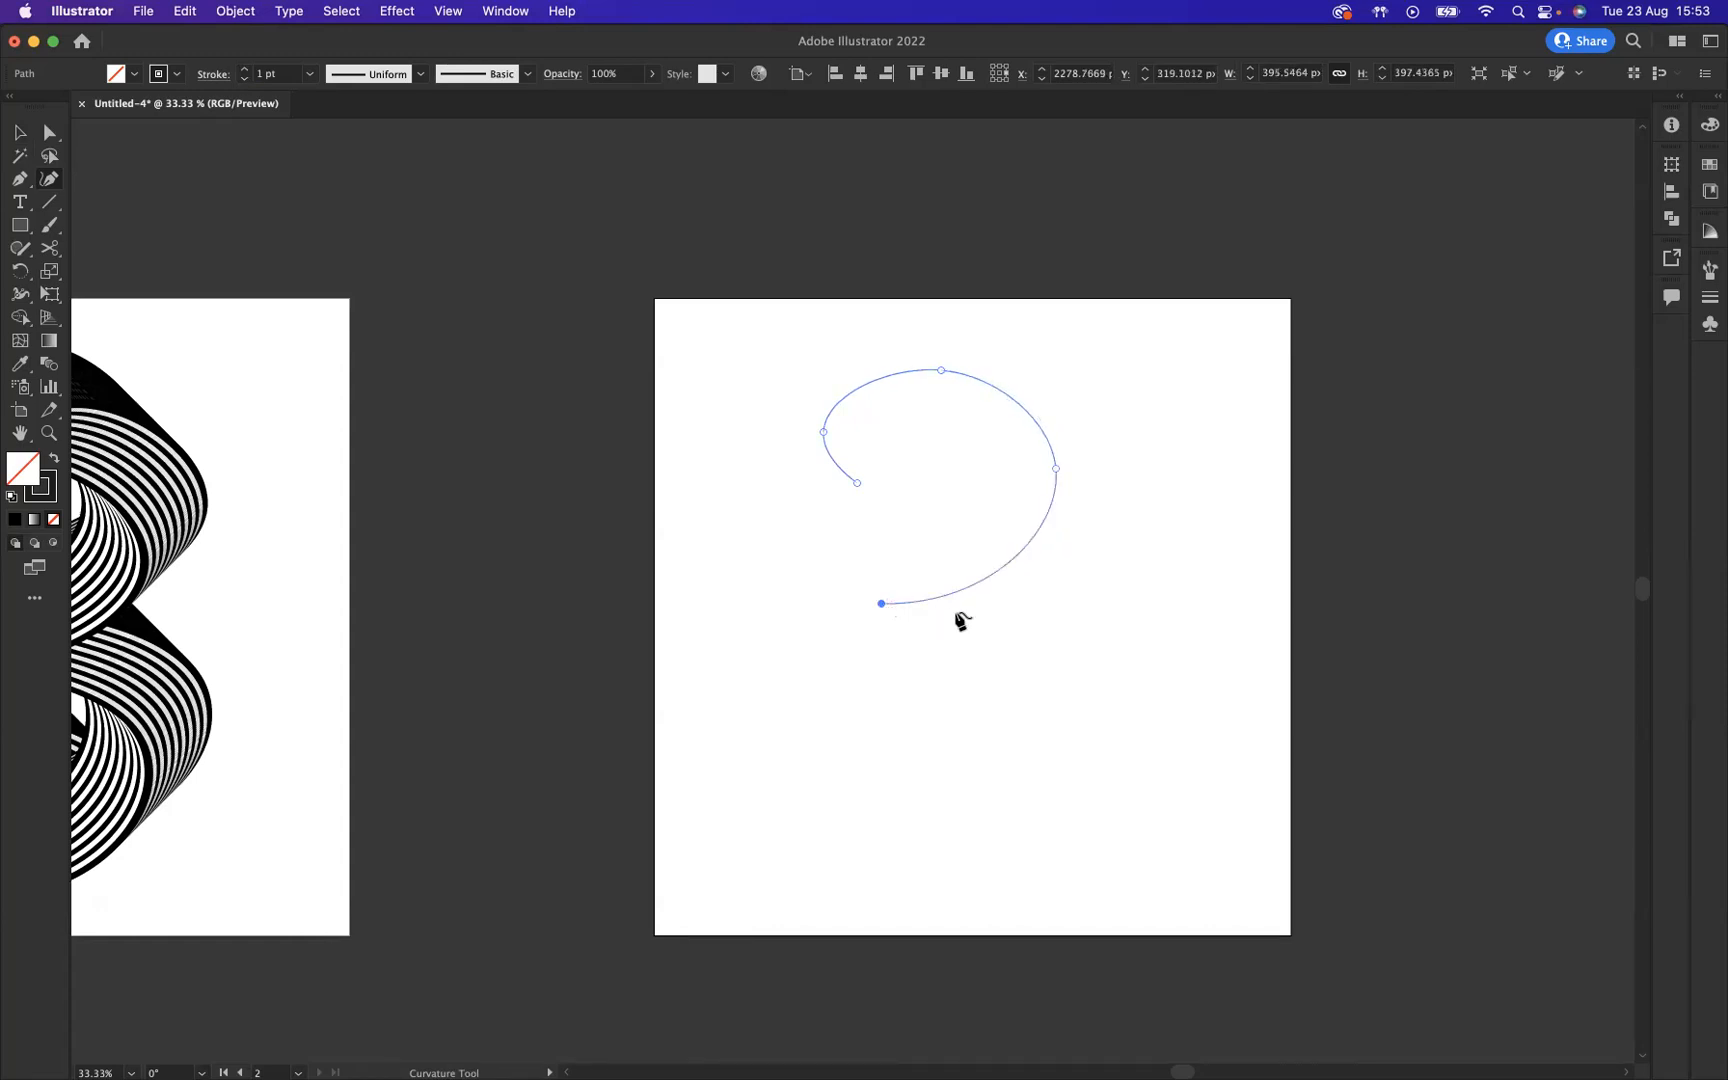
pyautogui.click(1058, 692)
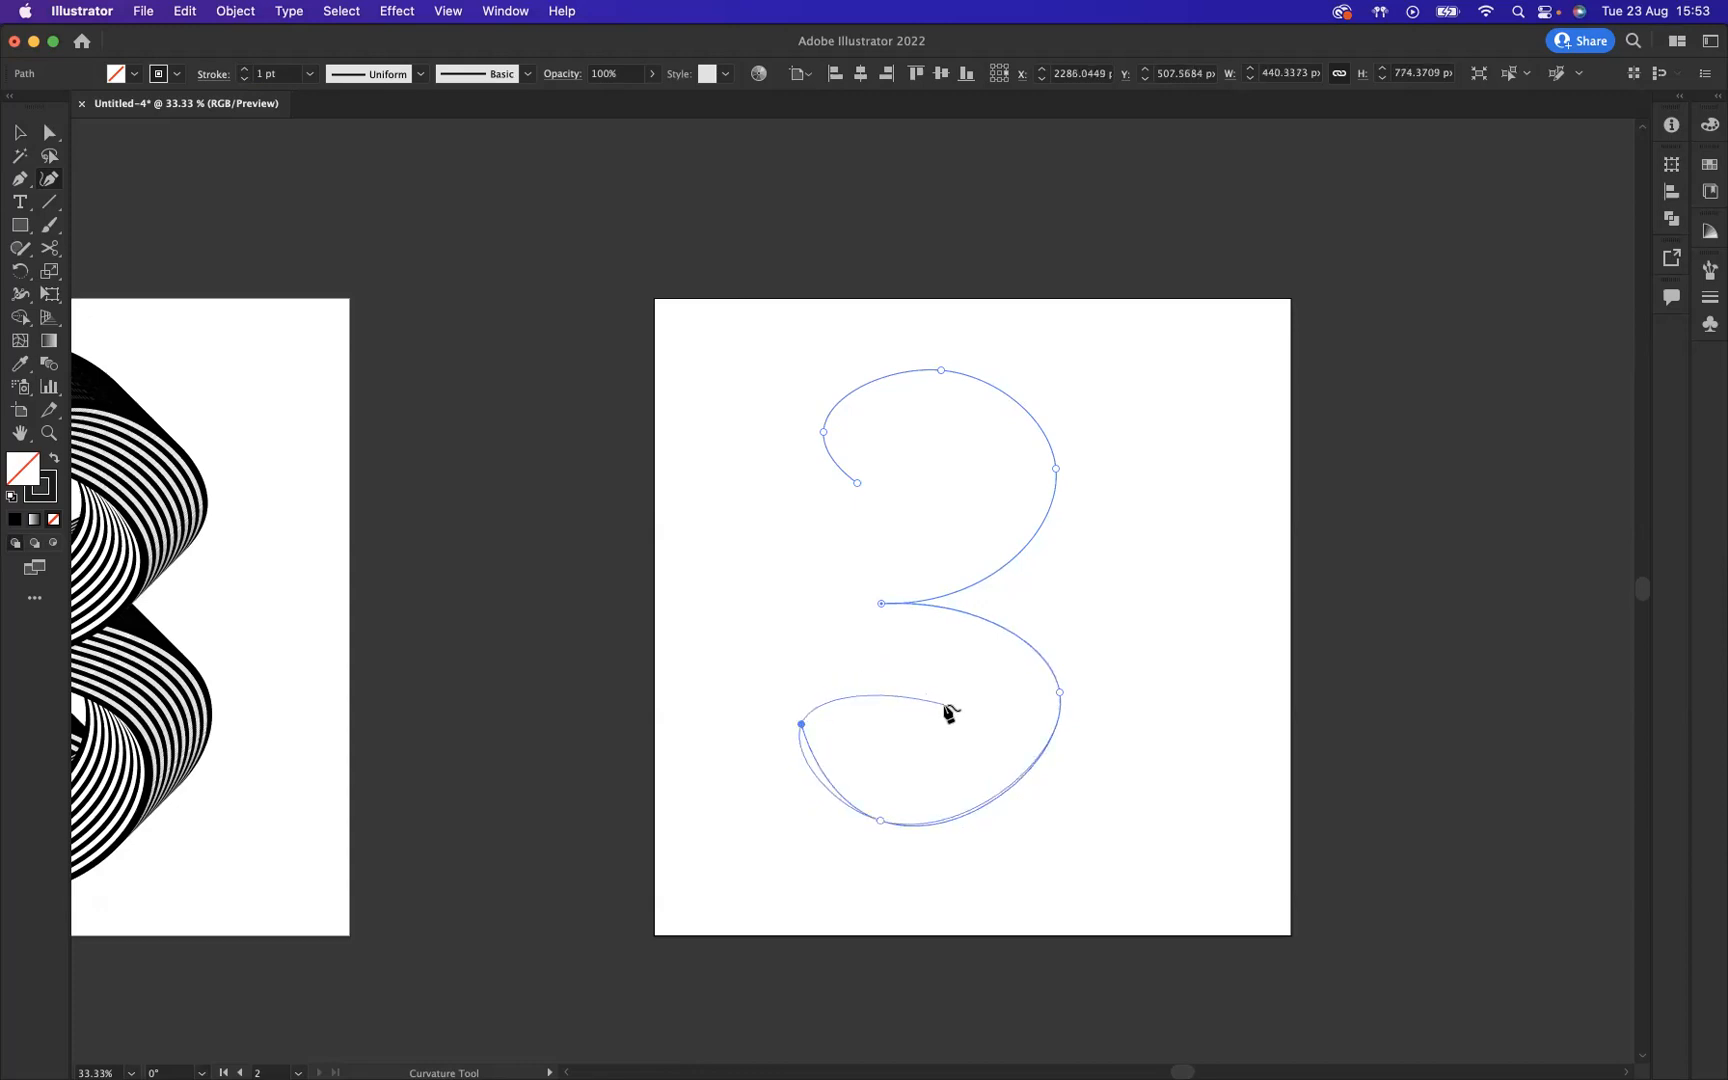
pyautogui.moveTo(944, 711); pyautogui.dragTo(461, 406)
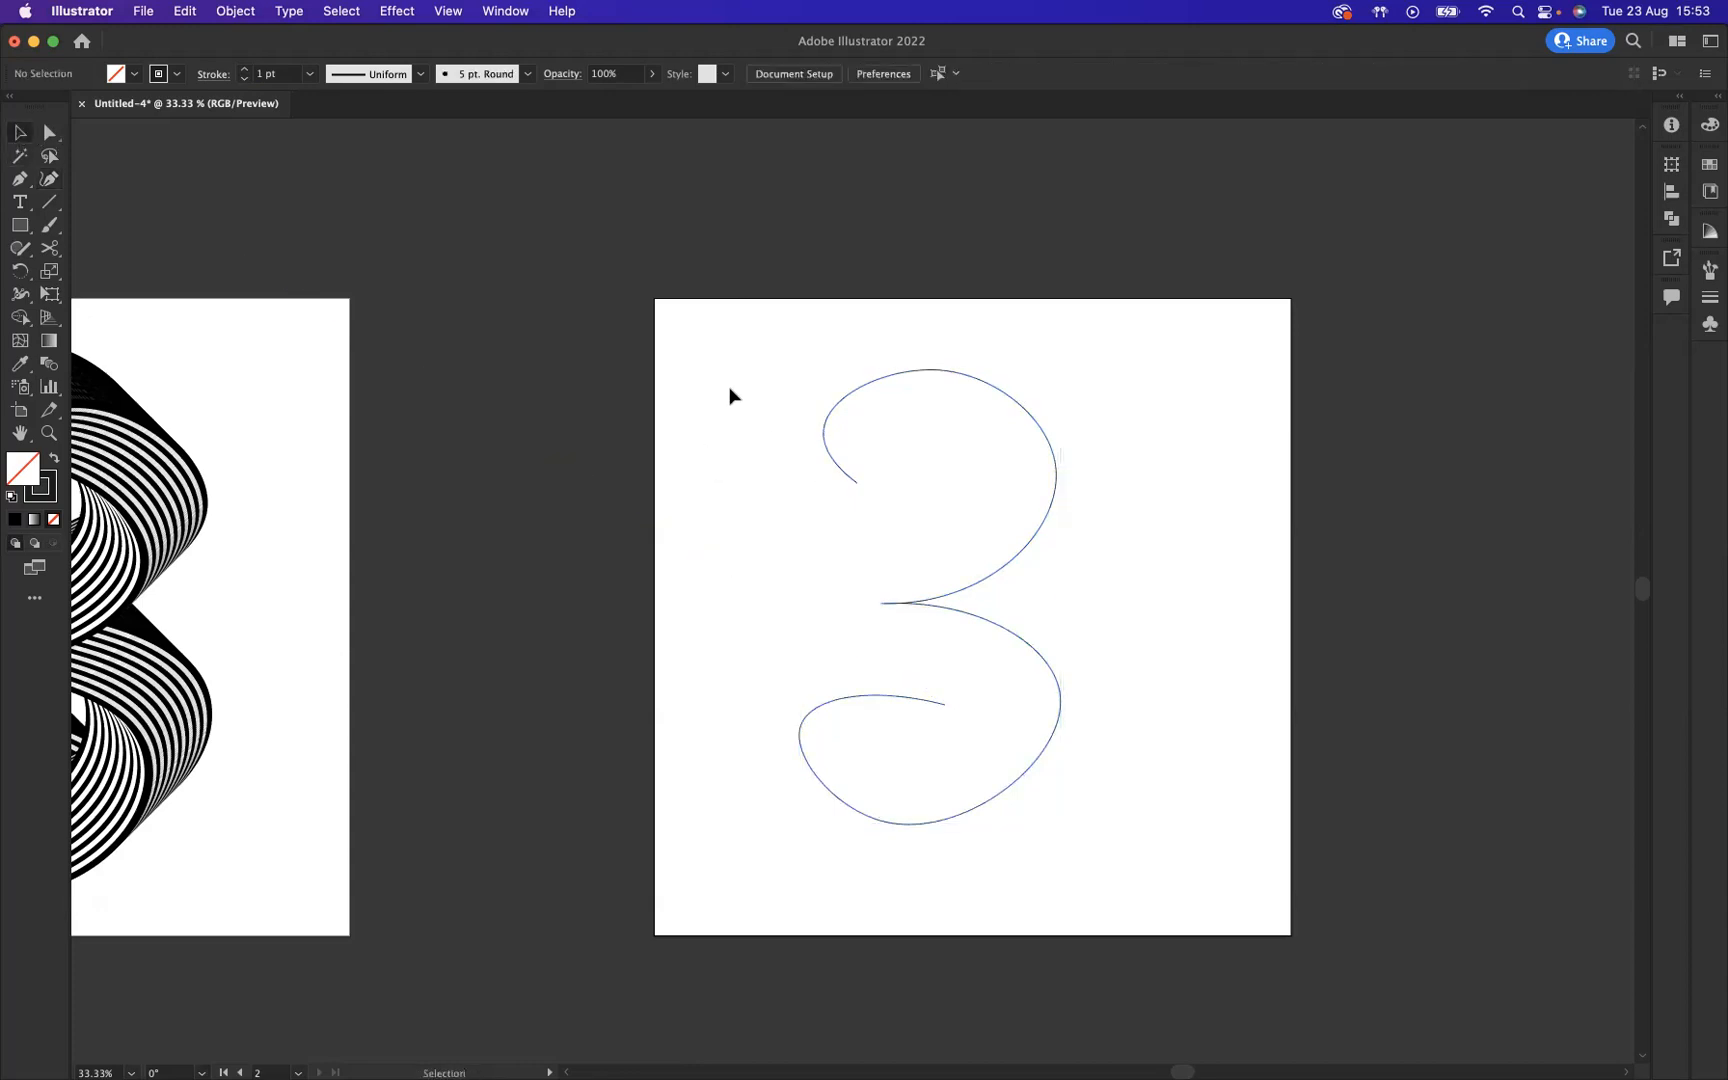
# Shift the 3 curve rightward across the artboard and zoom in on its middle joint.
pyautogui.moveTo(893, 601); pyautogui.dragTo(966, 601)
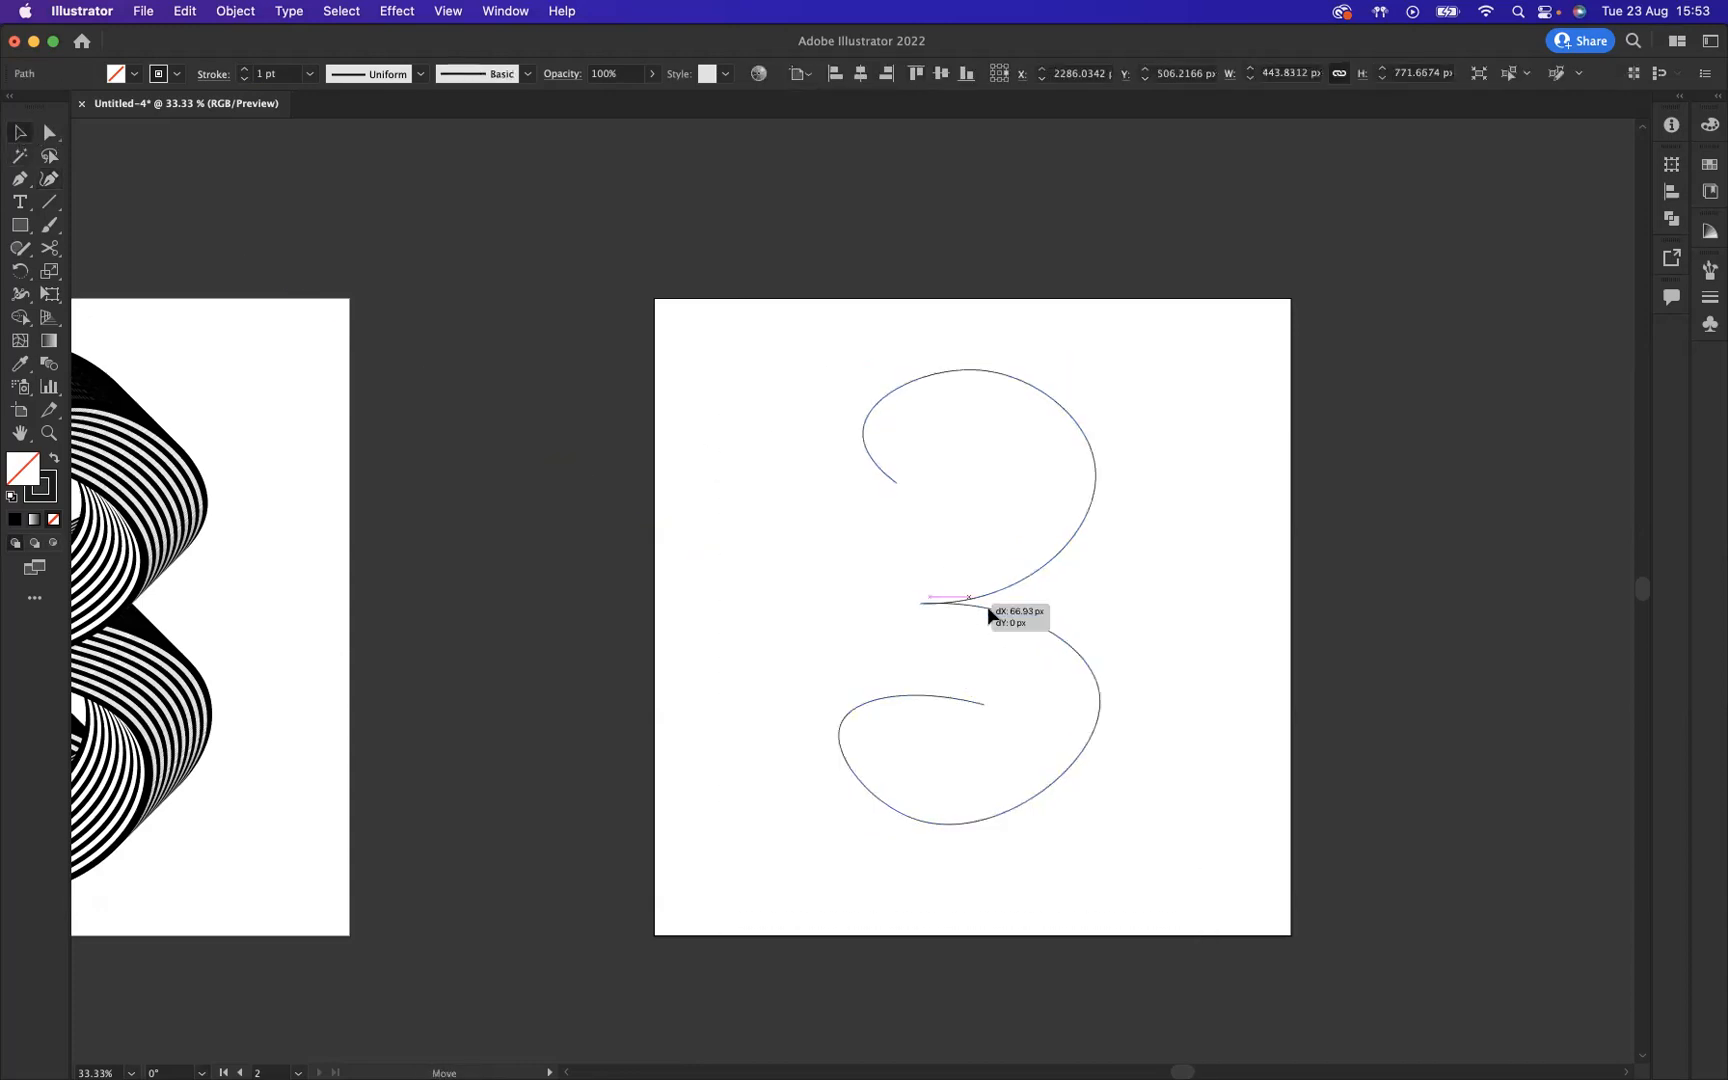
pyautogui.moveTo(964, 598); pyautogui.dragTo(1071, 615)
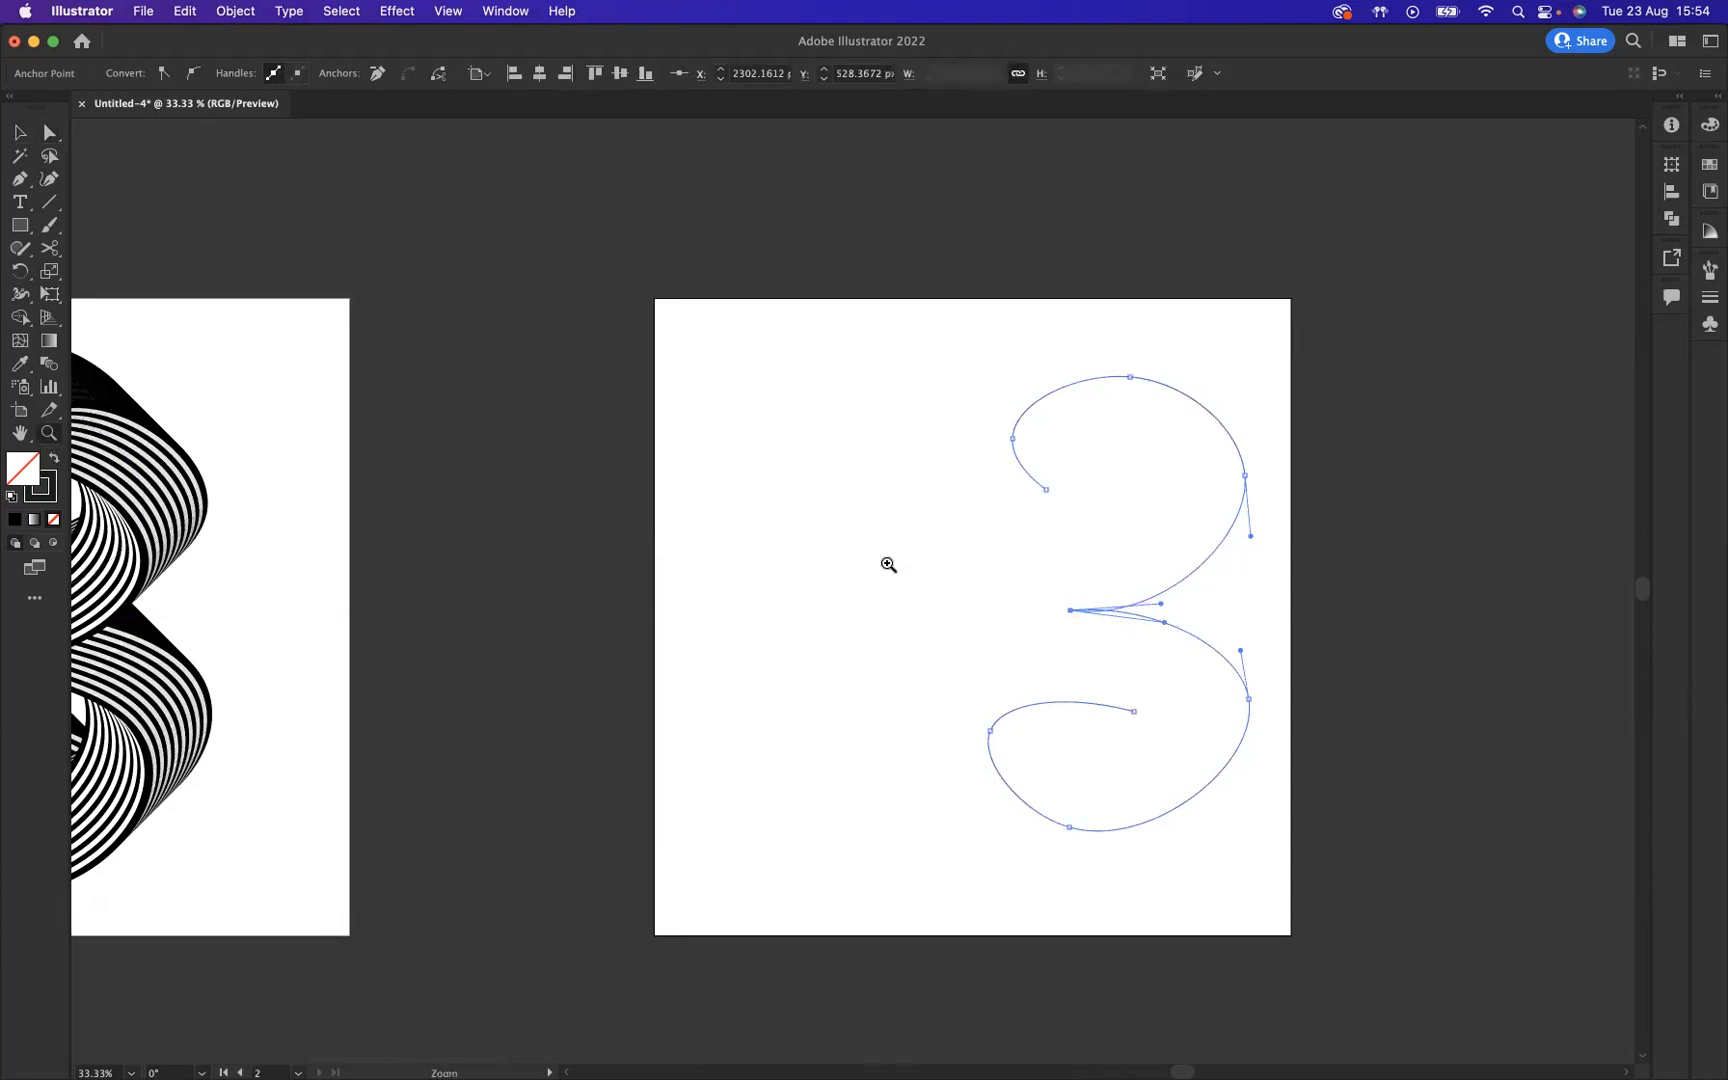
pyautogui.click(888, 564)
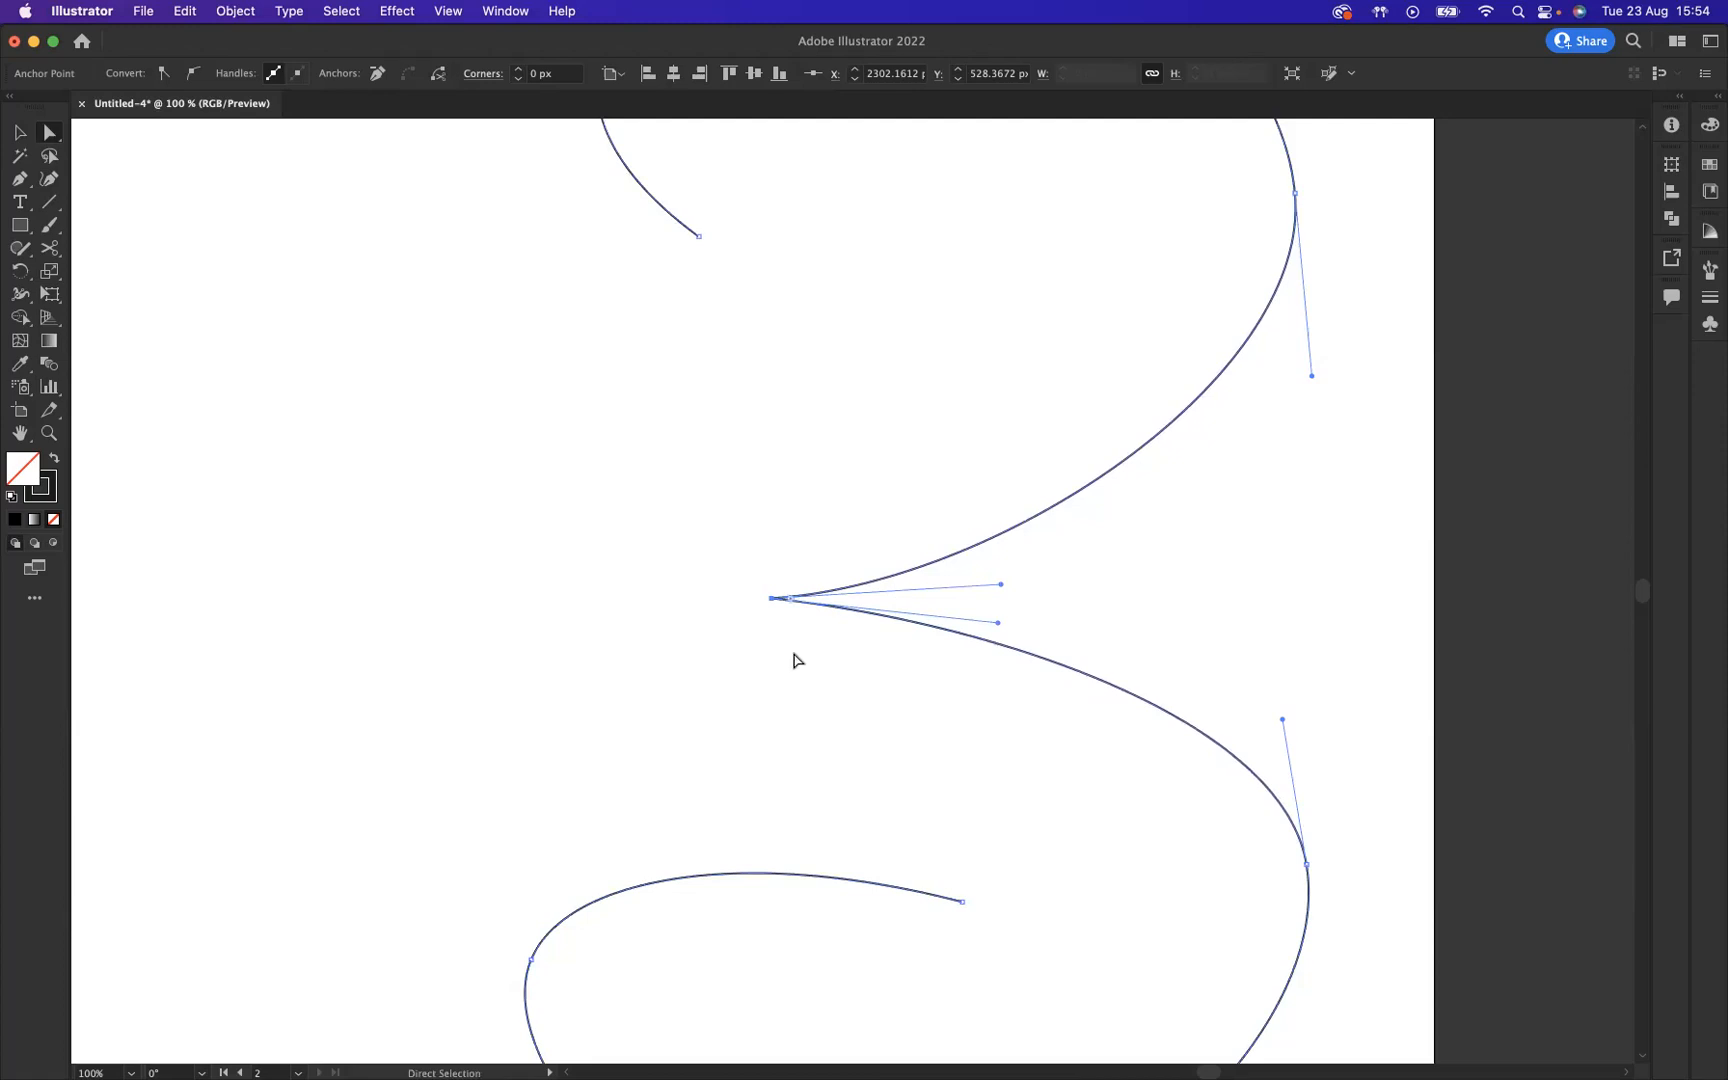
pyautogui.moveTo(816, 551)
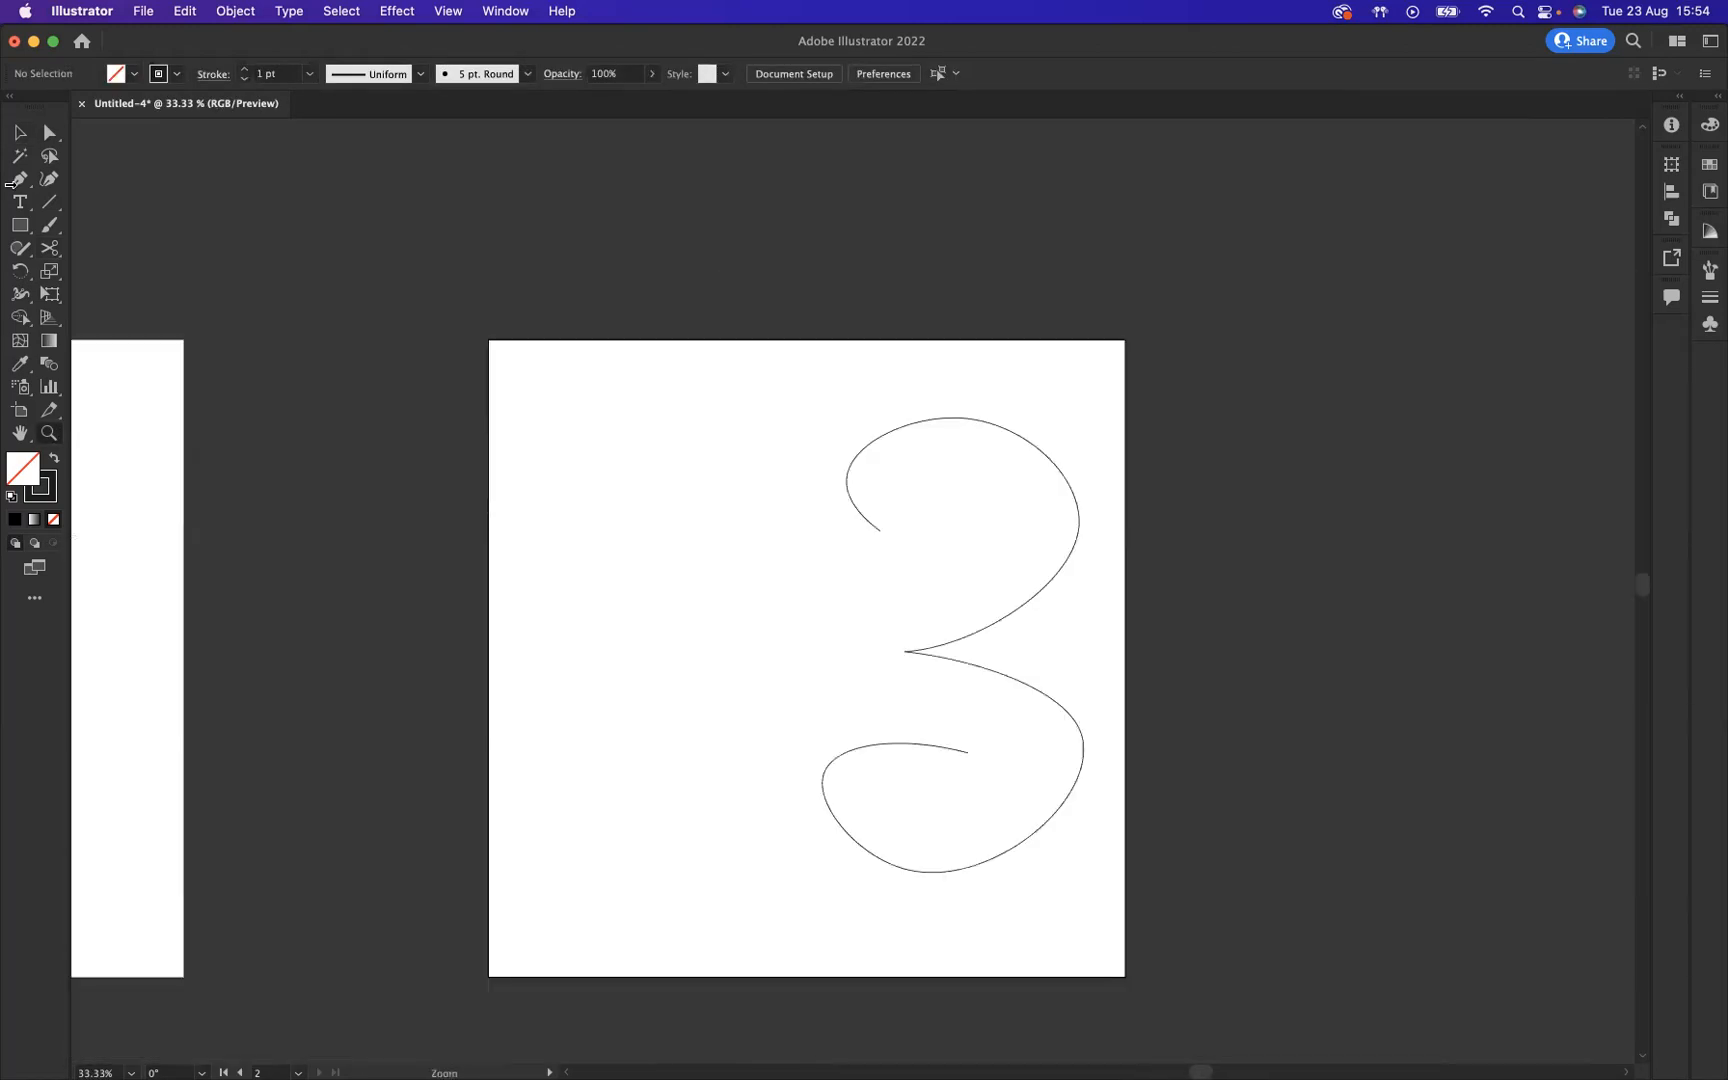
# Select the 3 curve and park it on the pasteboard right of the artboard.
pyautogui.click(19, 132)
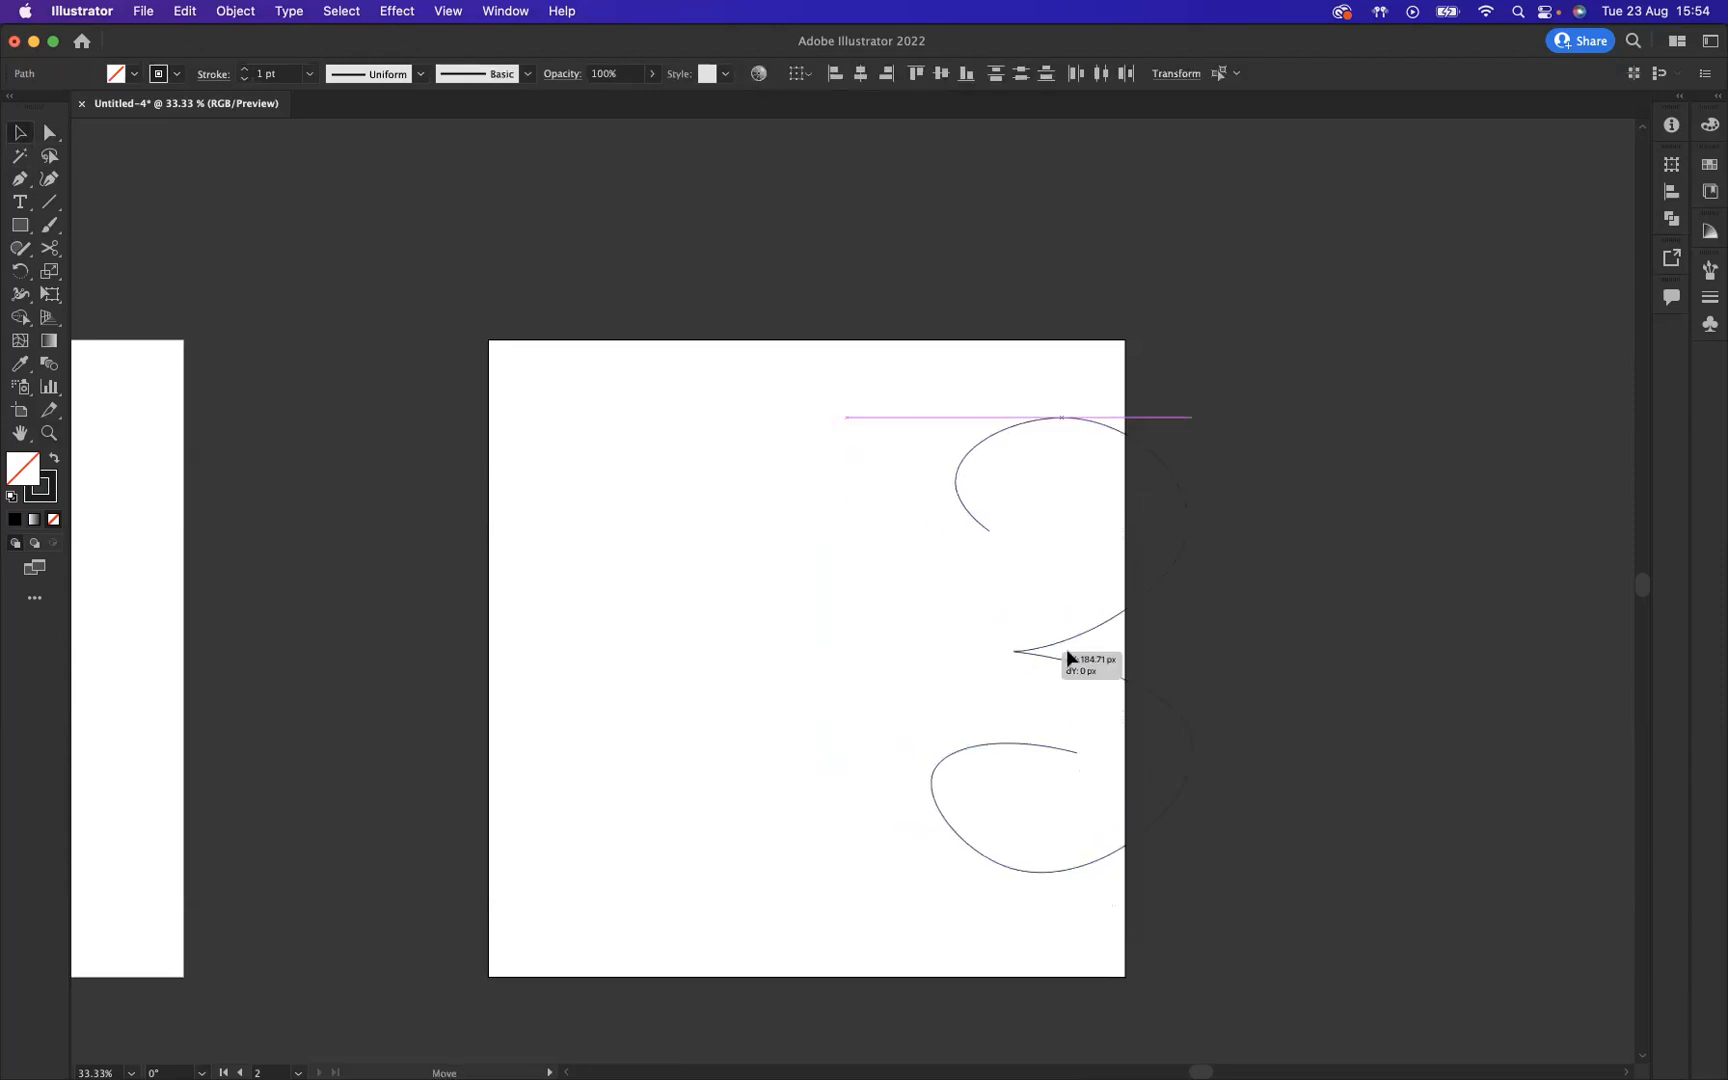
pyautogui.moveTo(1041, 650); pyautogui.dragTo(1383, 650)
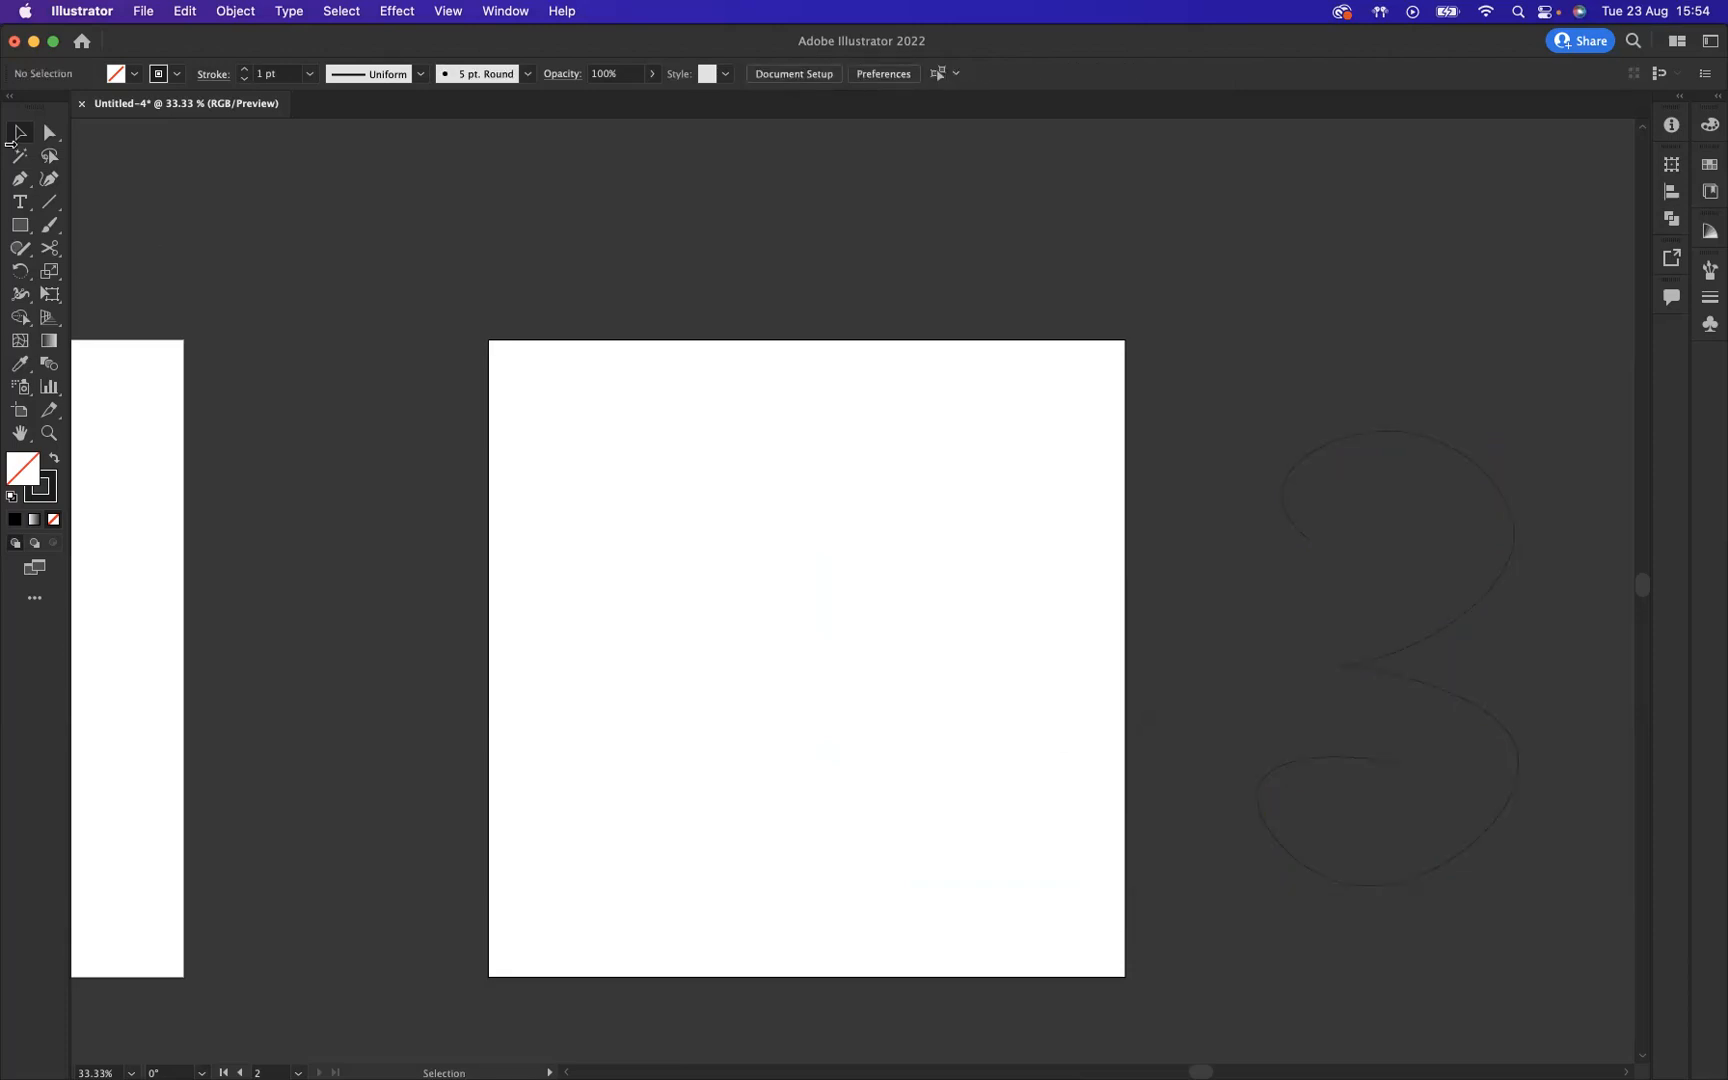
pyautogui.click(20, 225)
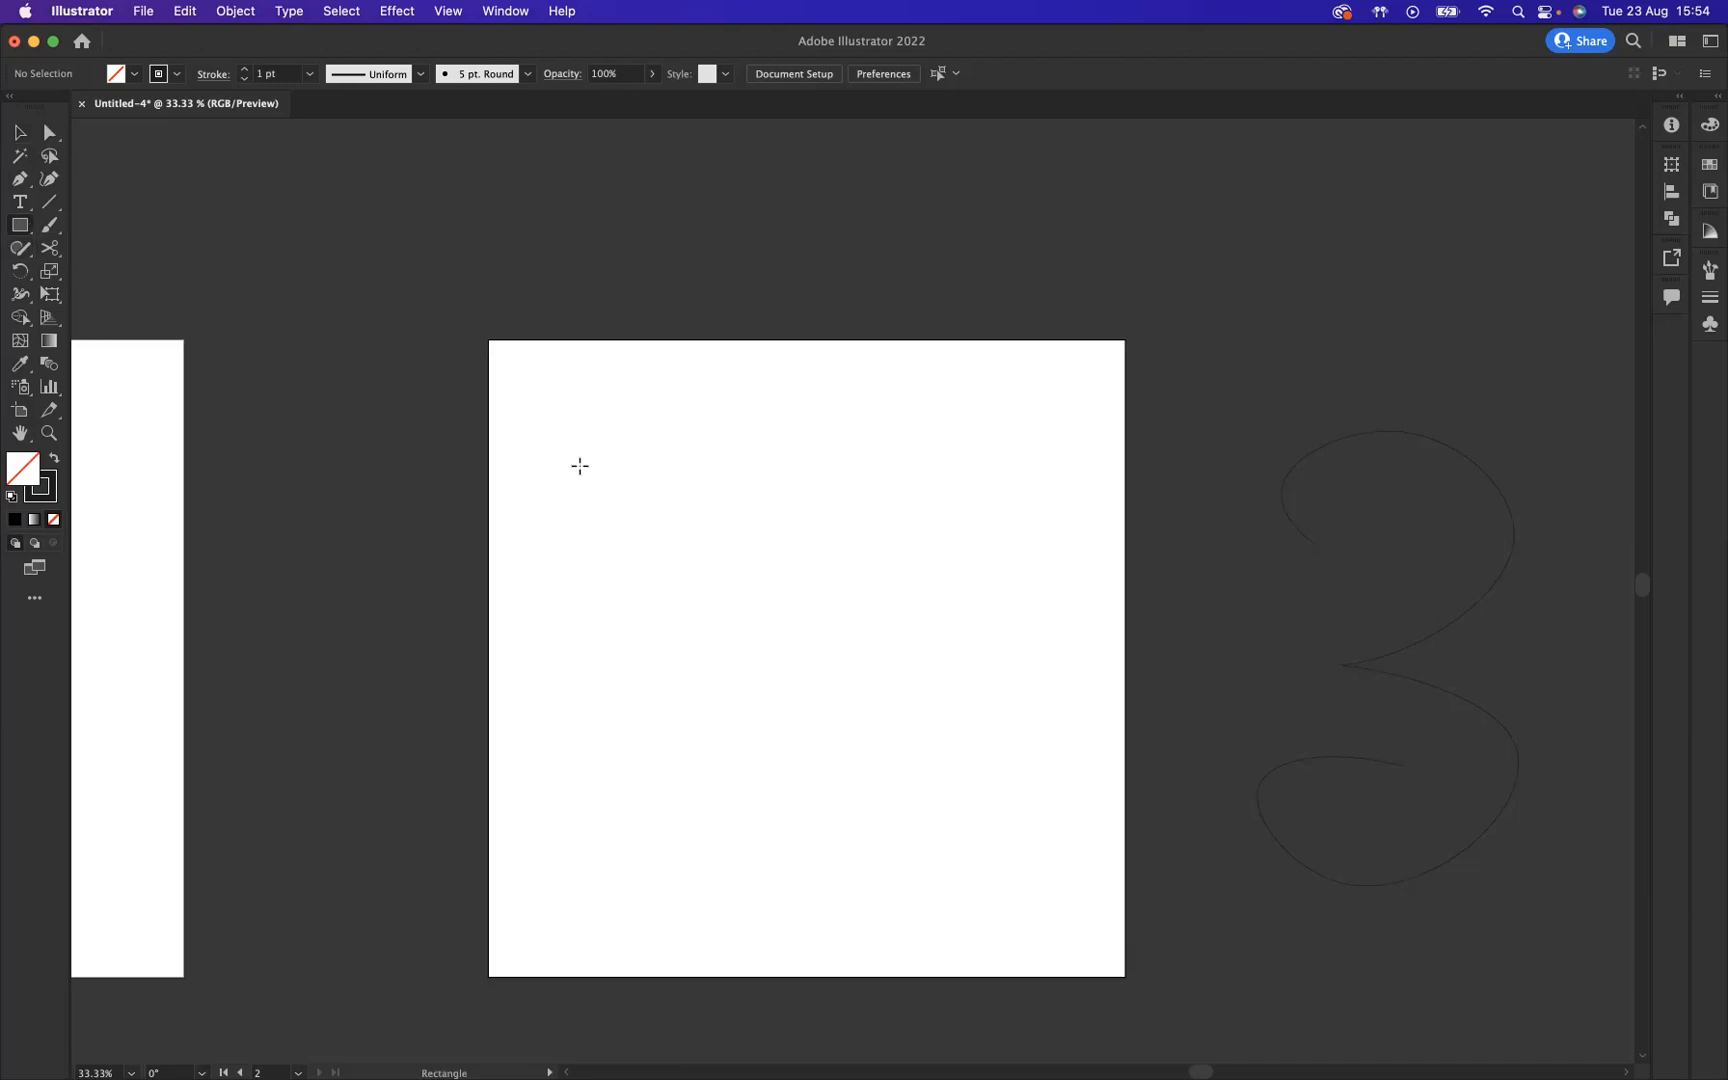
# Draw a black-filled, no-stroke square near the artboard's upper left.
pyautogui.moveTo(581, 424); pyautogui.dragTo(637, 485)
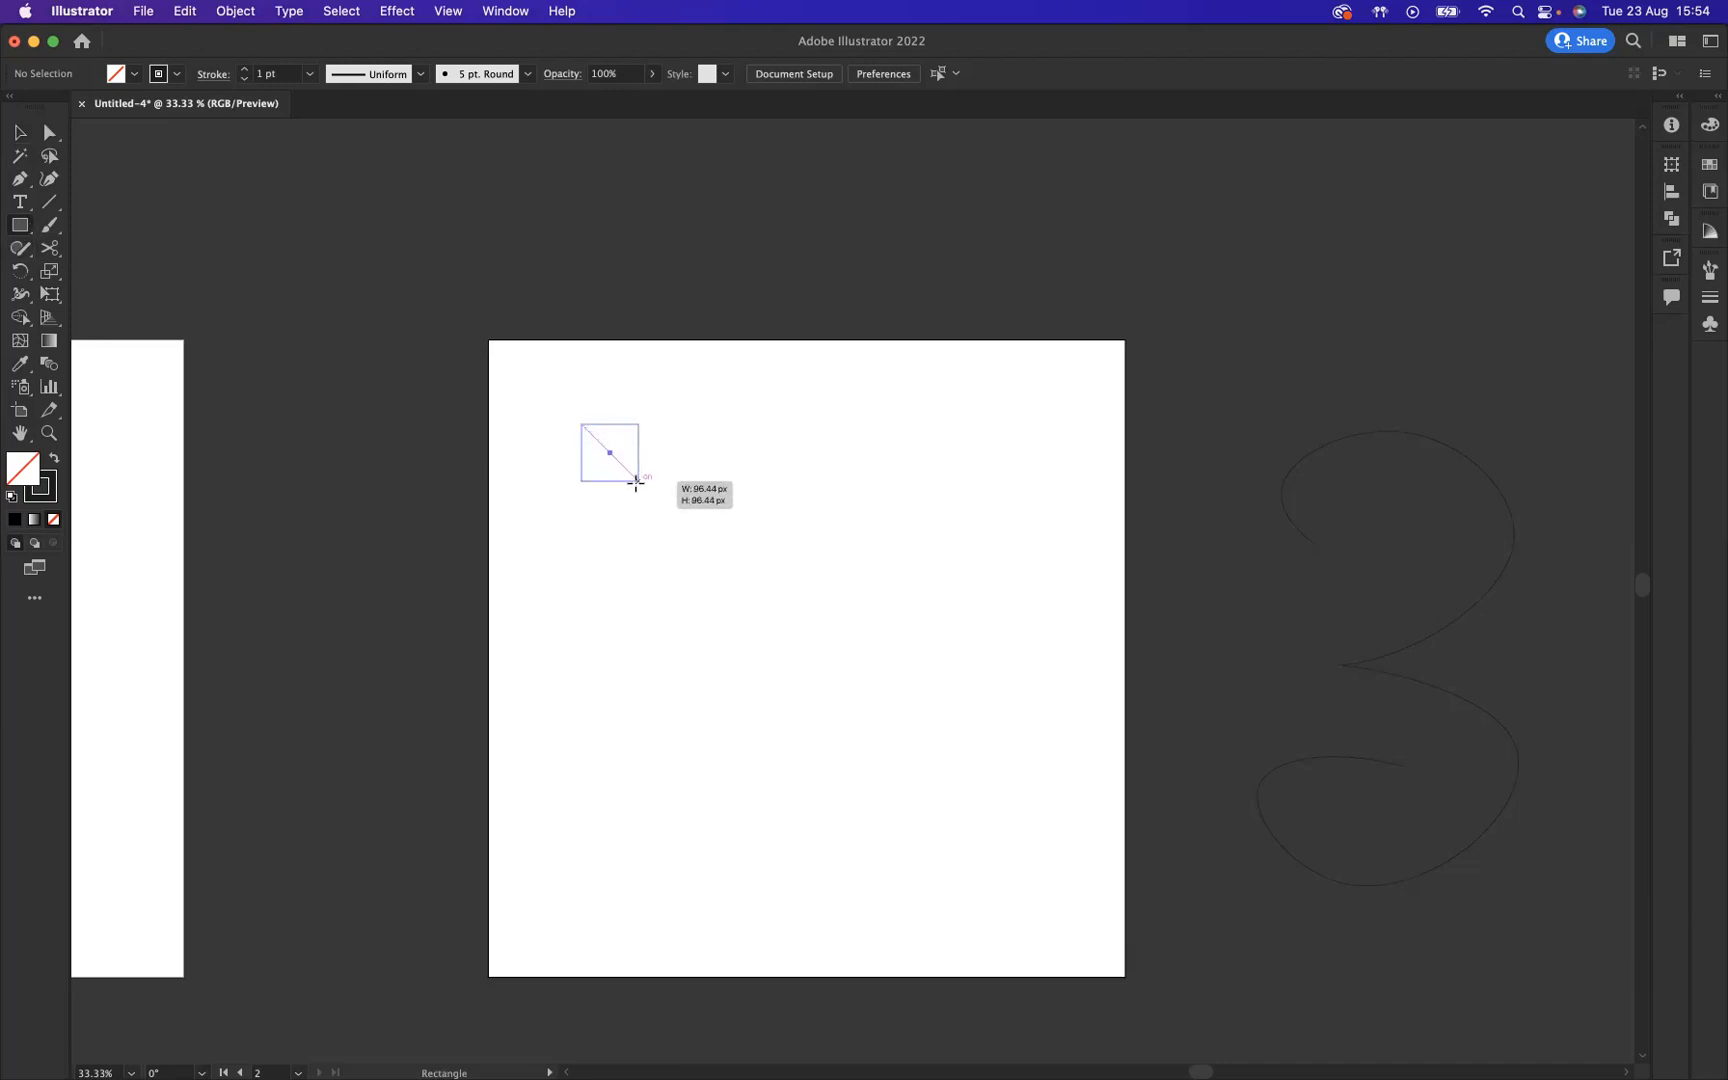
pyautogui.moveTo(580, 424); pyautogui.dragTo(648, 492)
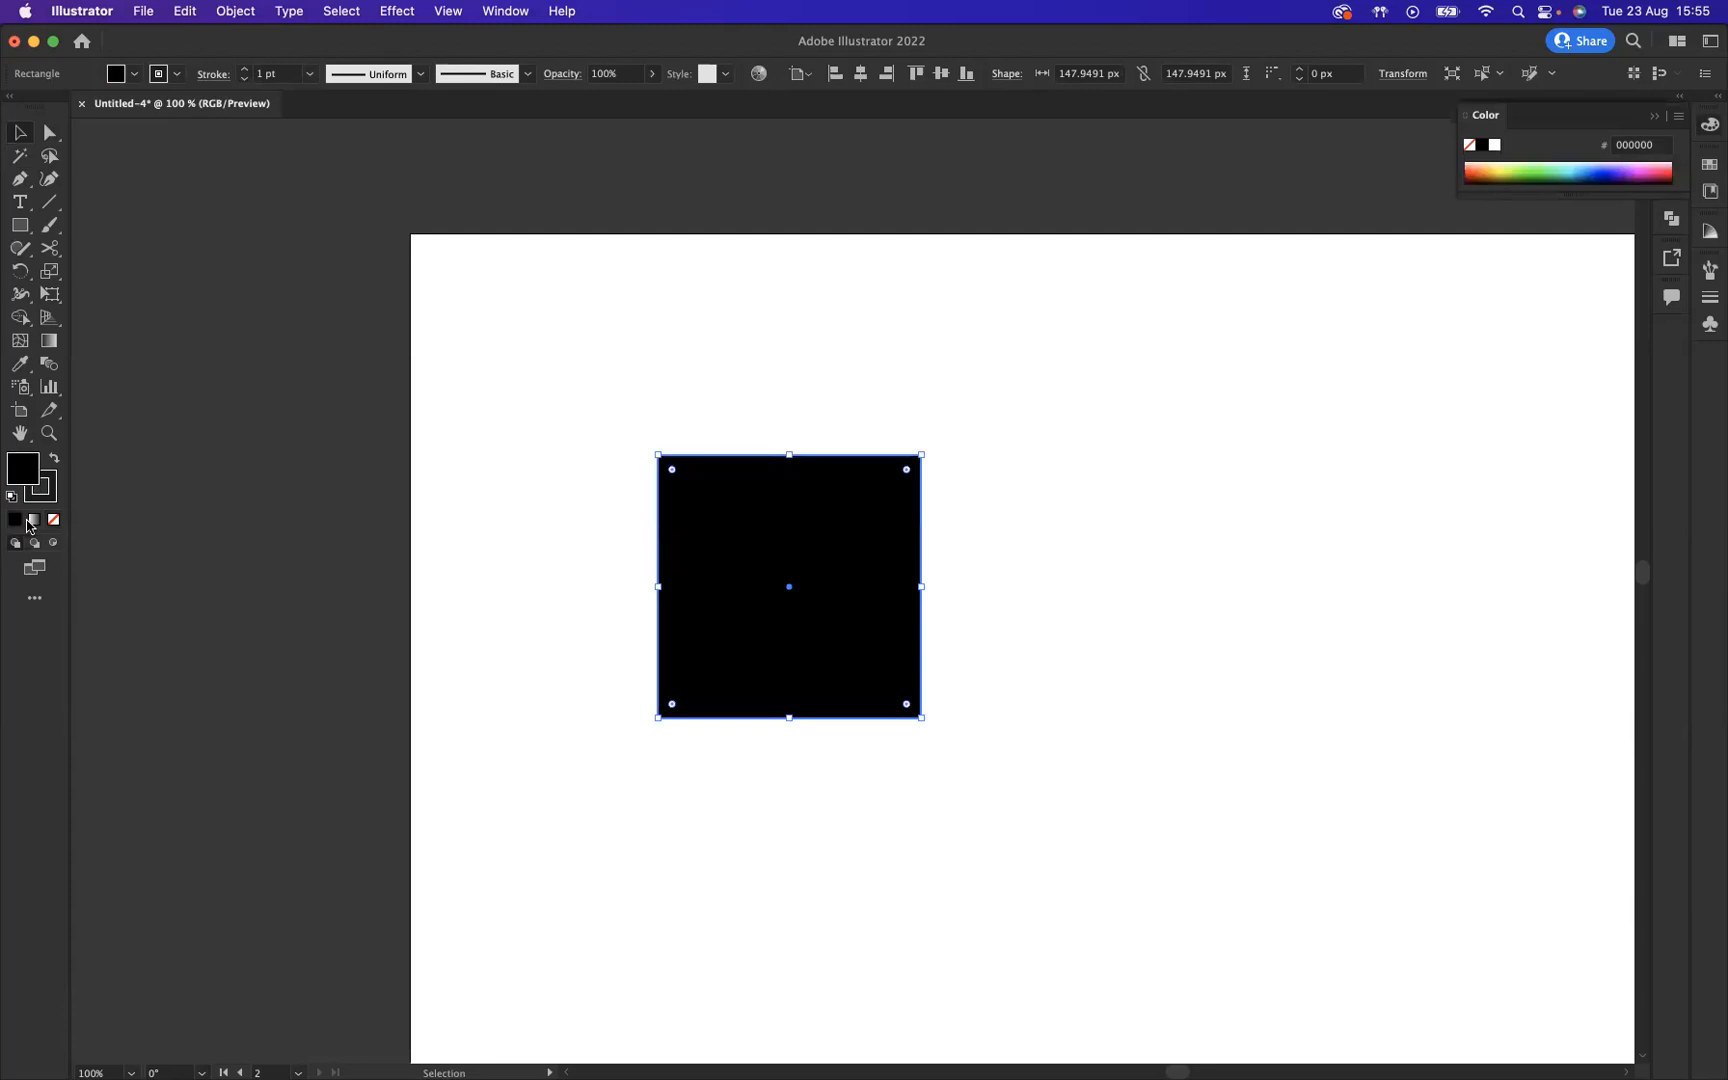
pyautogui.moveTo(249, 554)
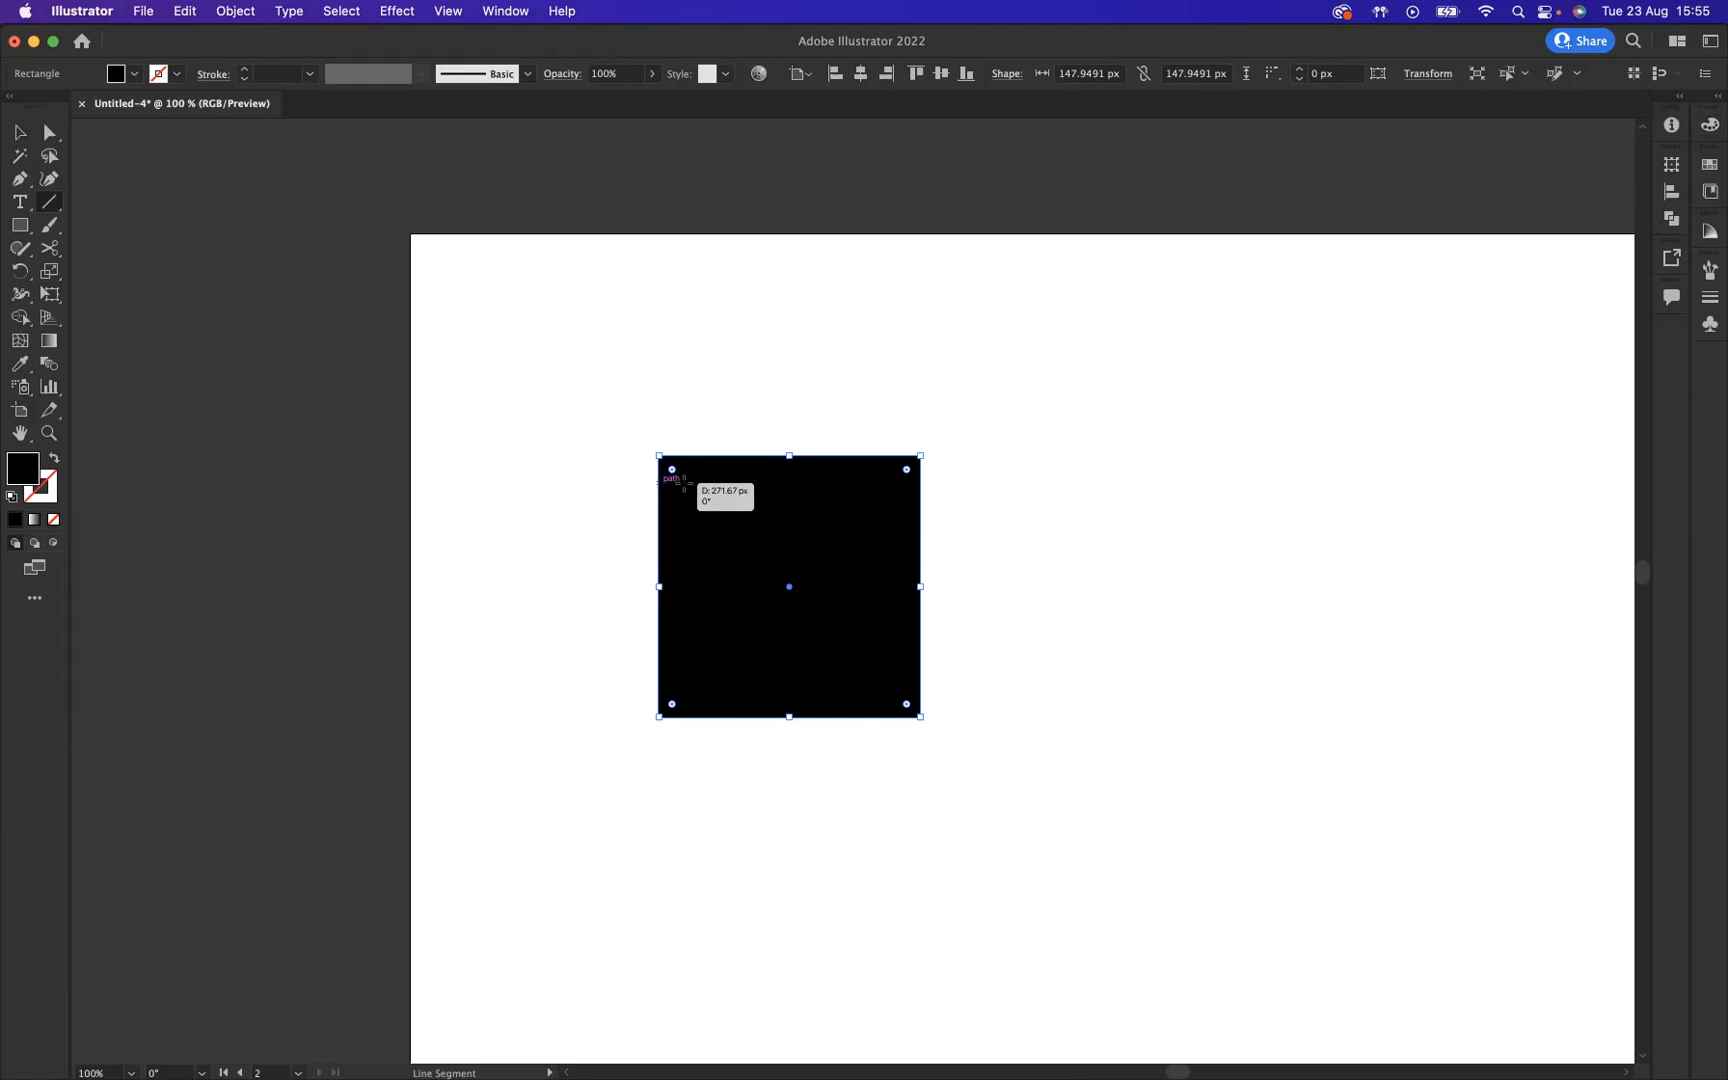
# Stripe the square with evenly spaced white 4 pt horizontal lines from top to bottom.
pyautogui.moveTo(670, 468); pyautogui.dragTo(922, 479)
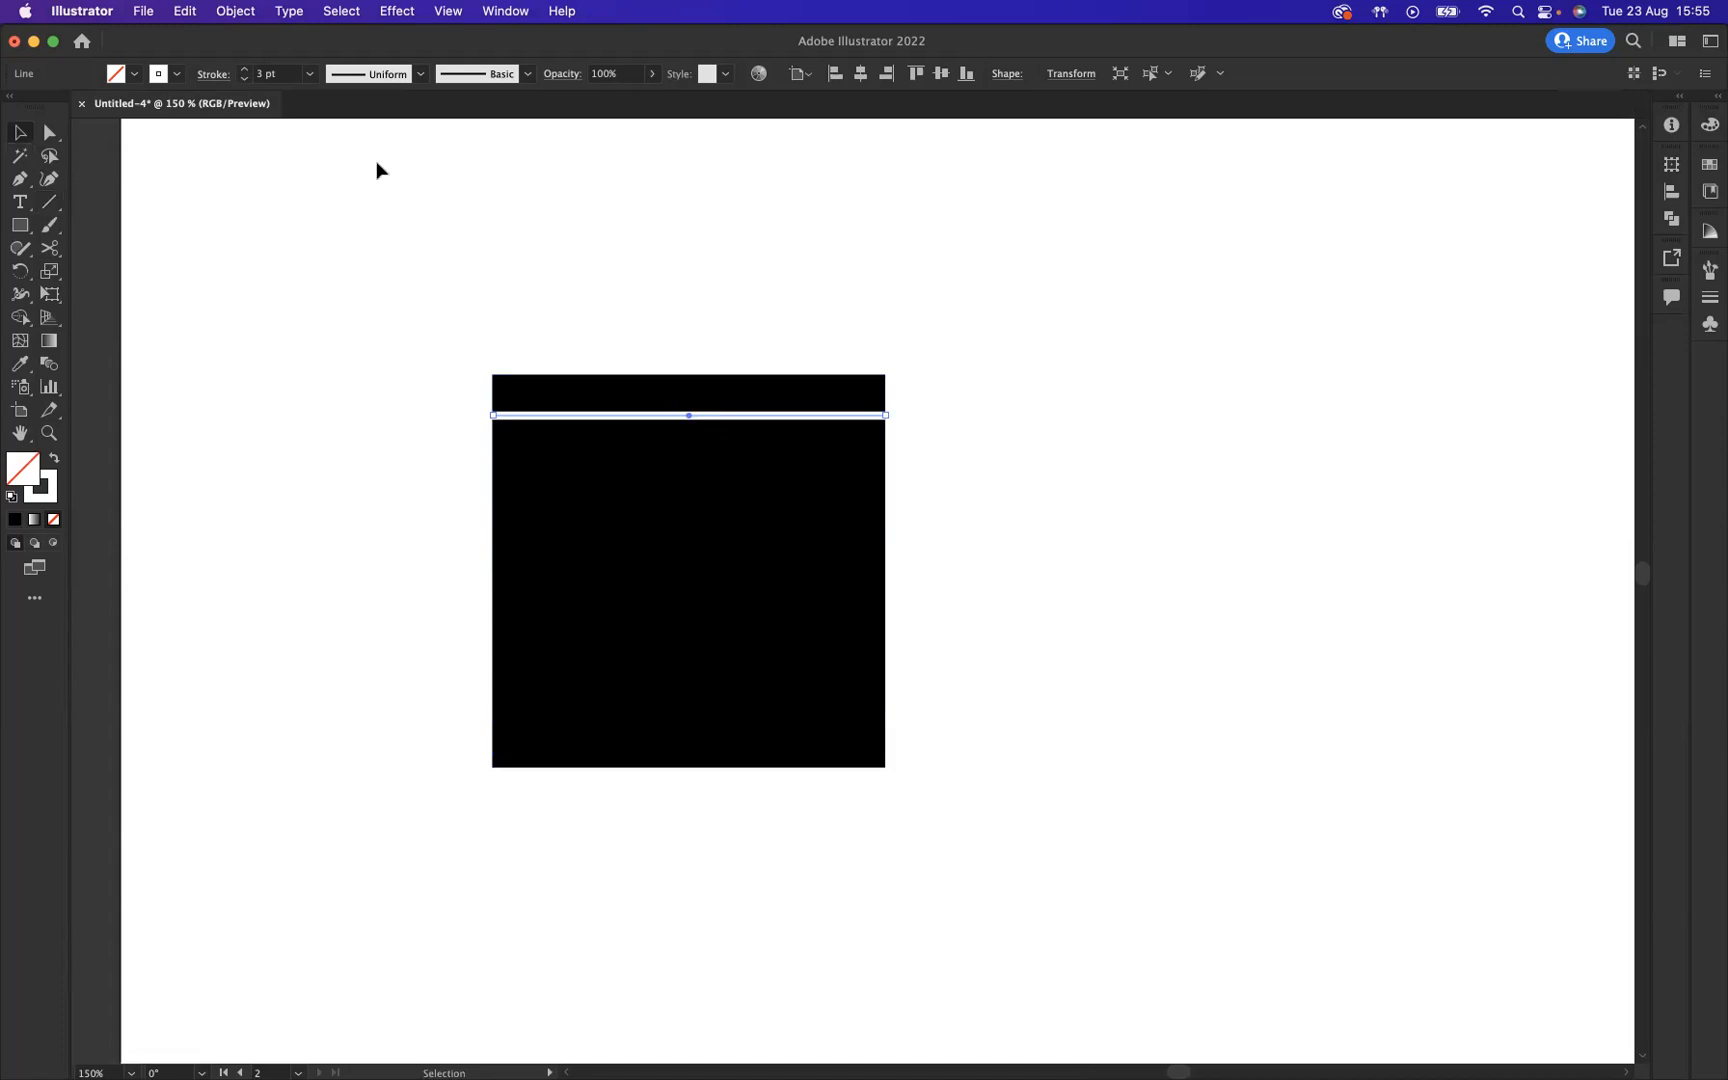
pyautogui.click(246, 69)
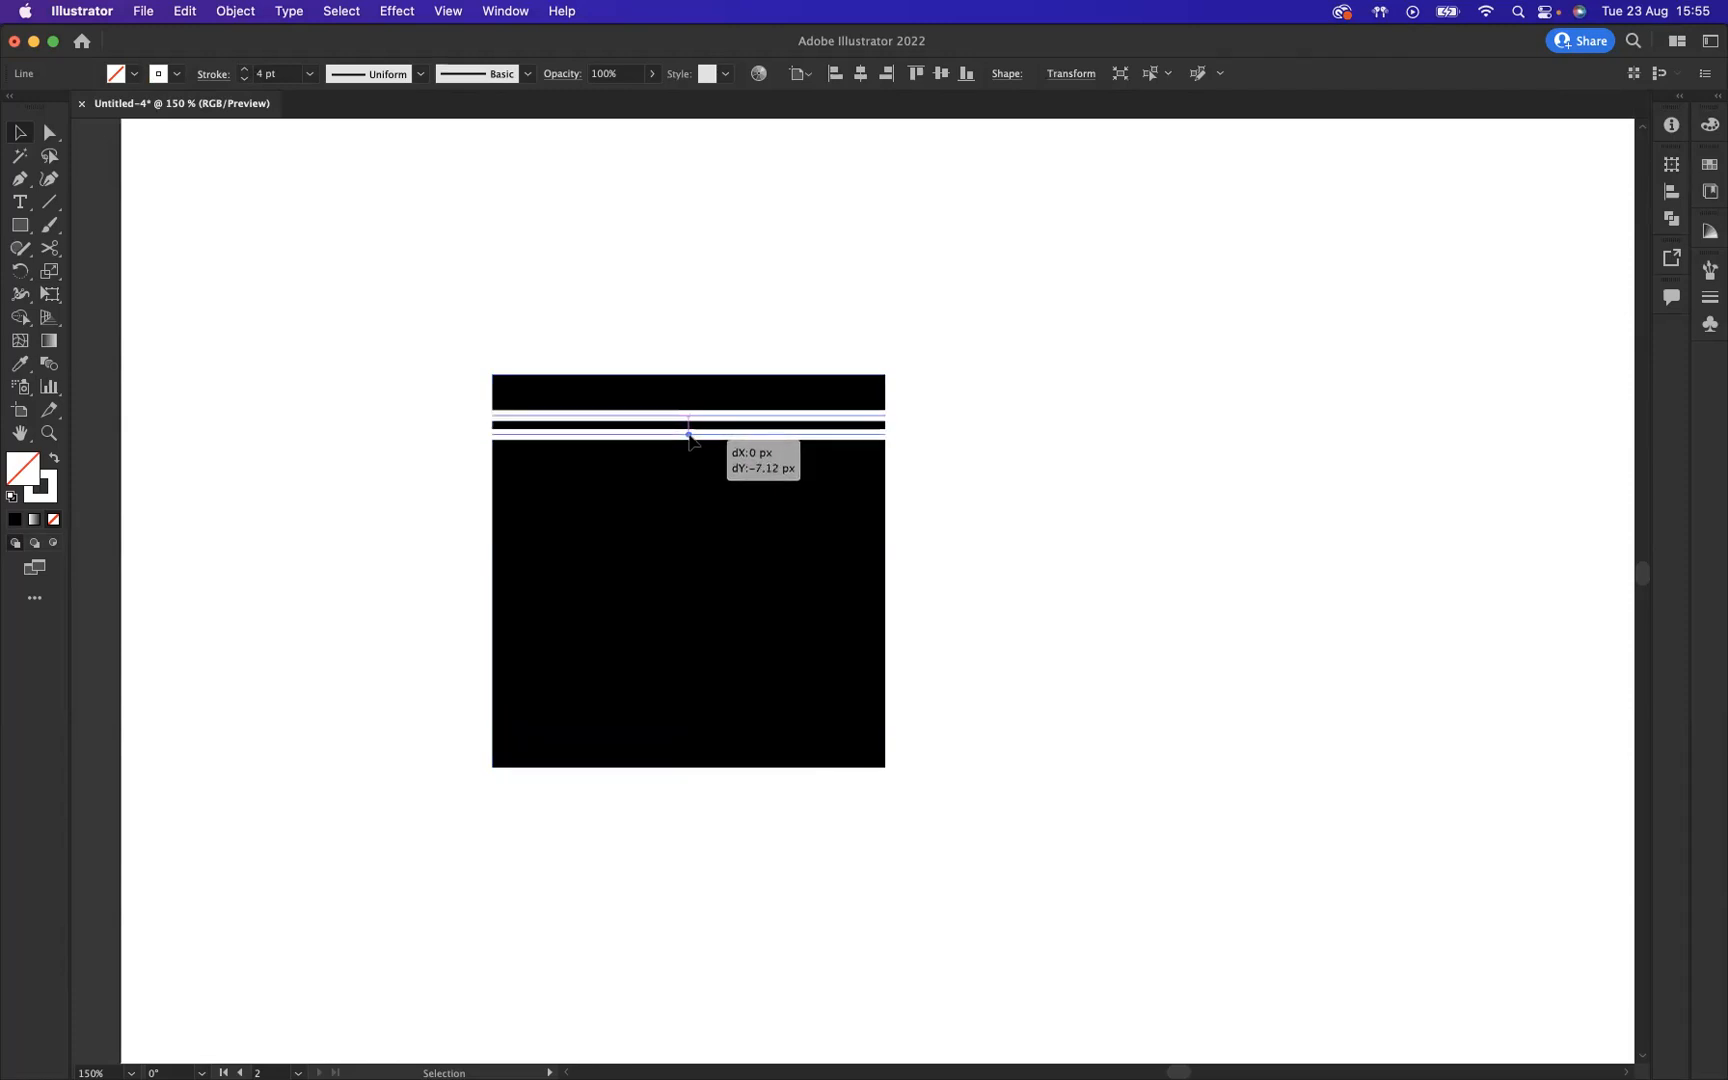
pyautogui.moveTo(688, 428); pyautogui.dragTo(692, 452)
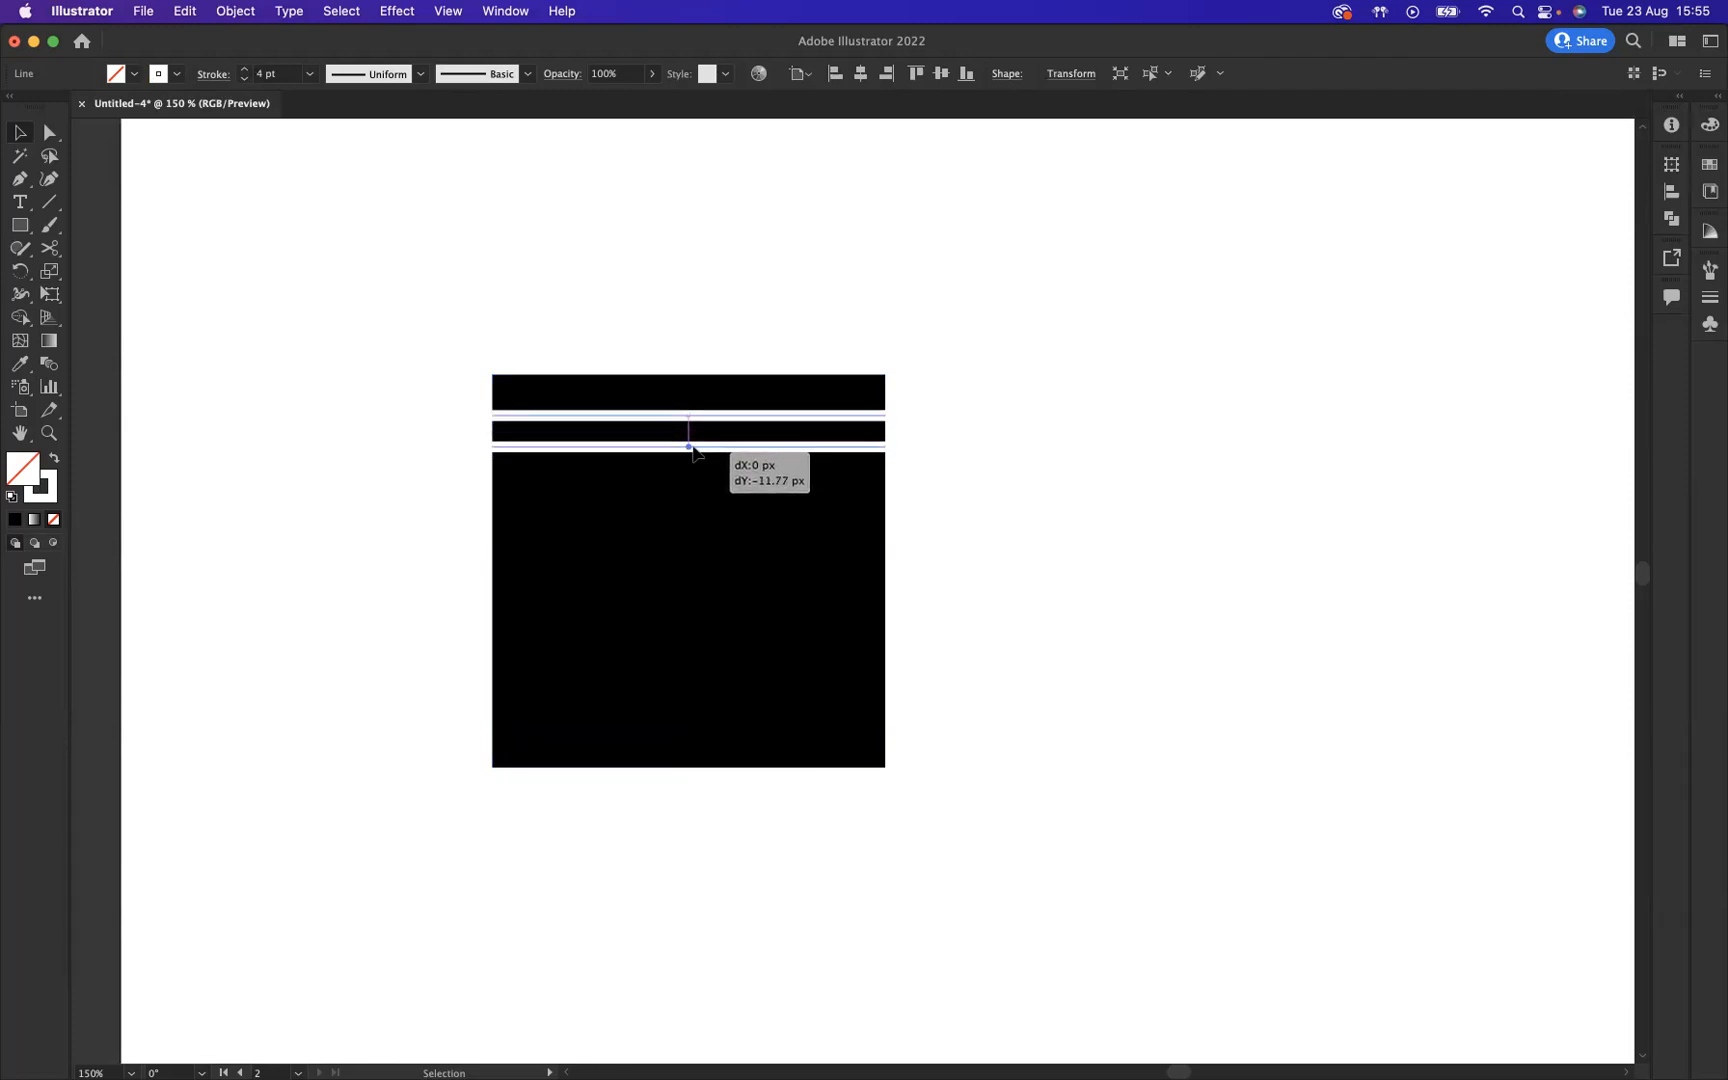
pyautogui.moveTo(689, 419); pyautogui.dragTo(689, 451)
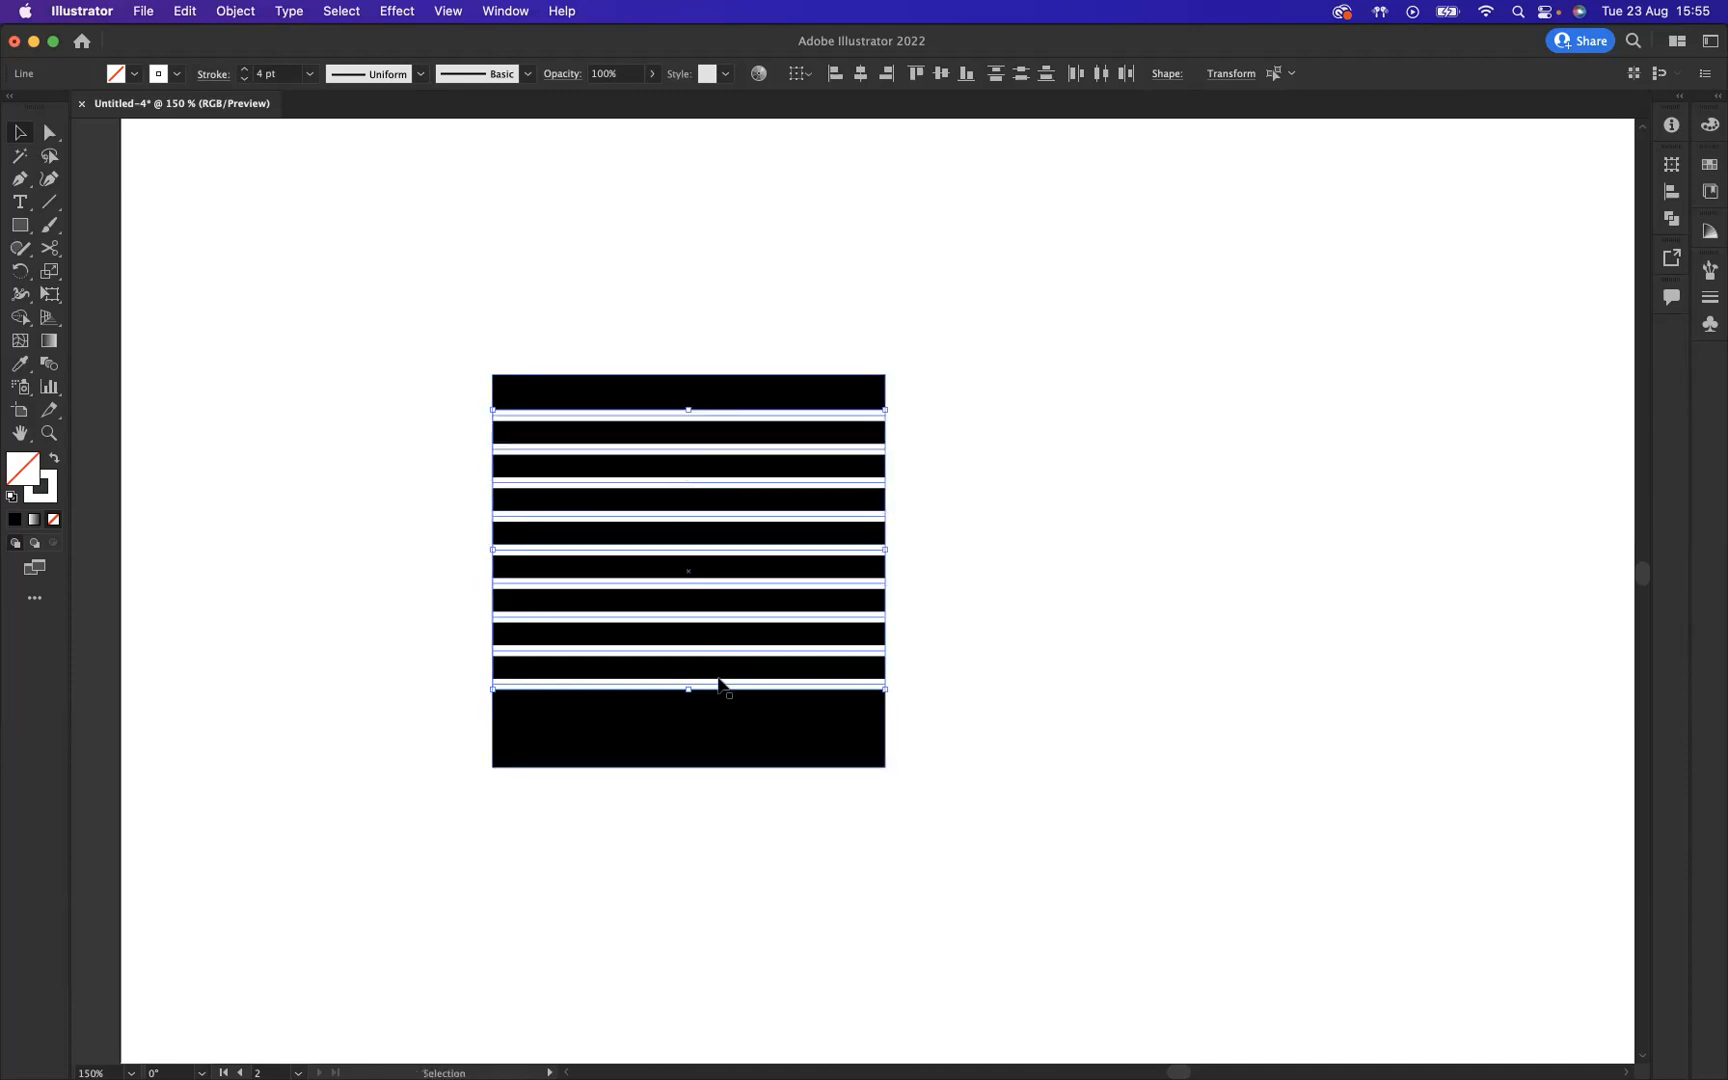
pyautogui.moveTo(688, 689); pyautogui.dragTo(688, 737)
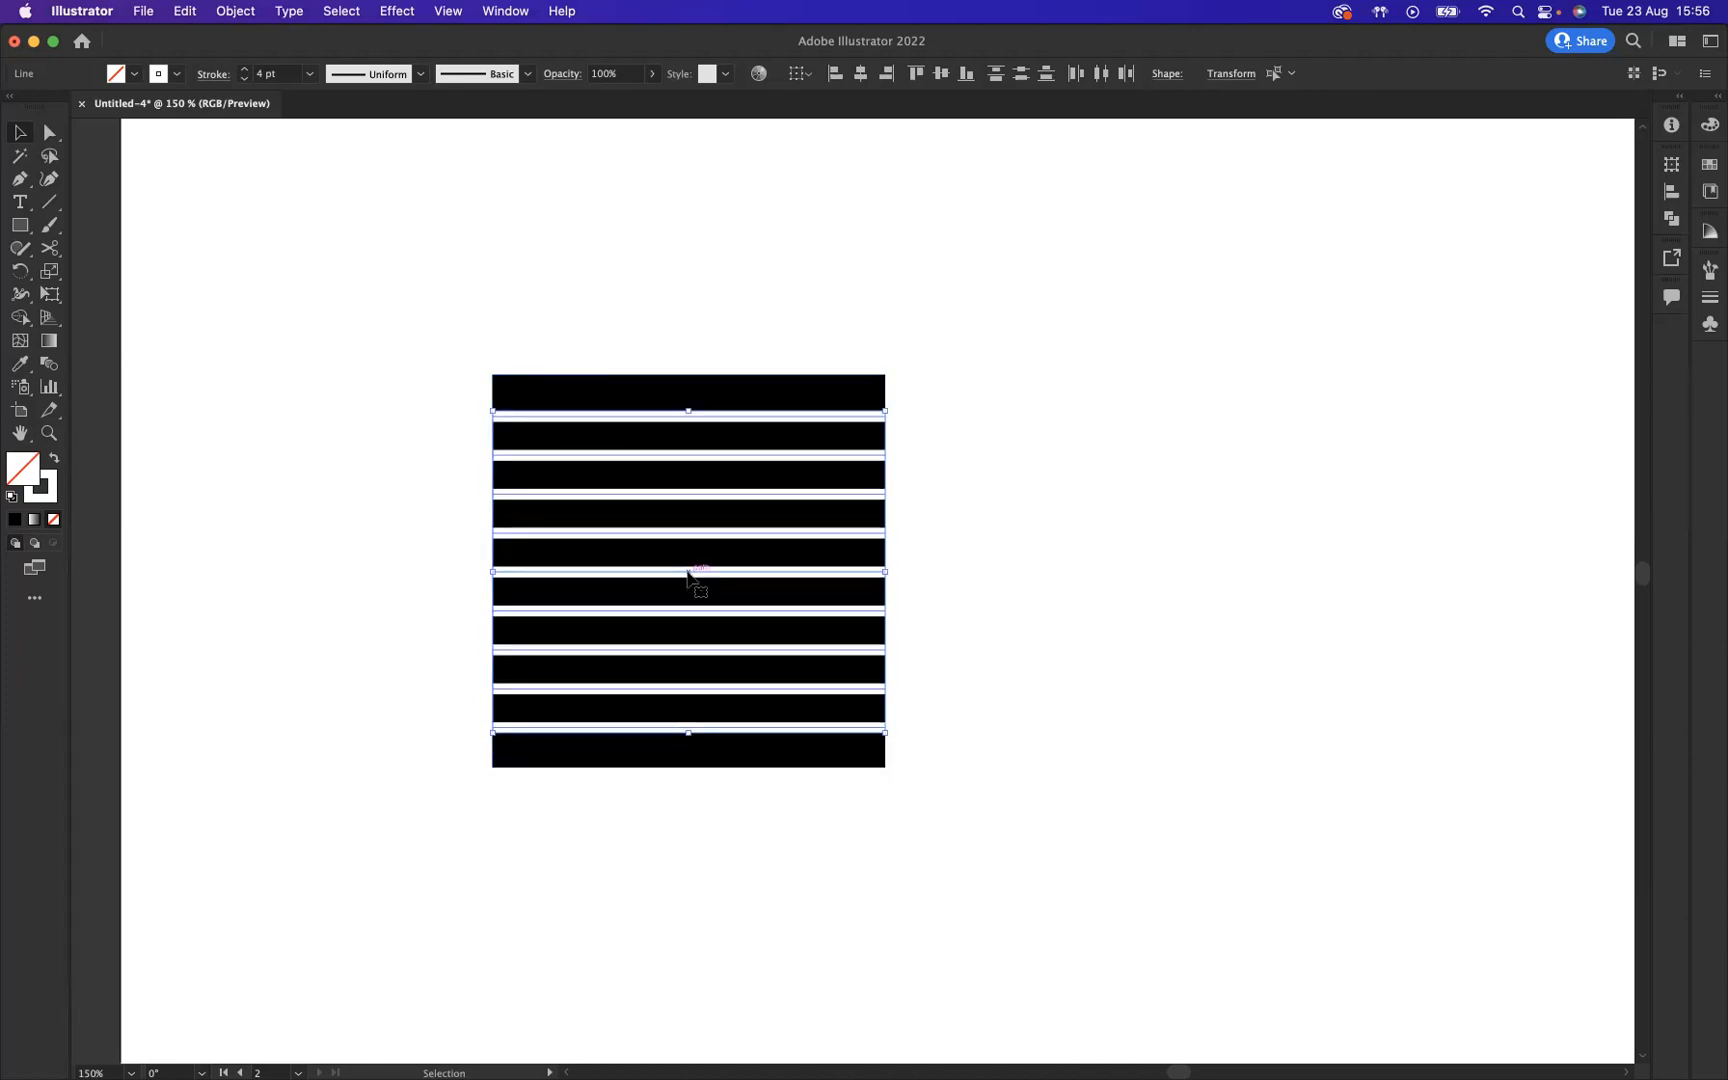
# Rotate the selected white lines 90° using Transform > Rotate.
pyautogui.rightClick(688, 573)
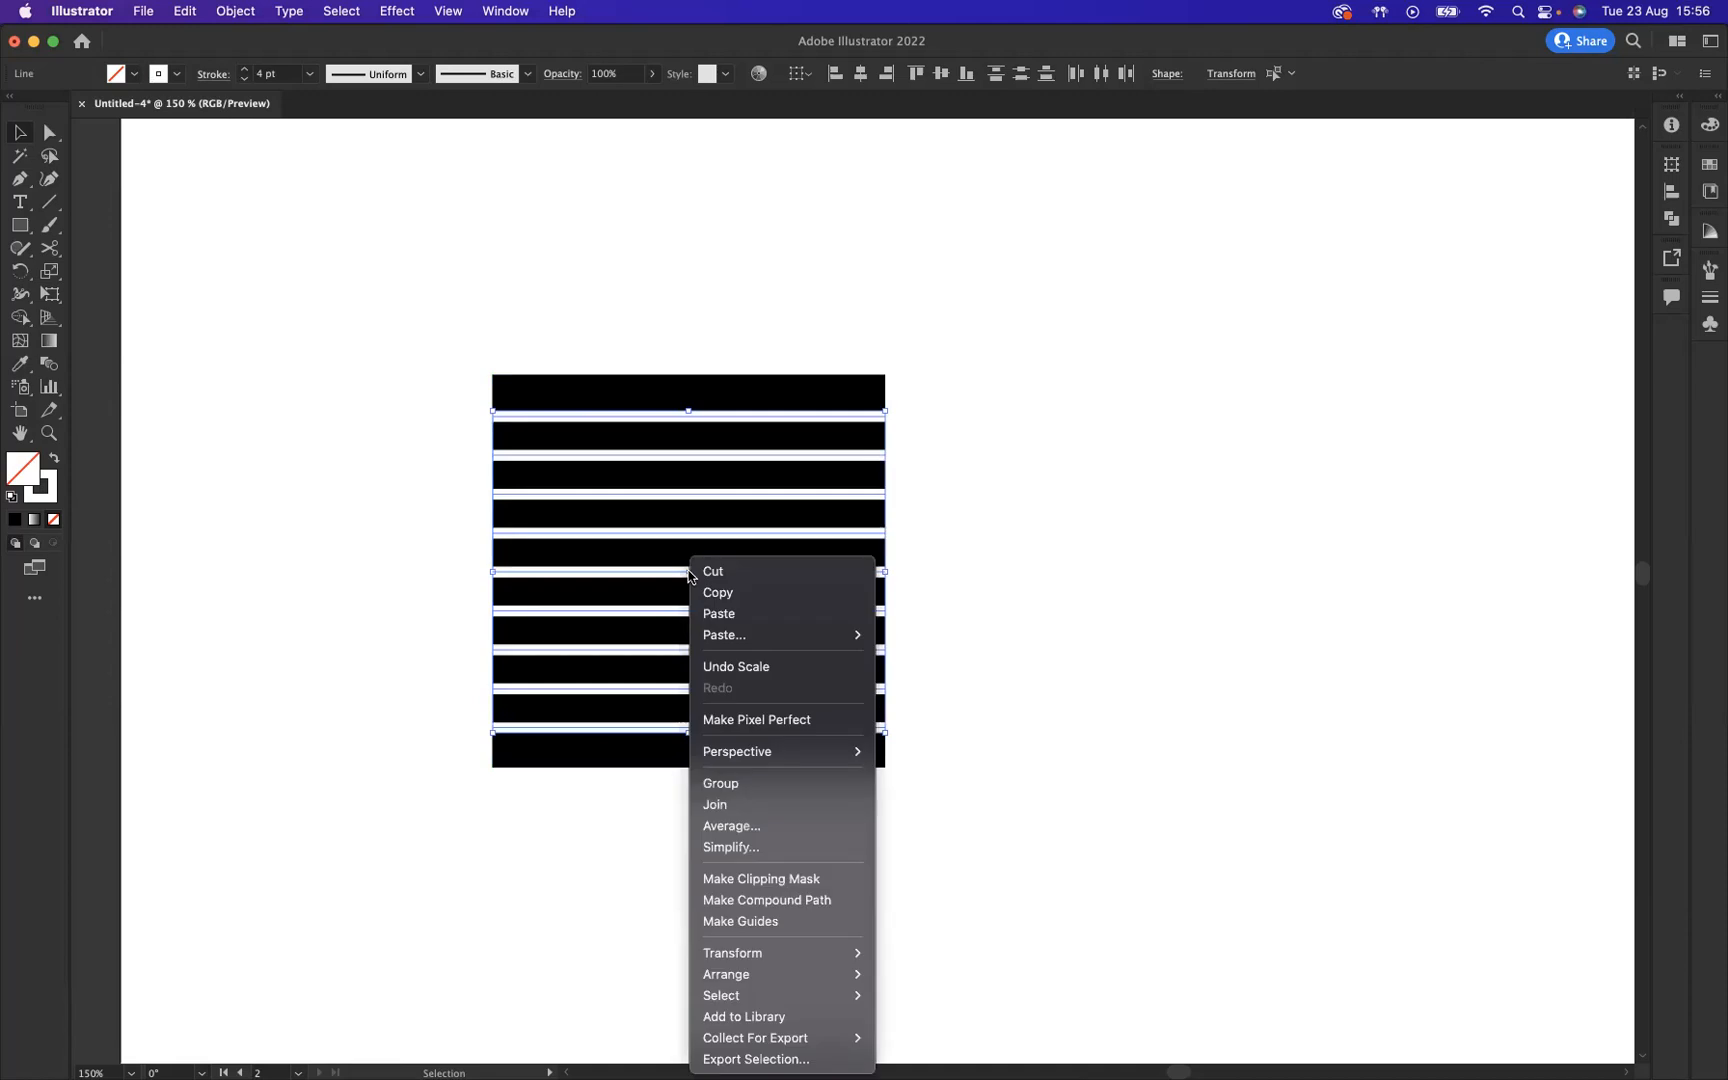
pyautogui.moveTo(733, 952)
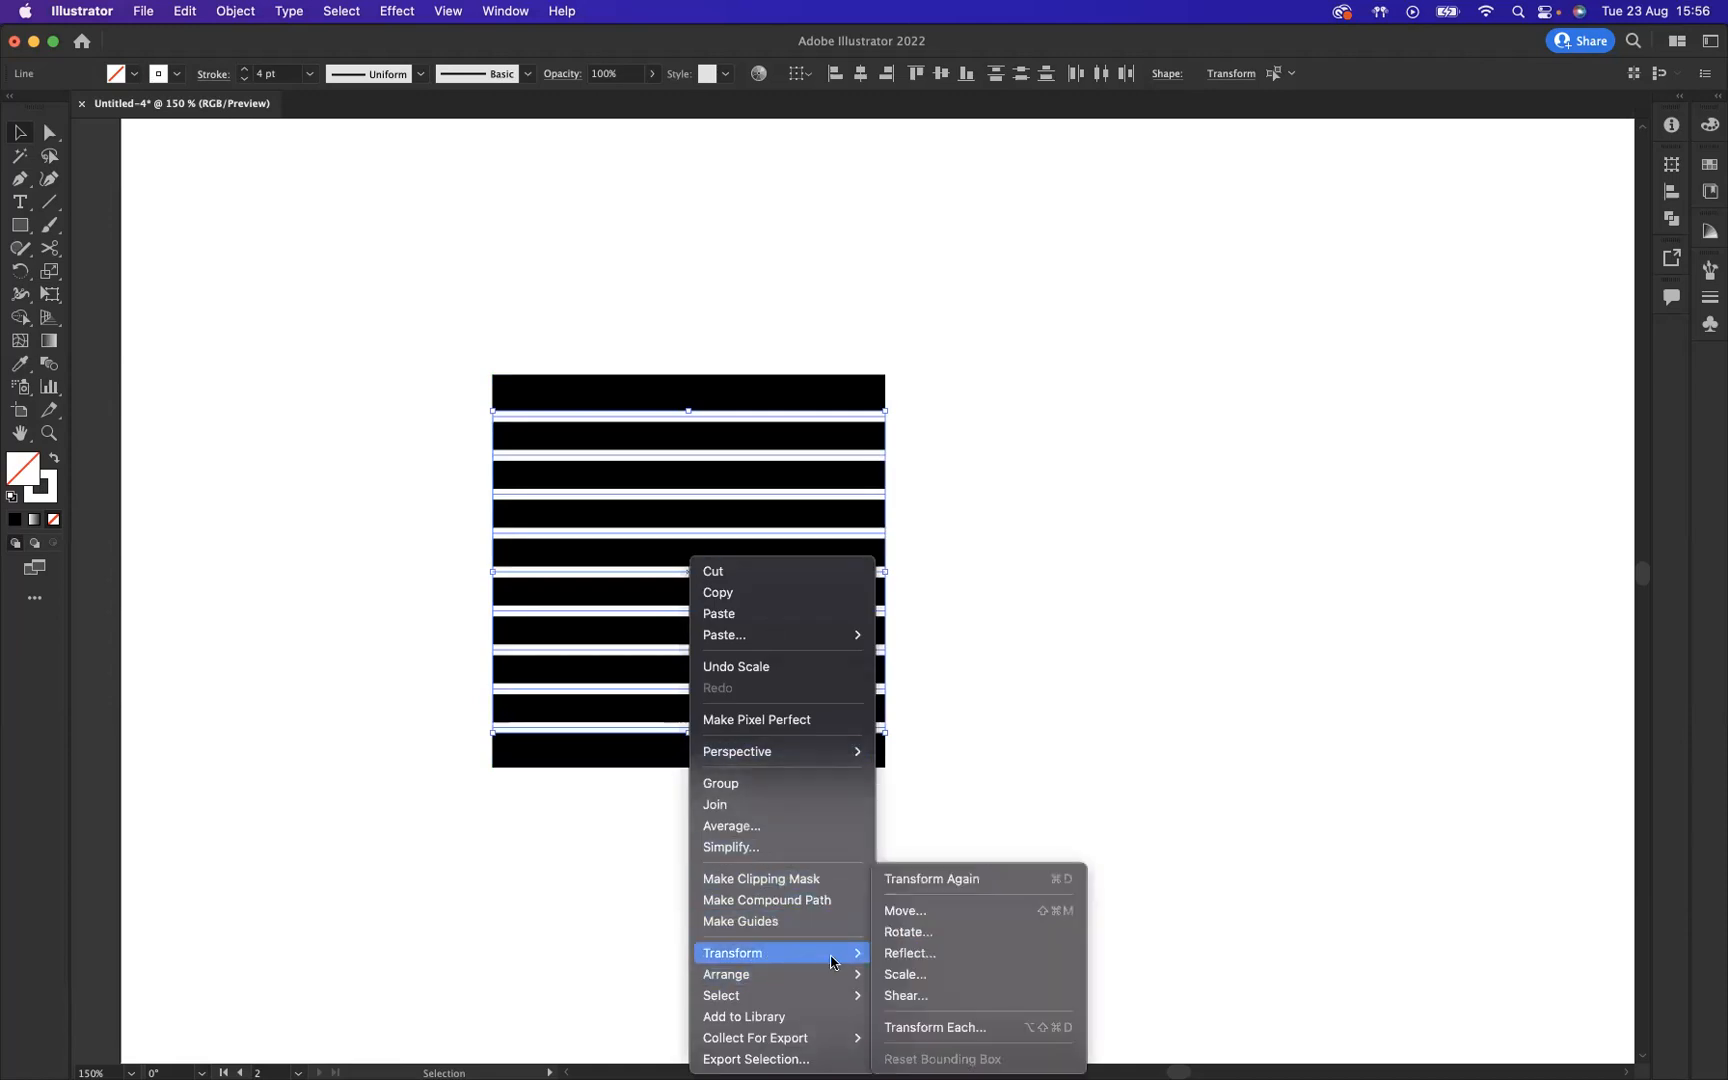
pyautogui.click(908, 931)
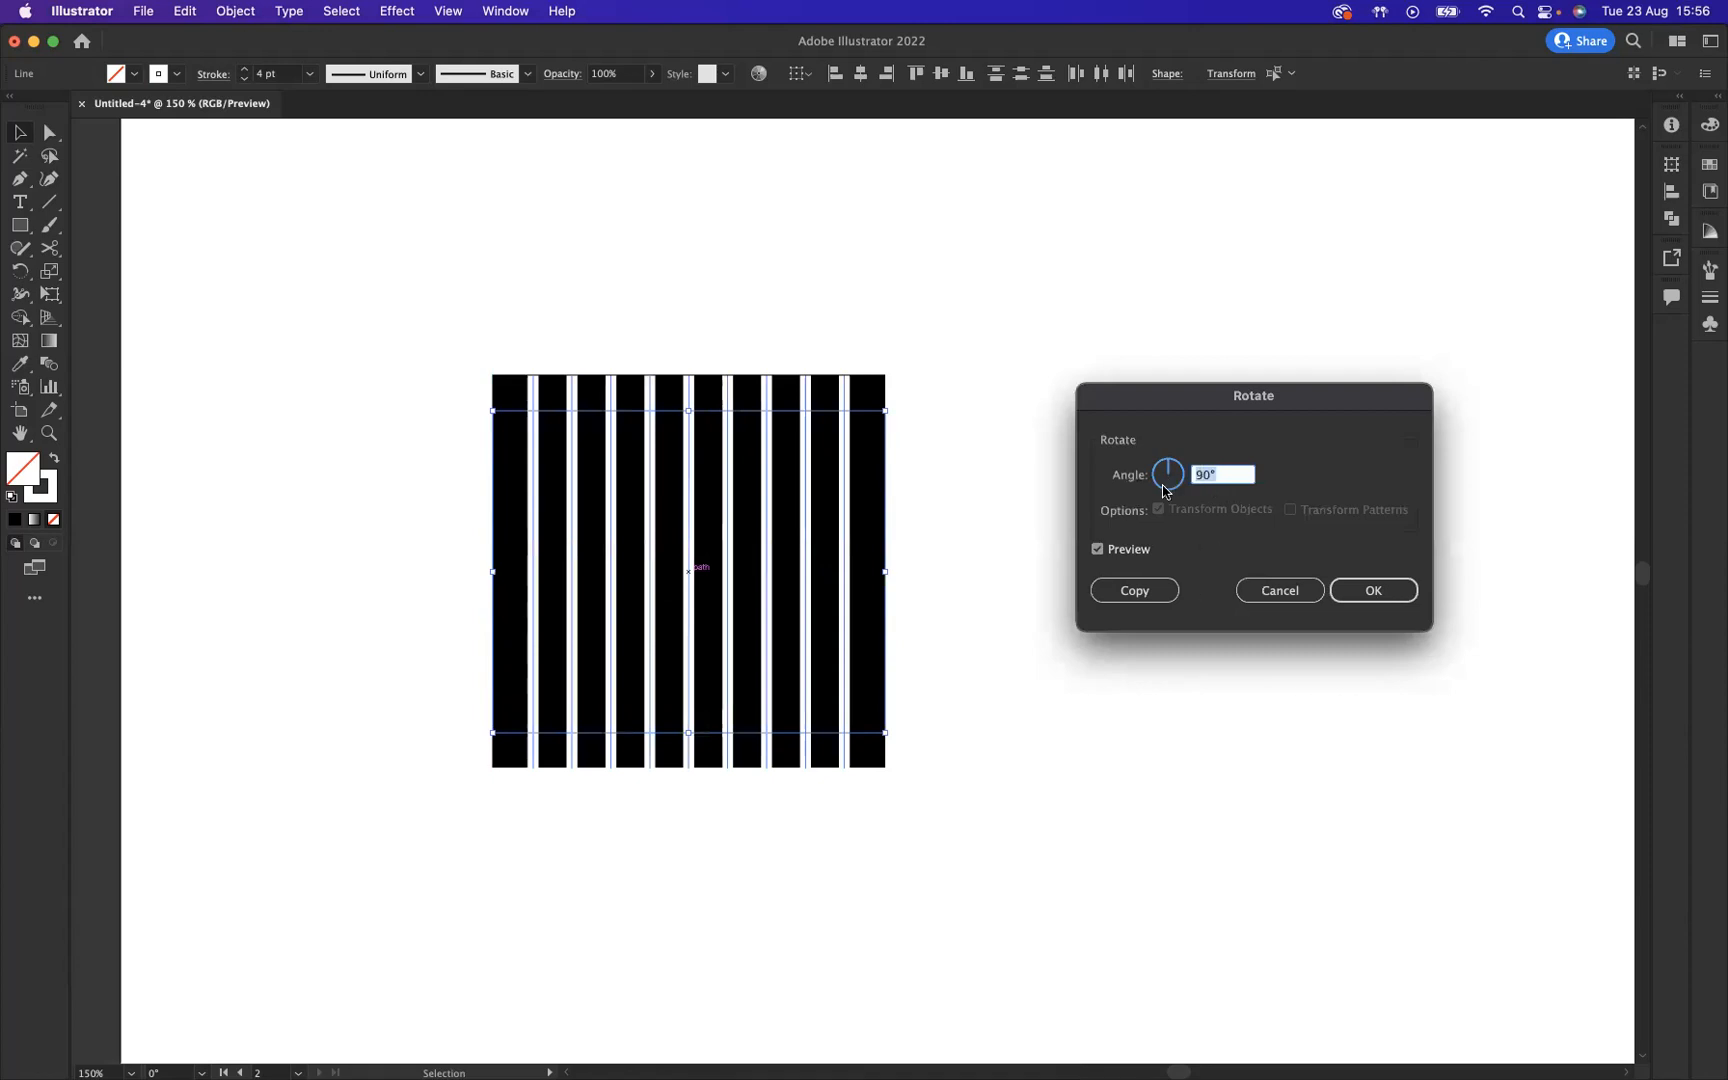
pyautogui.click(1372, 590)
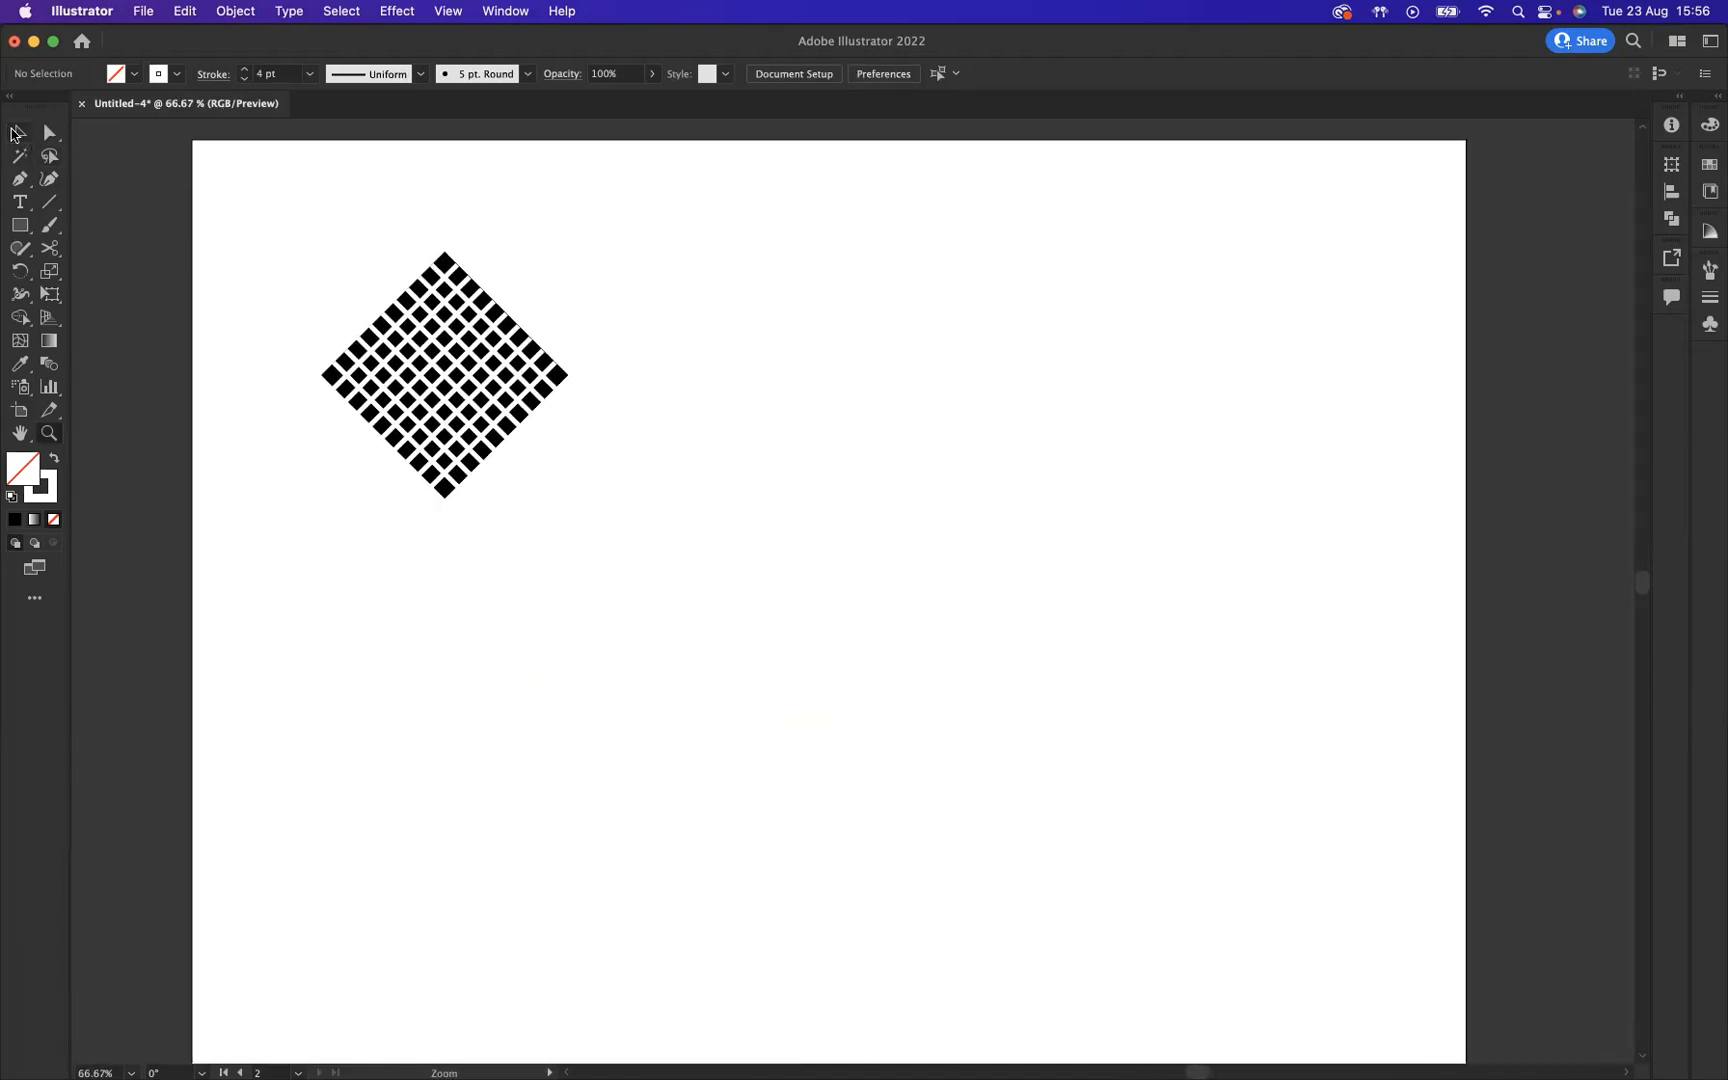
# Drag the diamond grid group toward the right side of the artboard.
pyautogui.click(444, 375)
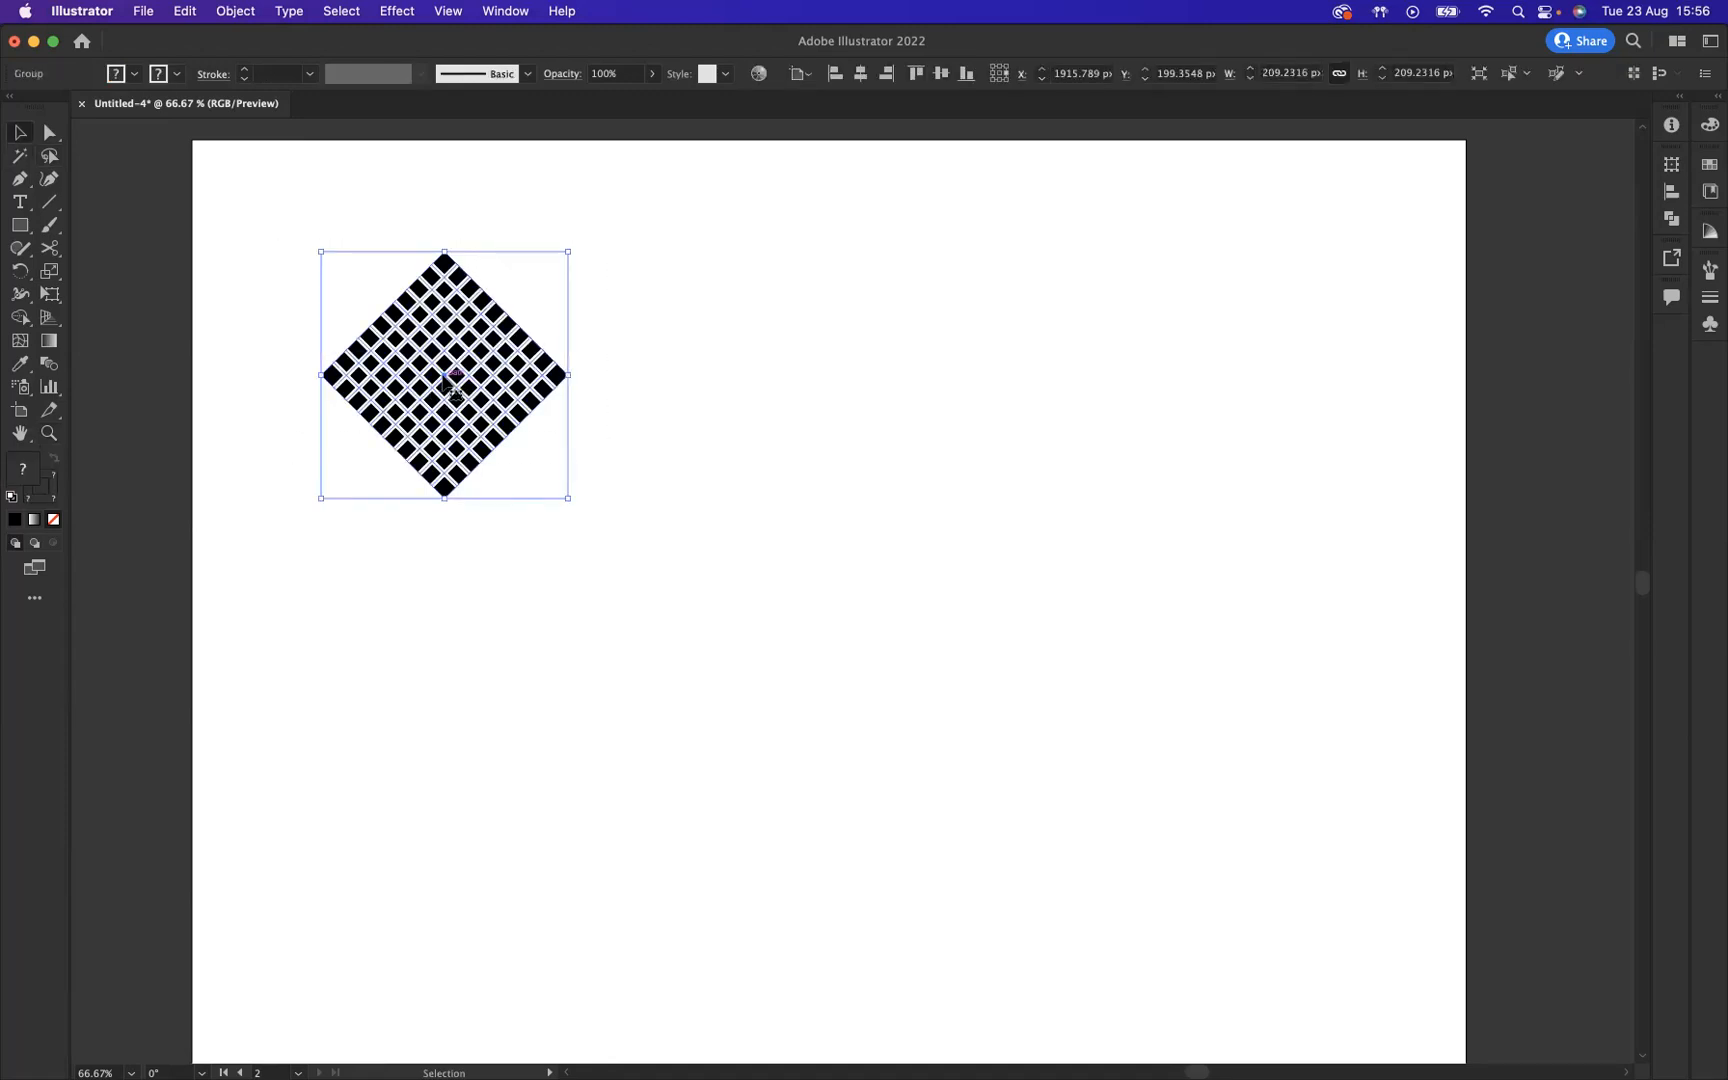
pyautogui.moveTo(444, 374); pyautogui.dragTo(1271, 374)
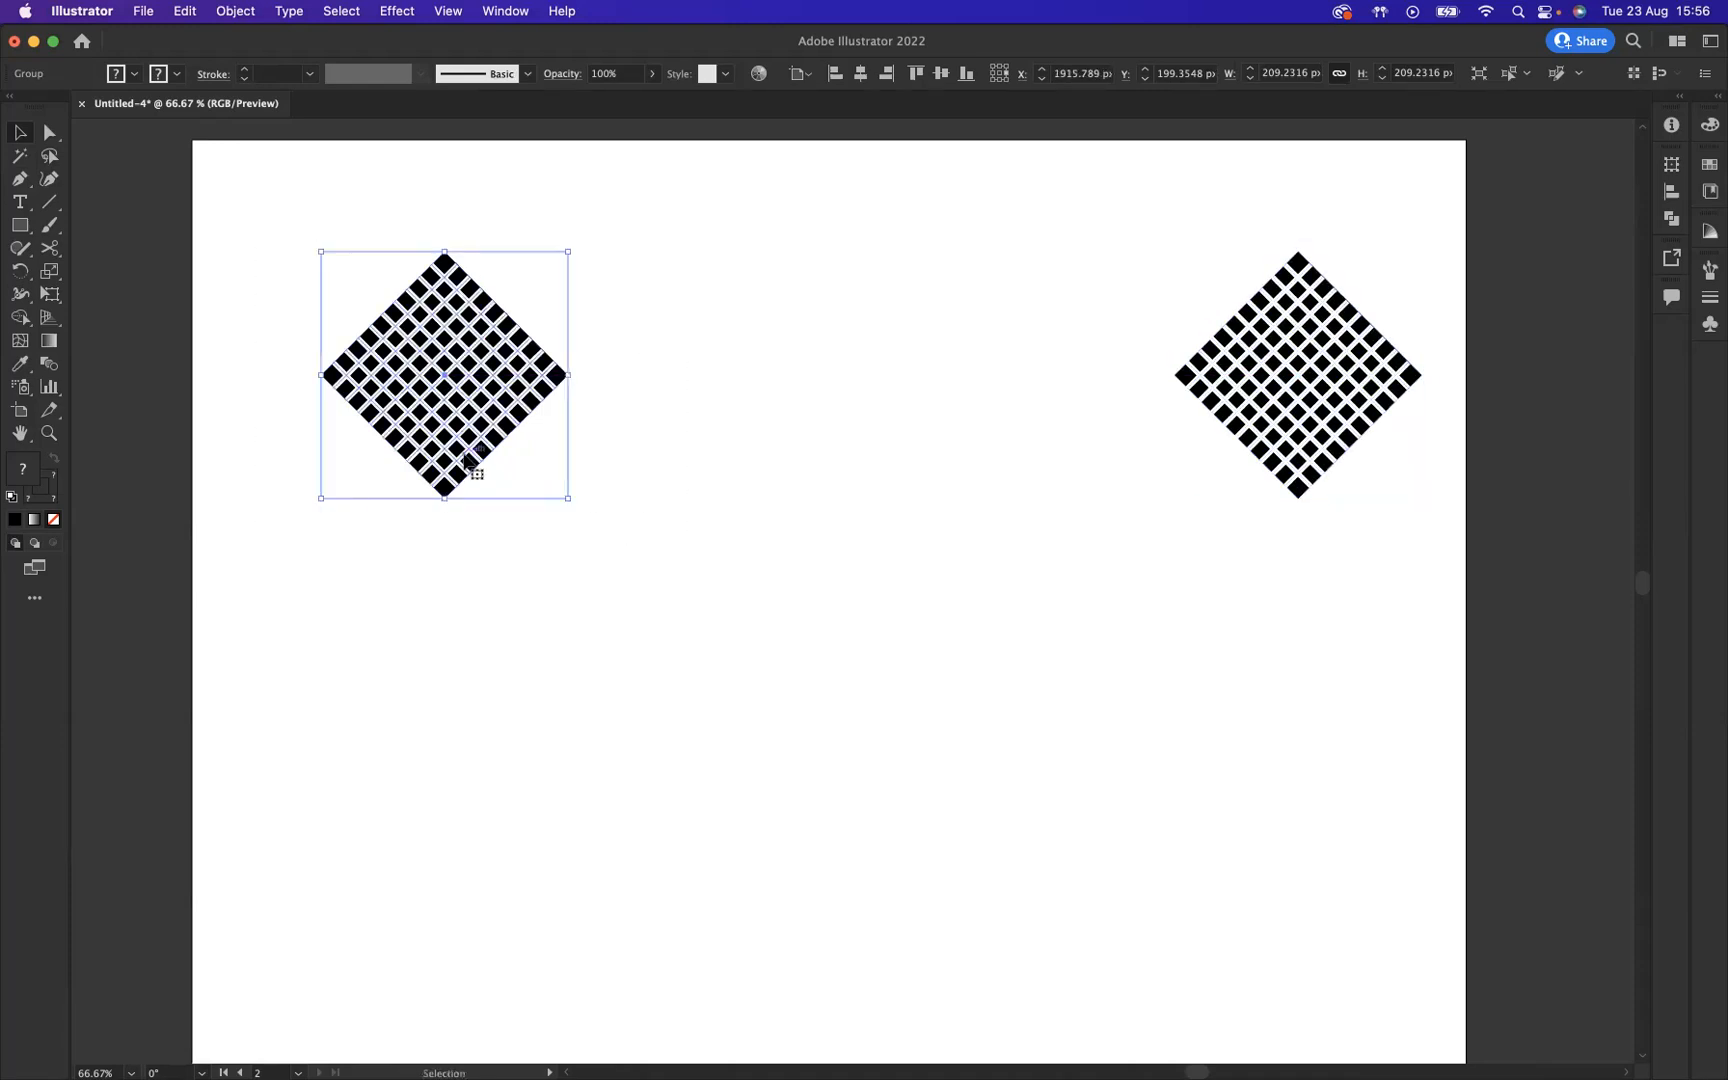
# Move the left grid farther left and set blend options to 1000 specified steps.
pyautogui.moveTo(444, 375); pyautogui.dragTo(395, 375)
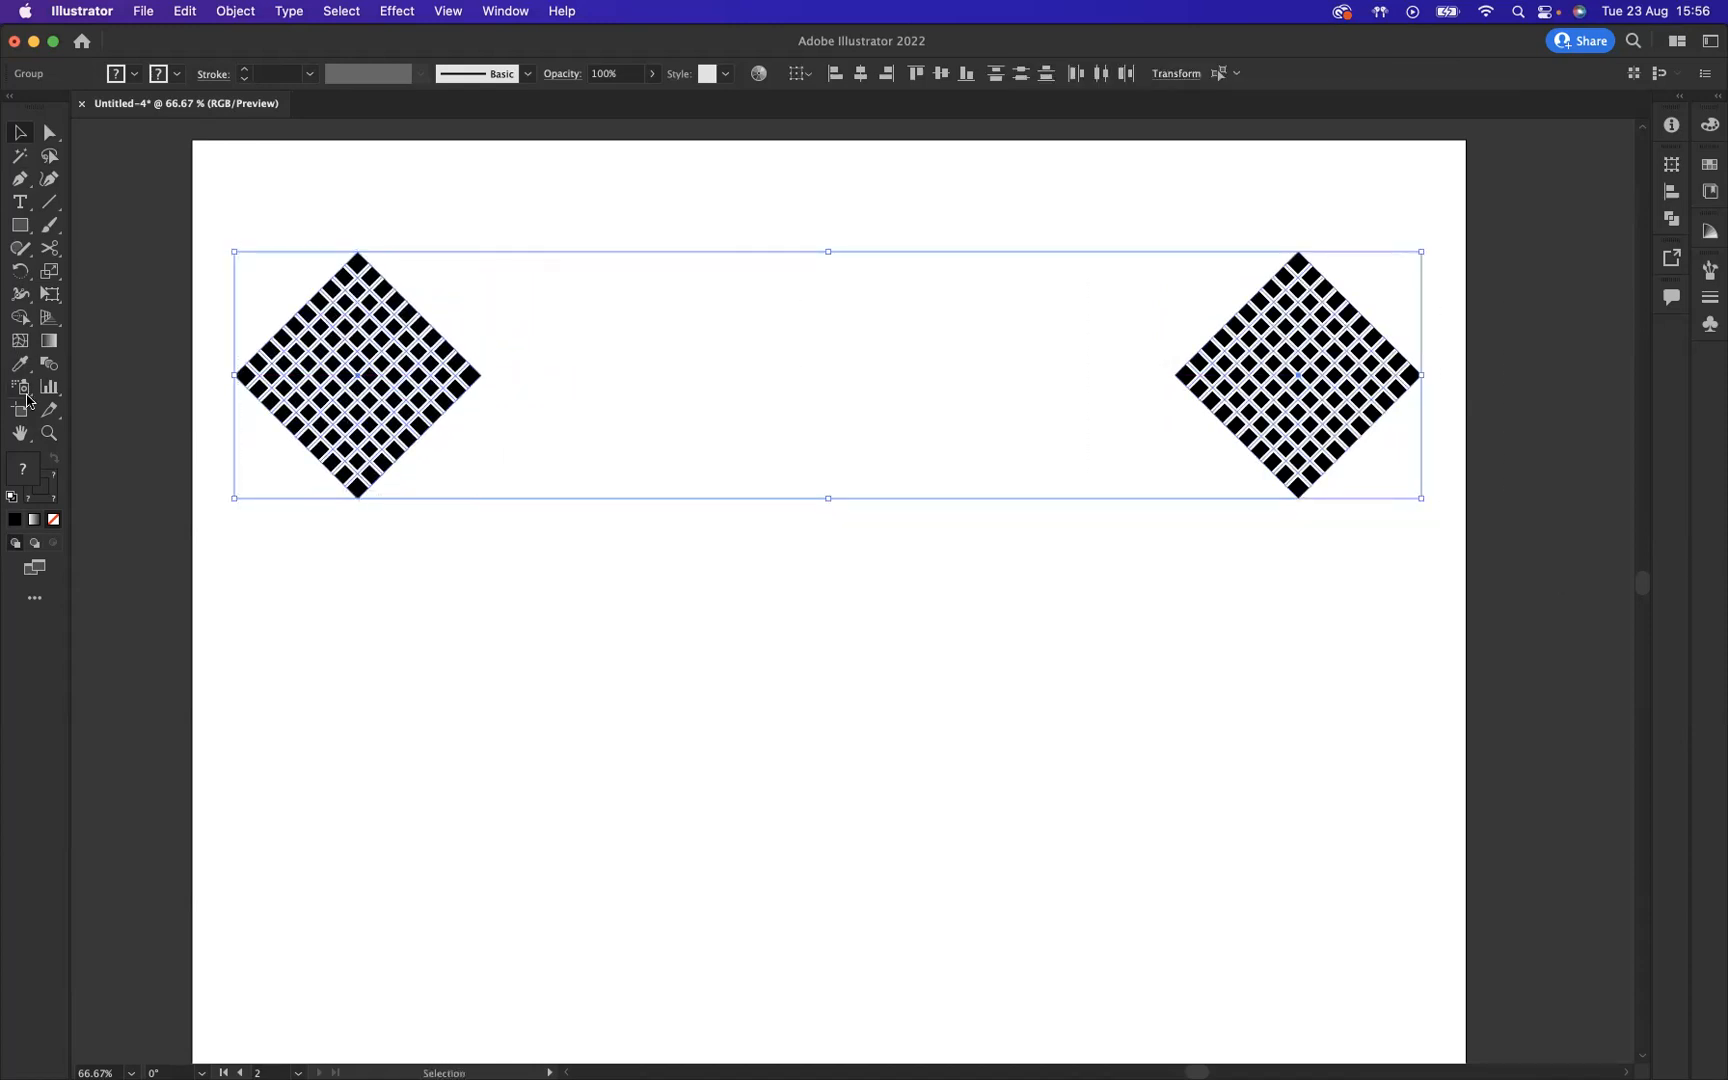
pyautogui.moveTo(48, 364)
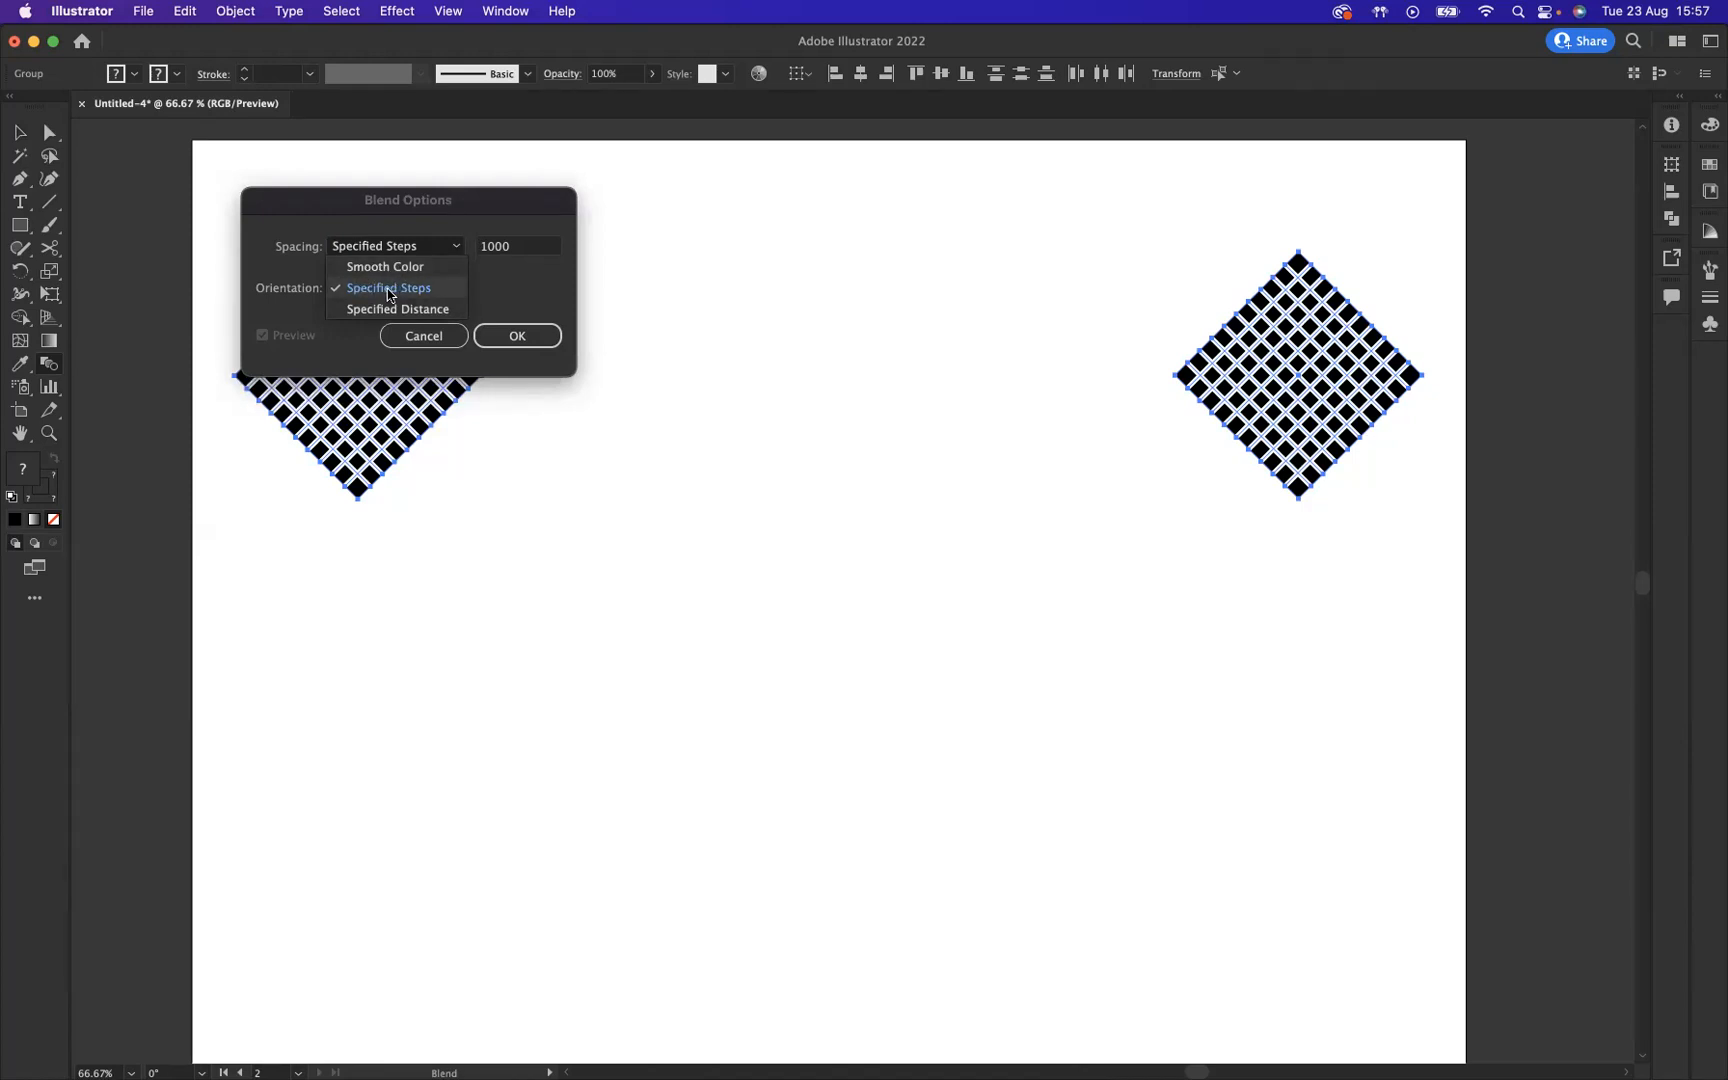
pyautogui.click(388, 288)
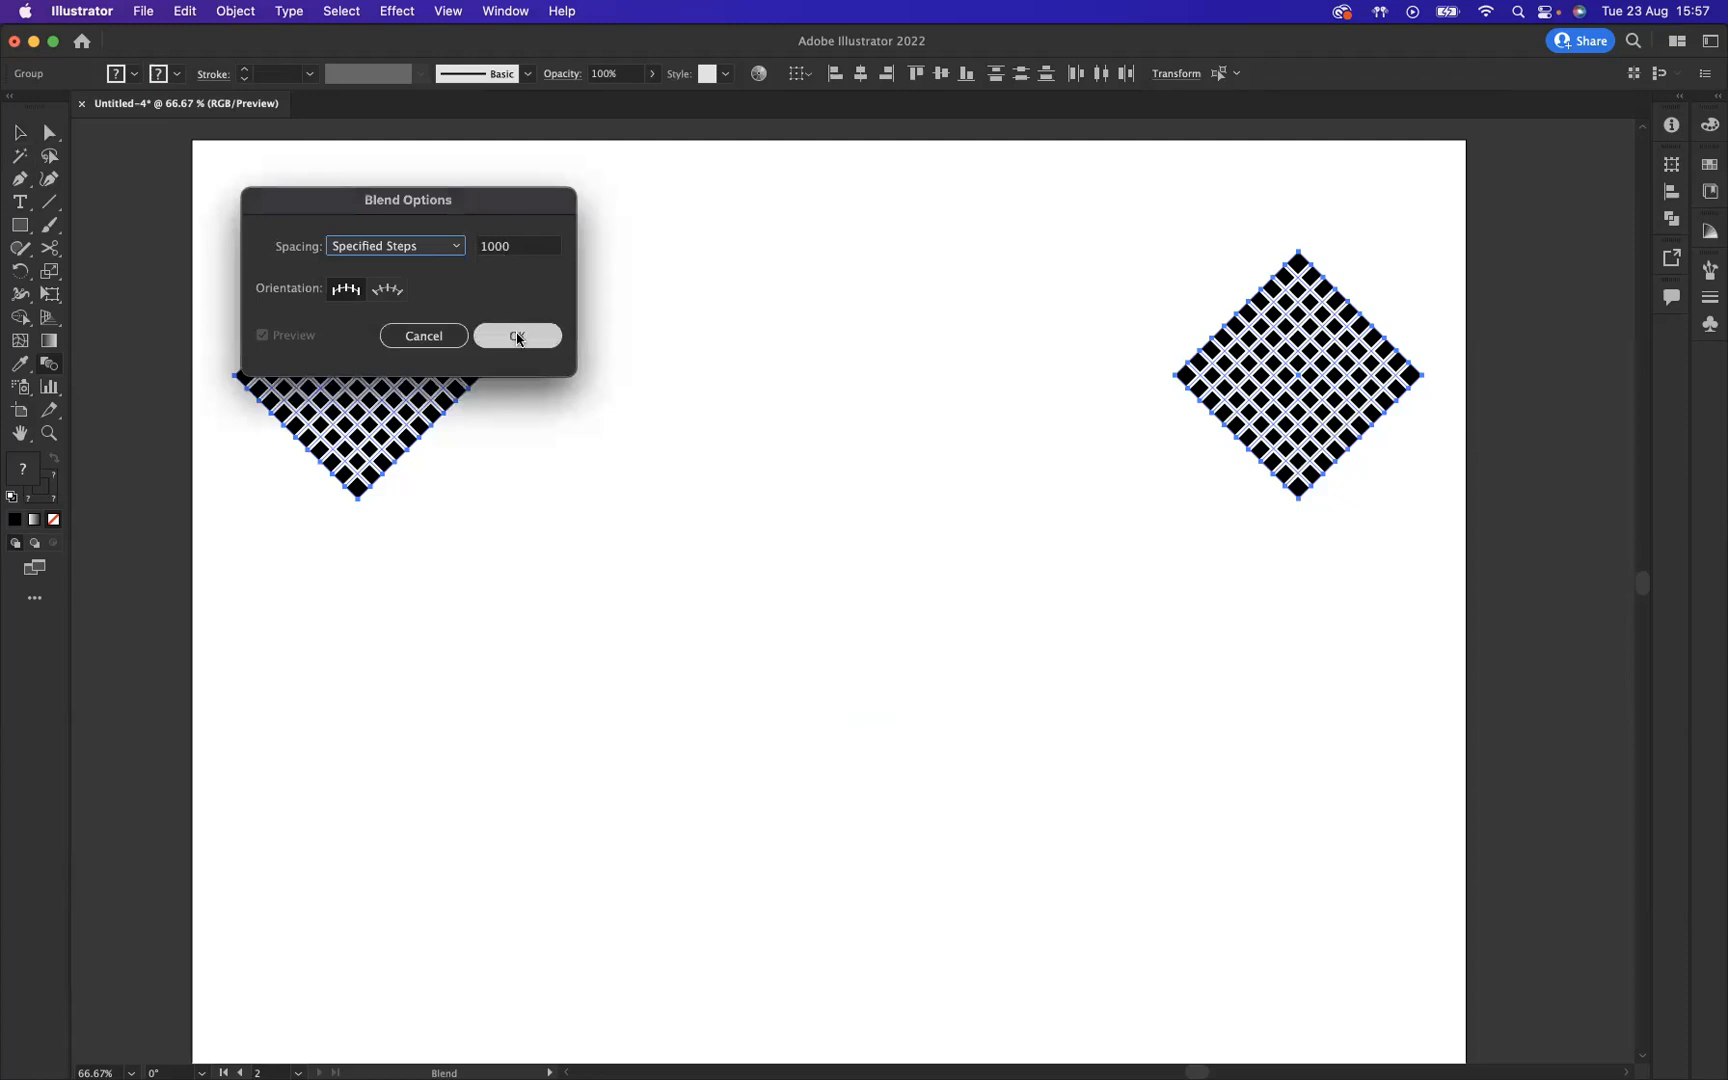
pyautogui.click(517, 336)
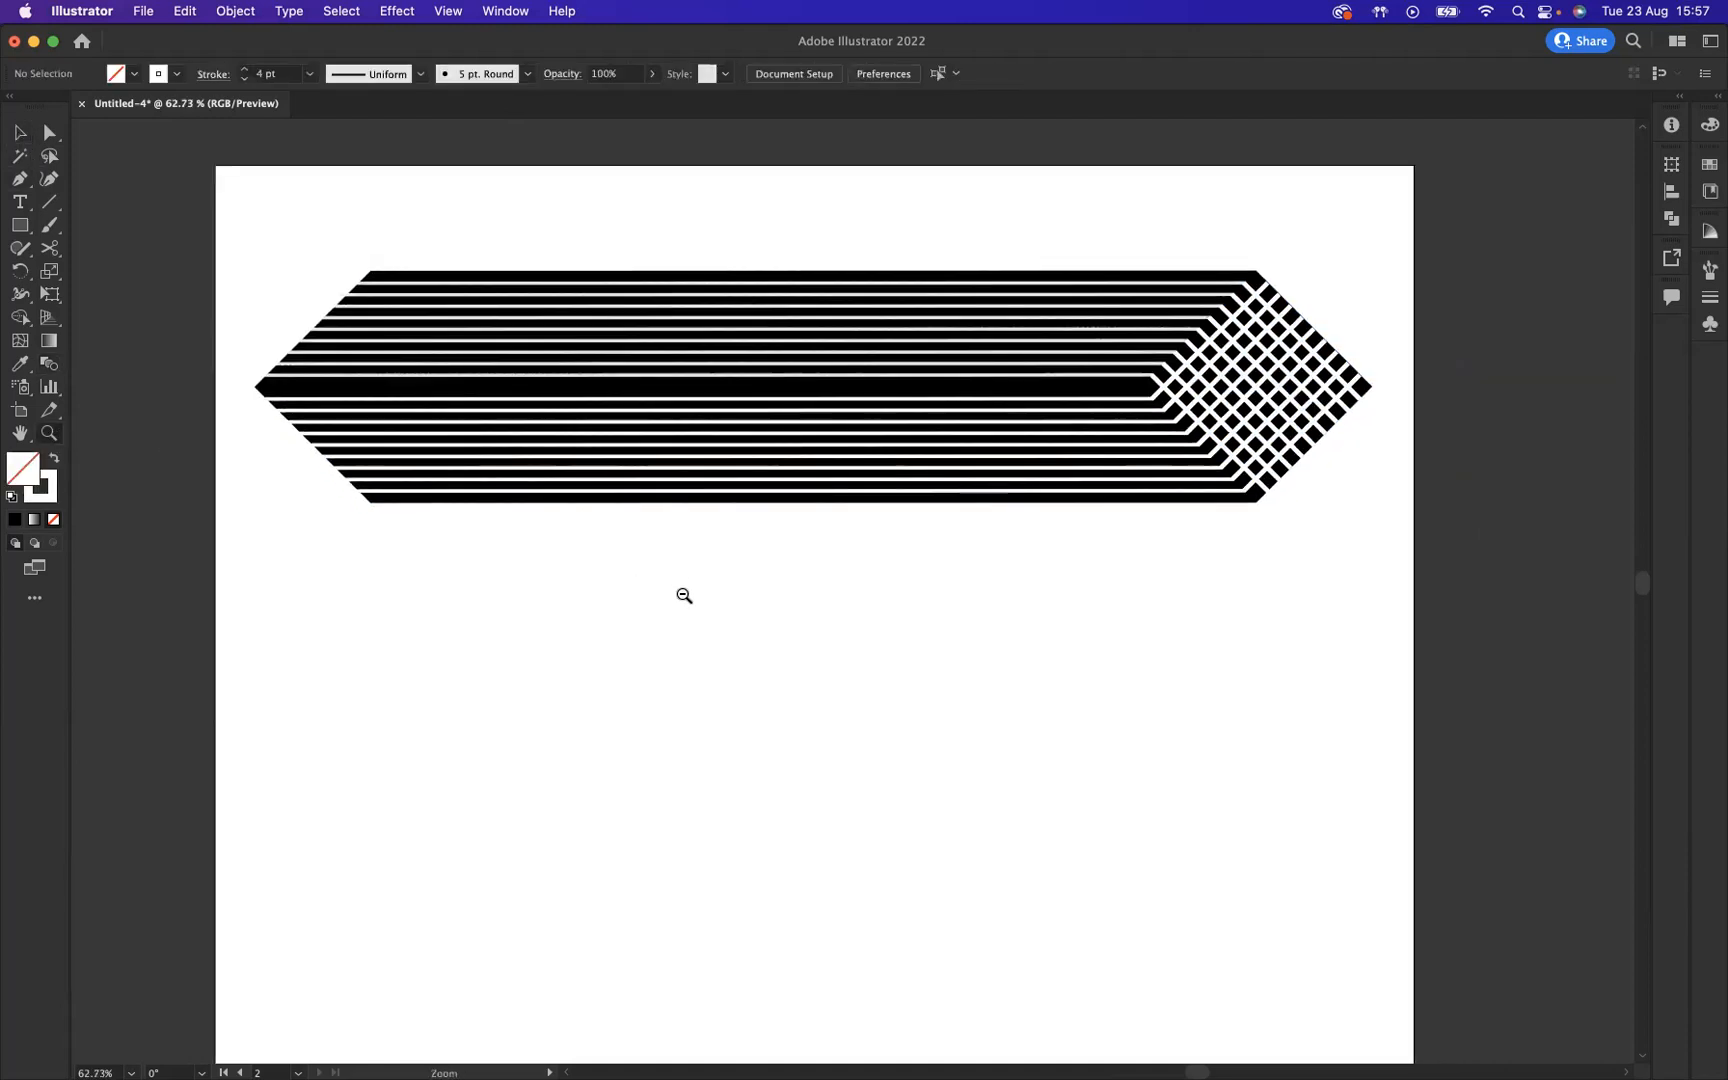
# Zoom out to show the striped blend and 3 path, then select the blend.
pyautogui.click(684, 595)
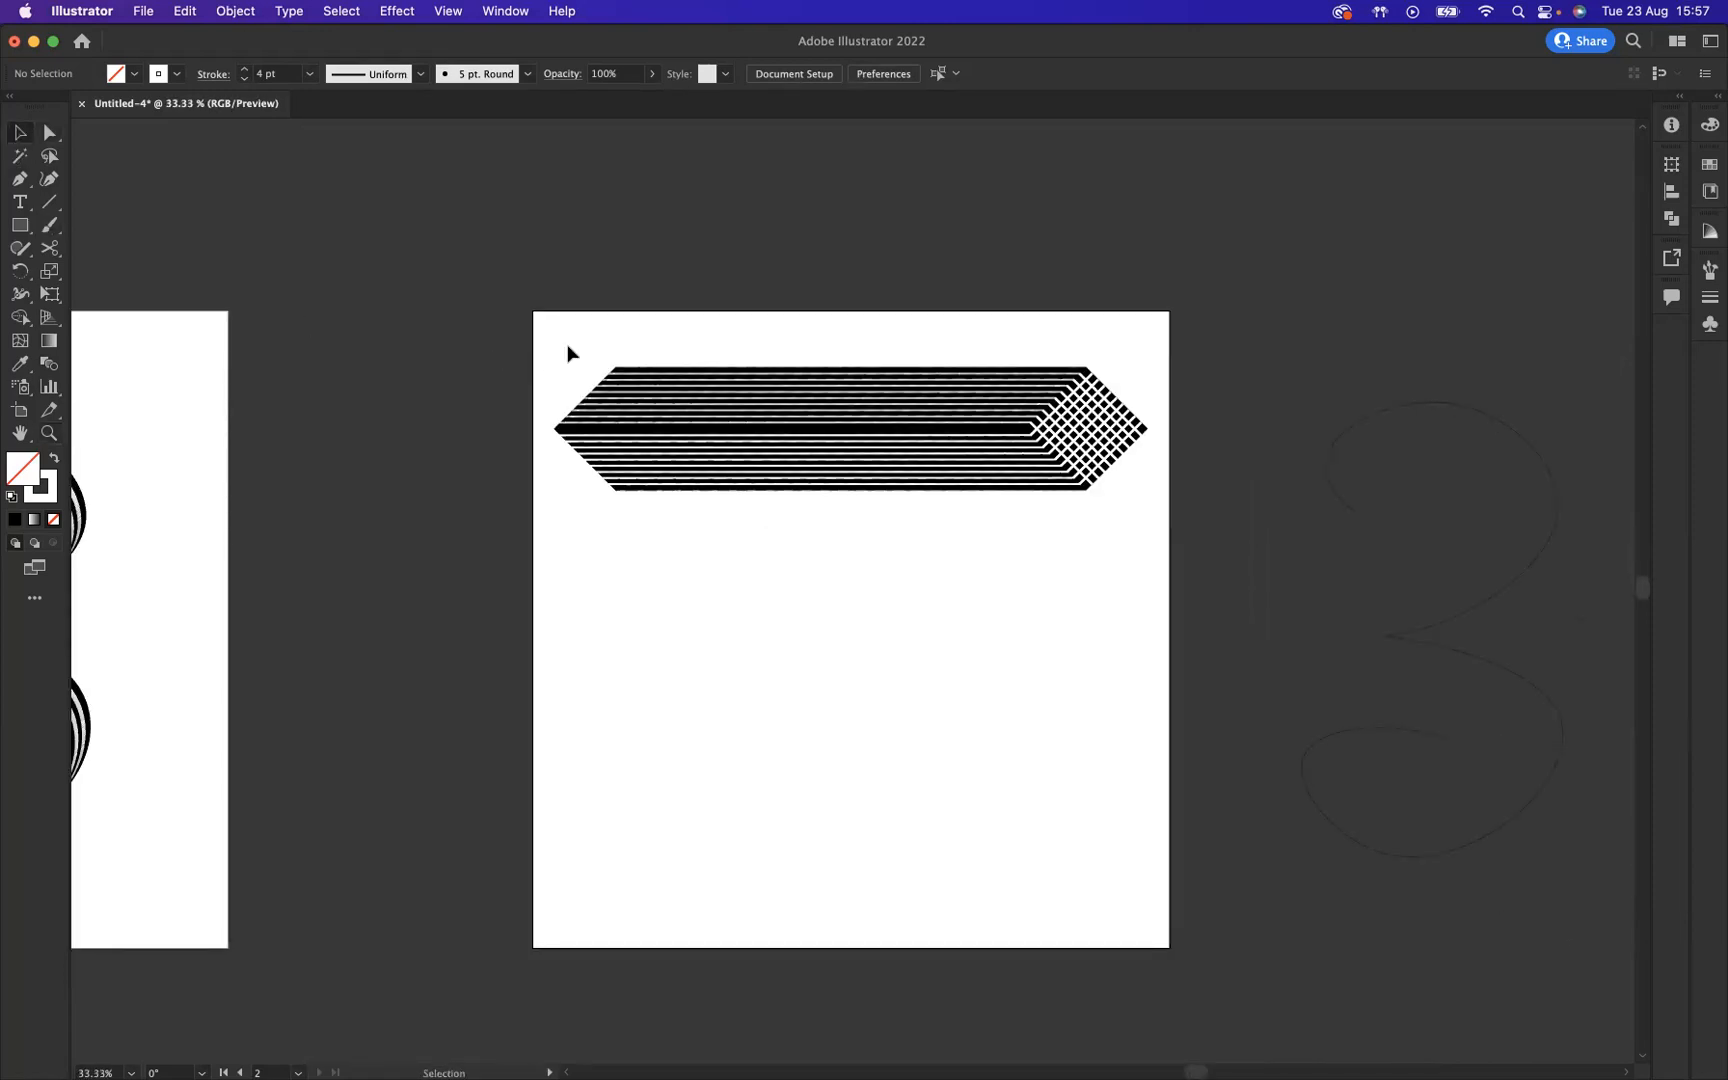
pyautogui.click(849, 428)
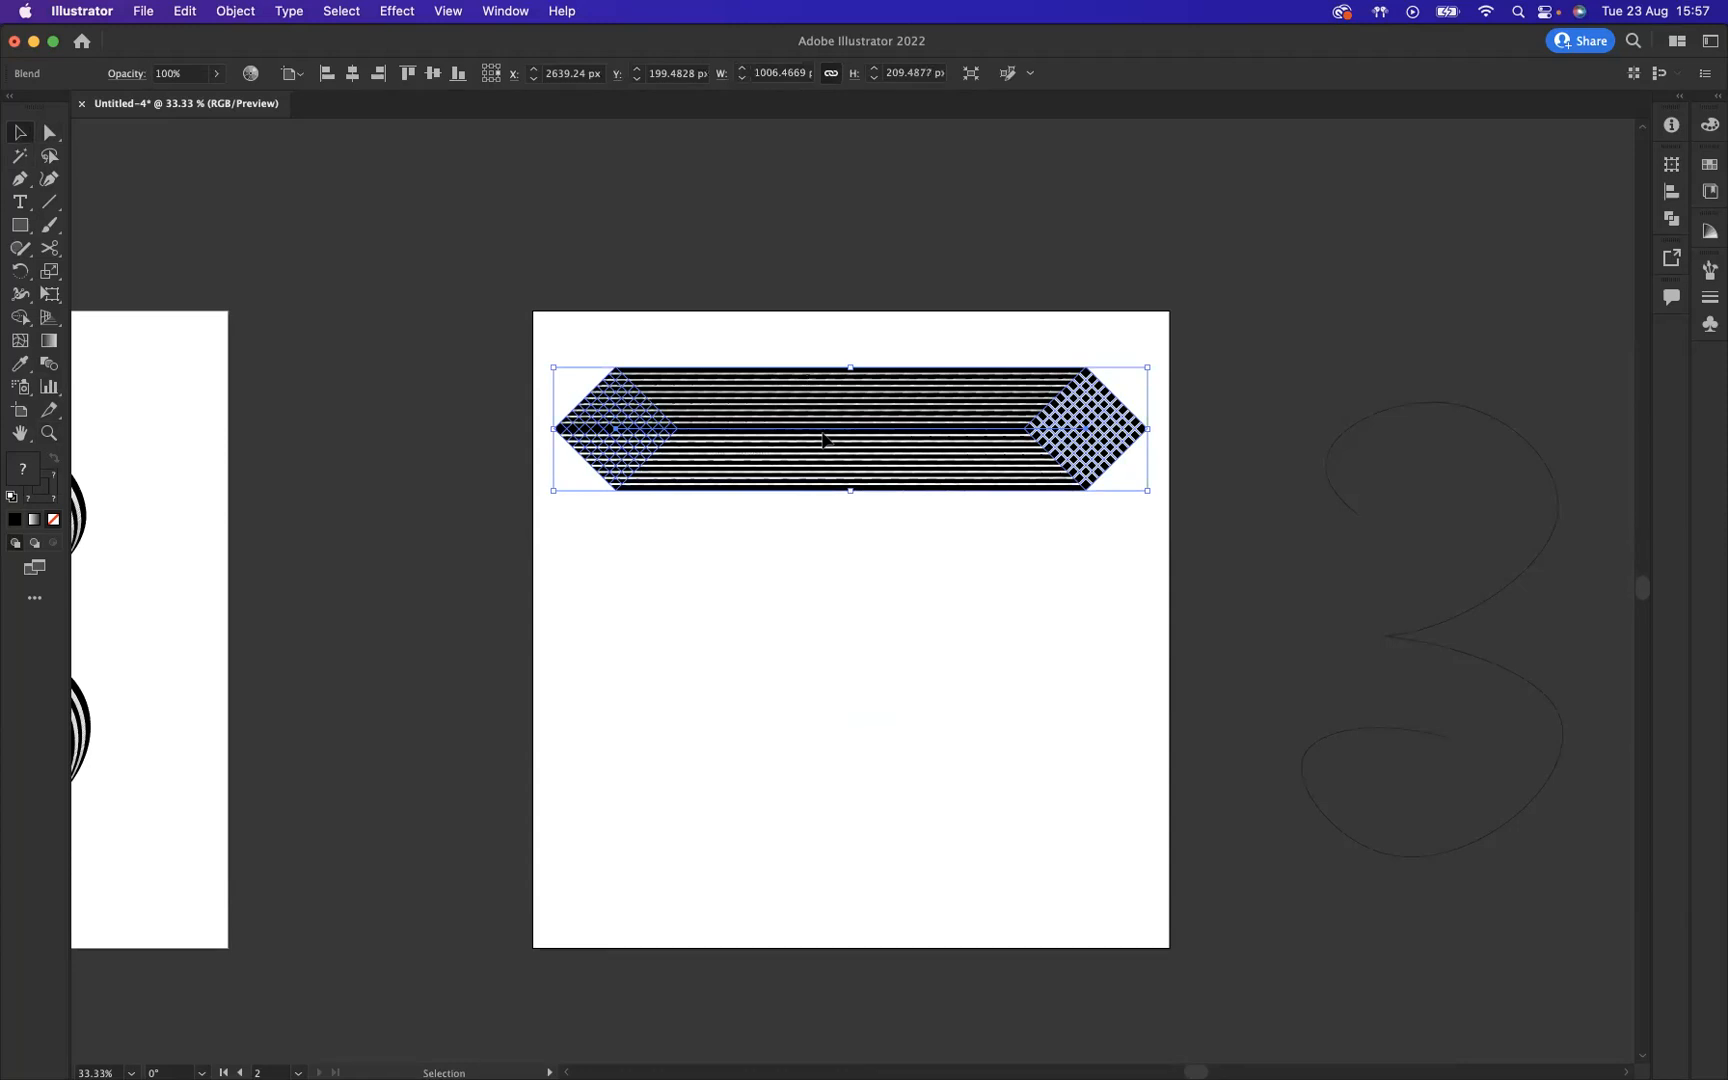
# Duplicate the striped bar upward and place the 3 path below it on the artboard.
pyautogui.moveTo(849, 428); pyautogui.dragTo(849, 261)
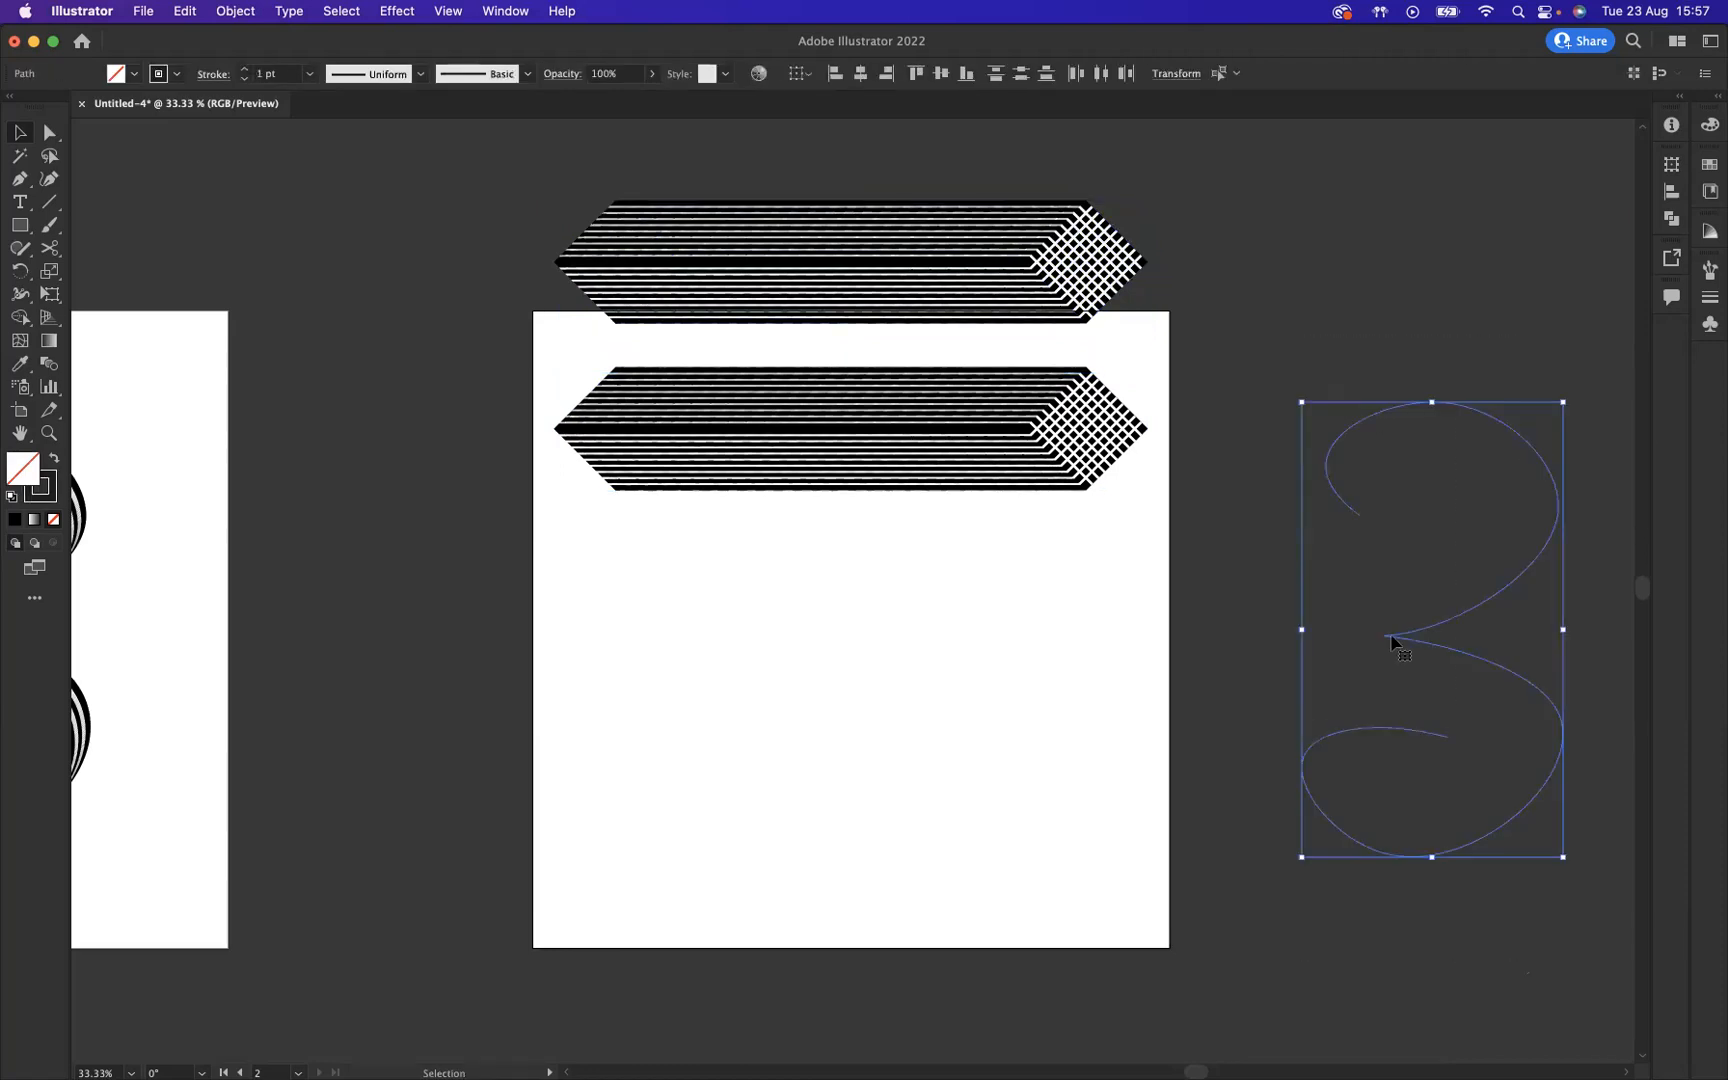
pyautogui.moveTo(1430, 631); pyautogui.dragTo(828, 746)
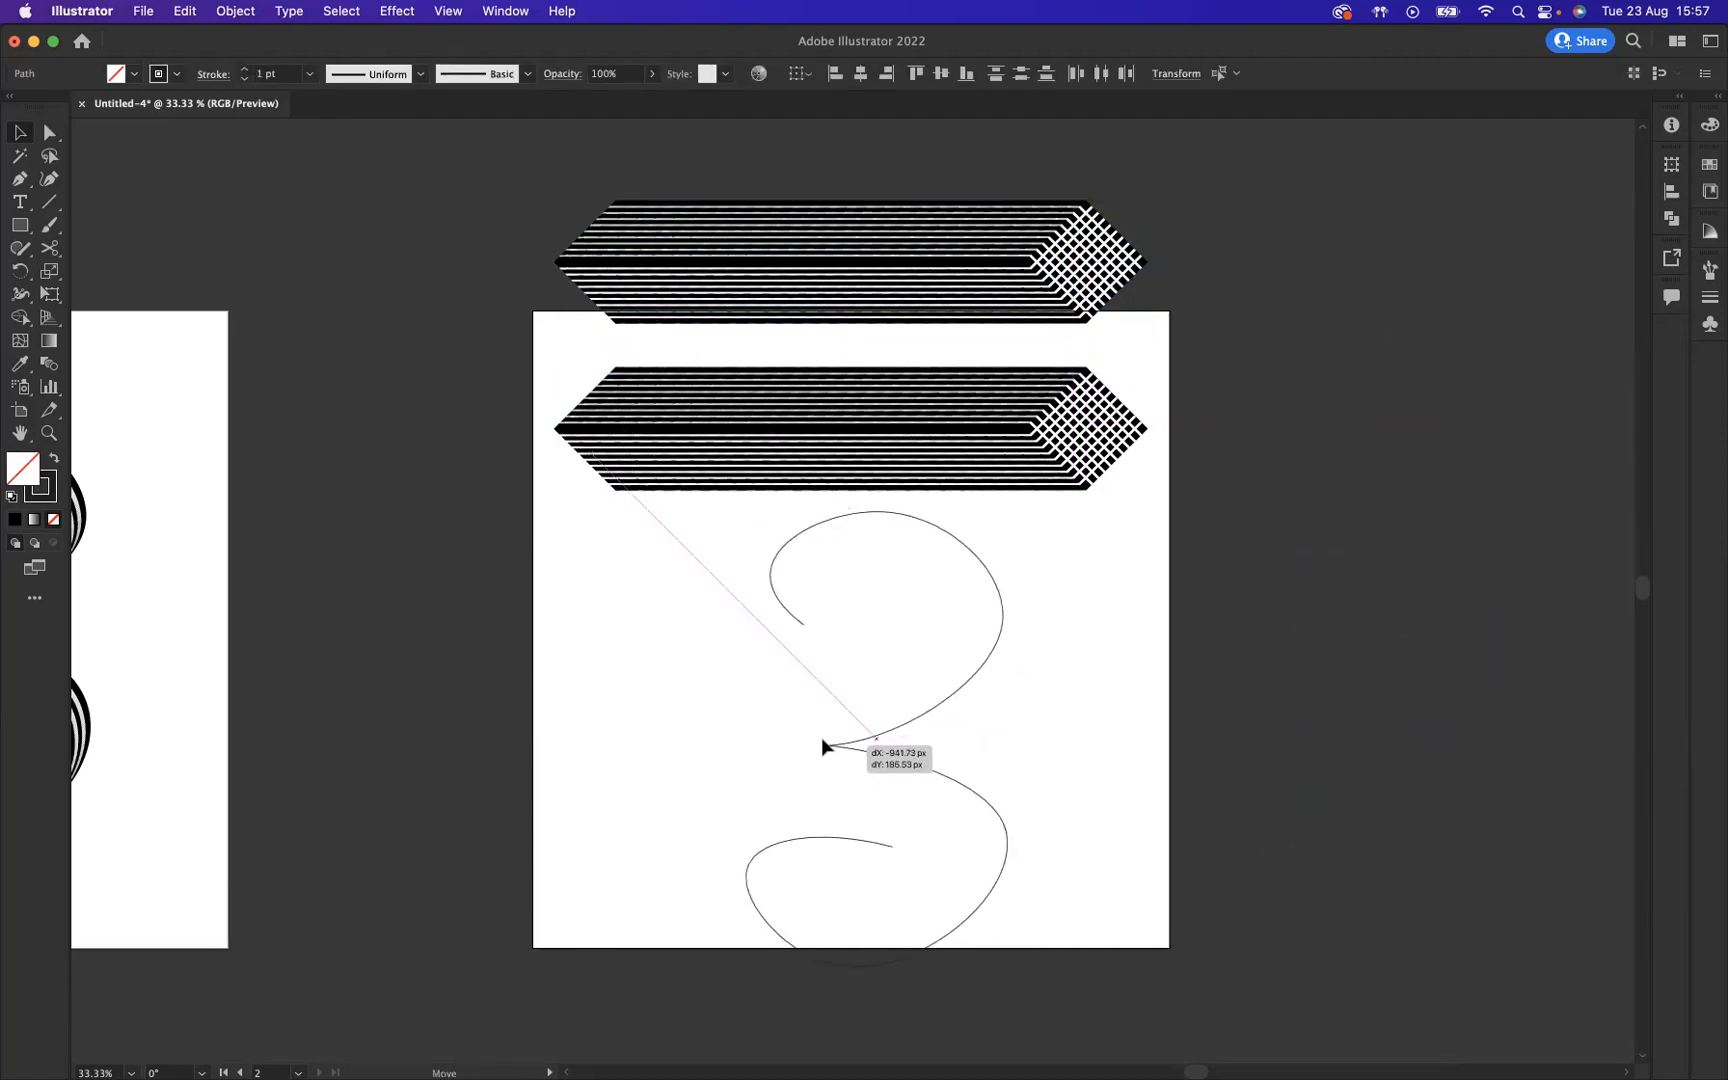
pyautogui.moveTo(829, 746); pyautogui.dragTo(866, 730)
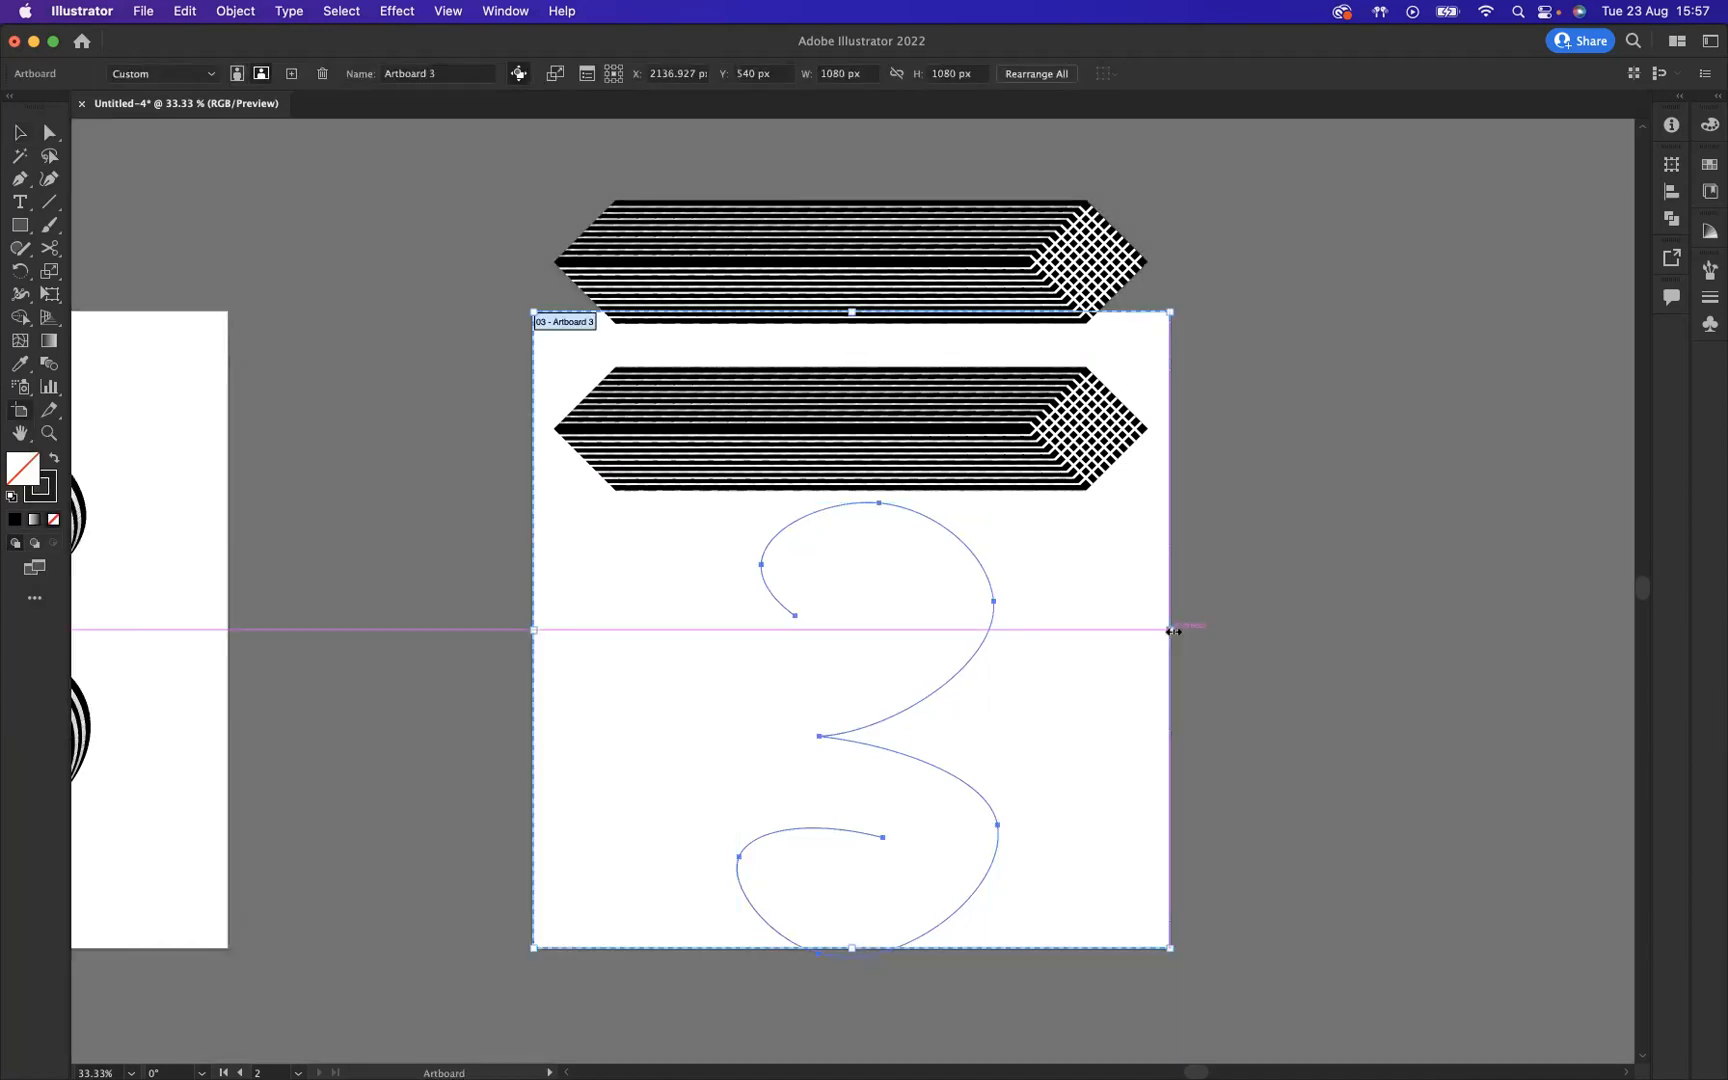
# Enlarge the artboard, widening it to the right and making it taller.
pyautogui.moveTo(1170, 629); pyautogui.dragTo(1587, 629)
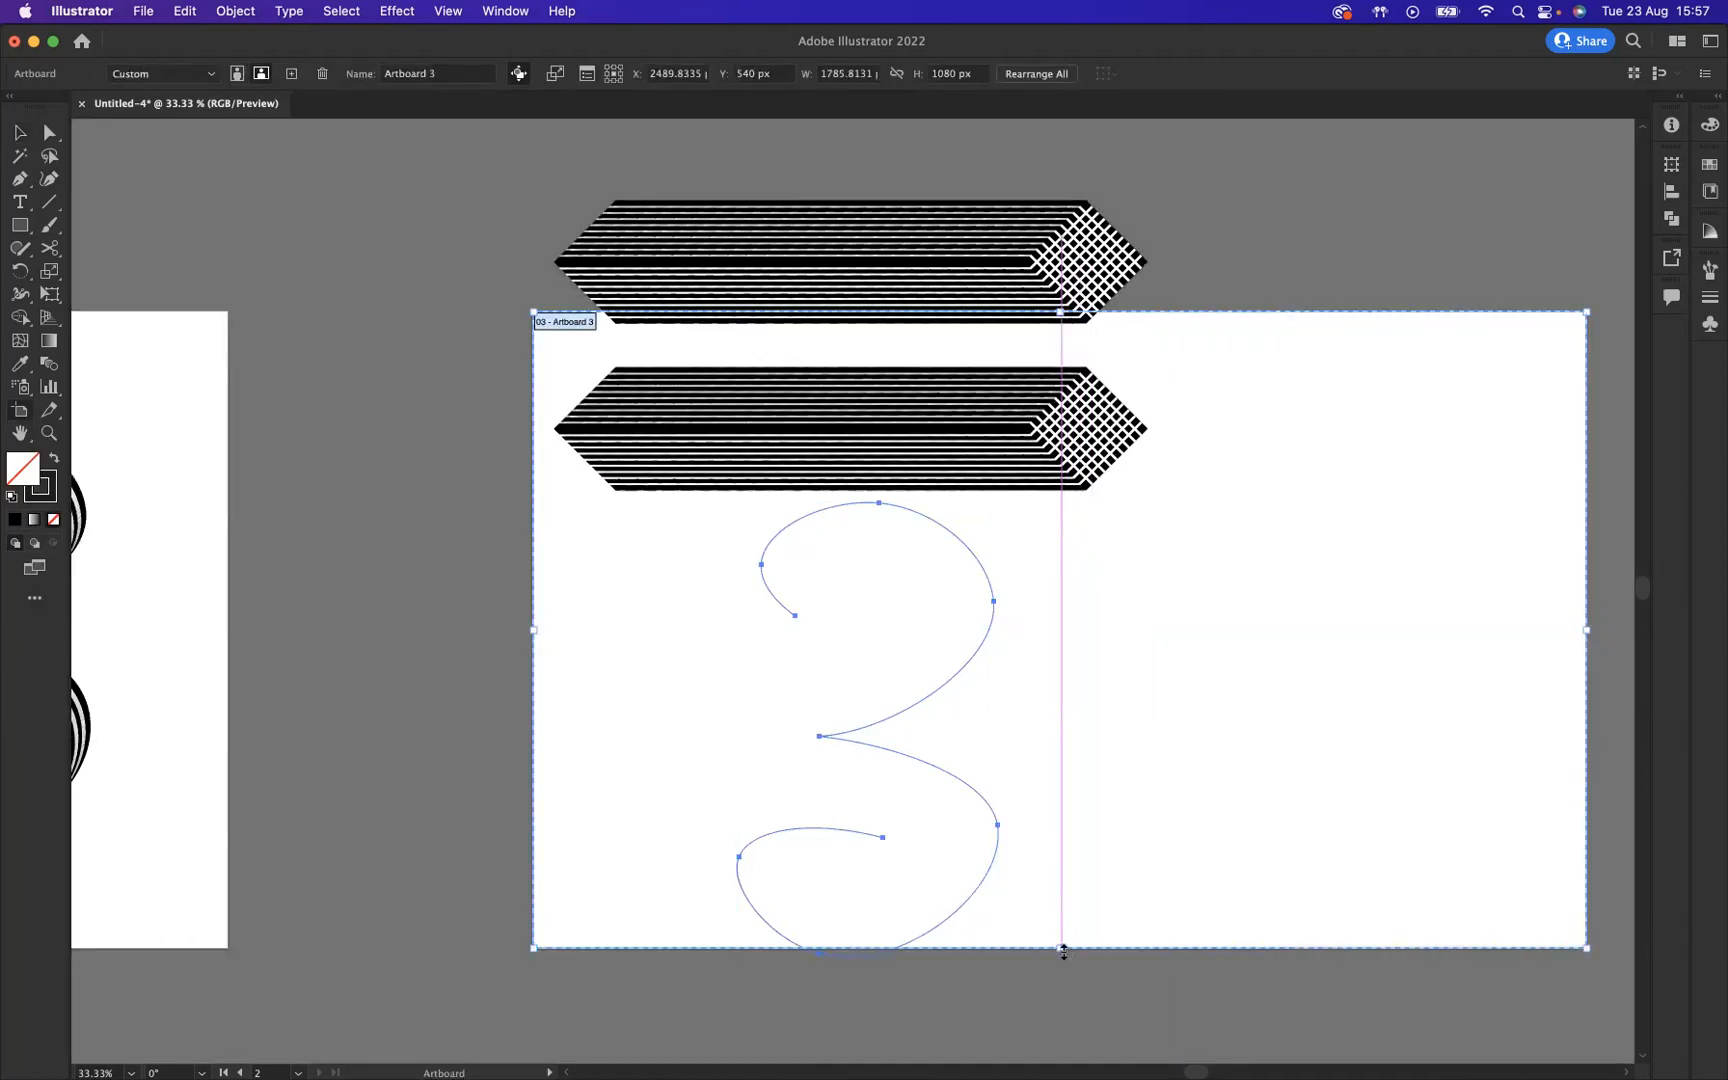
pyautogui.moveTo(1061, 950); pyautogui.dragTo(1061, 1041)
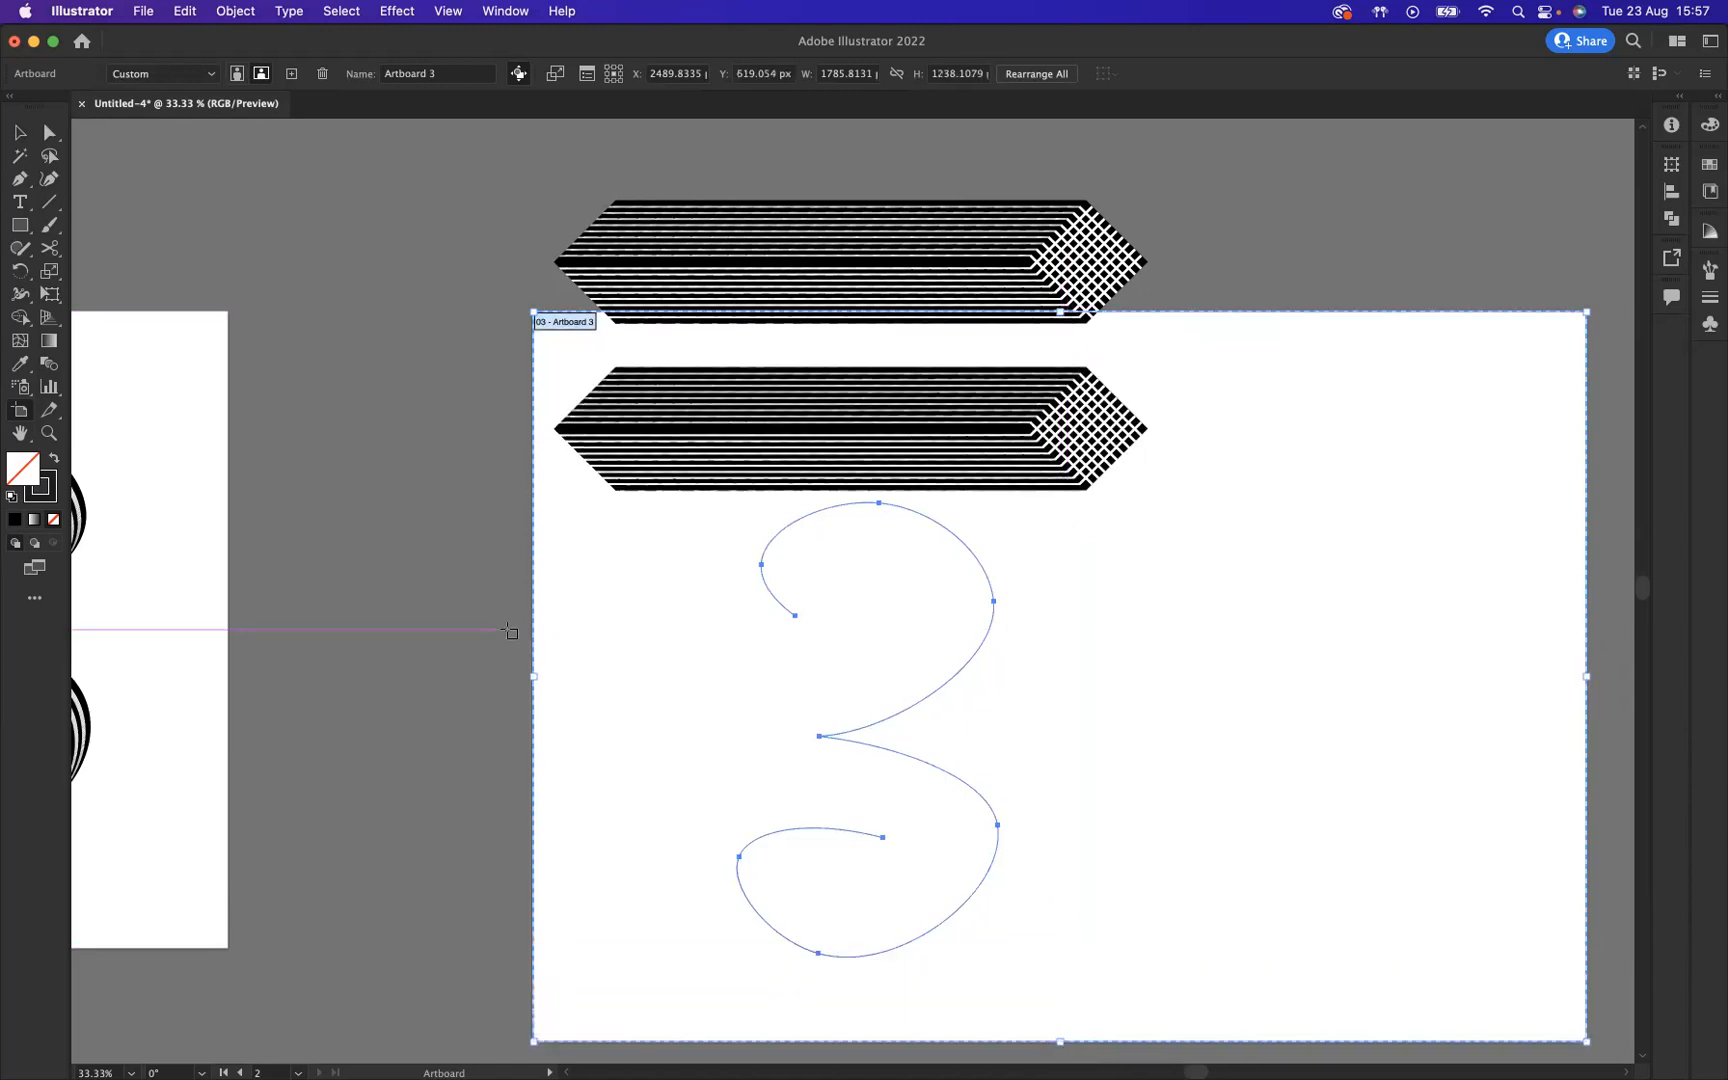
pyautogui.click(457, 496)
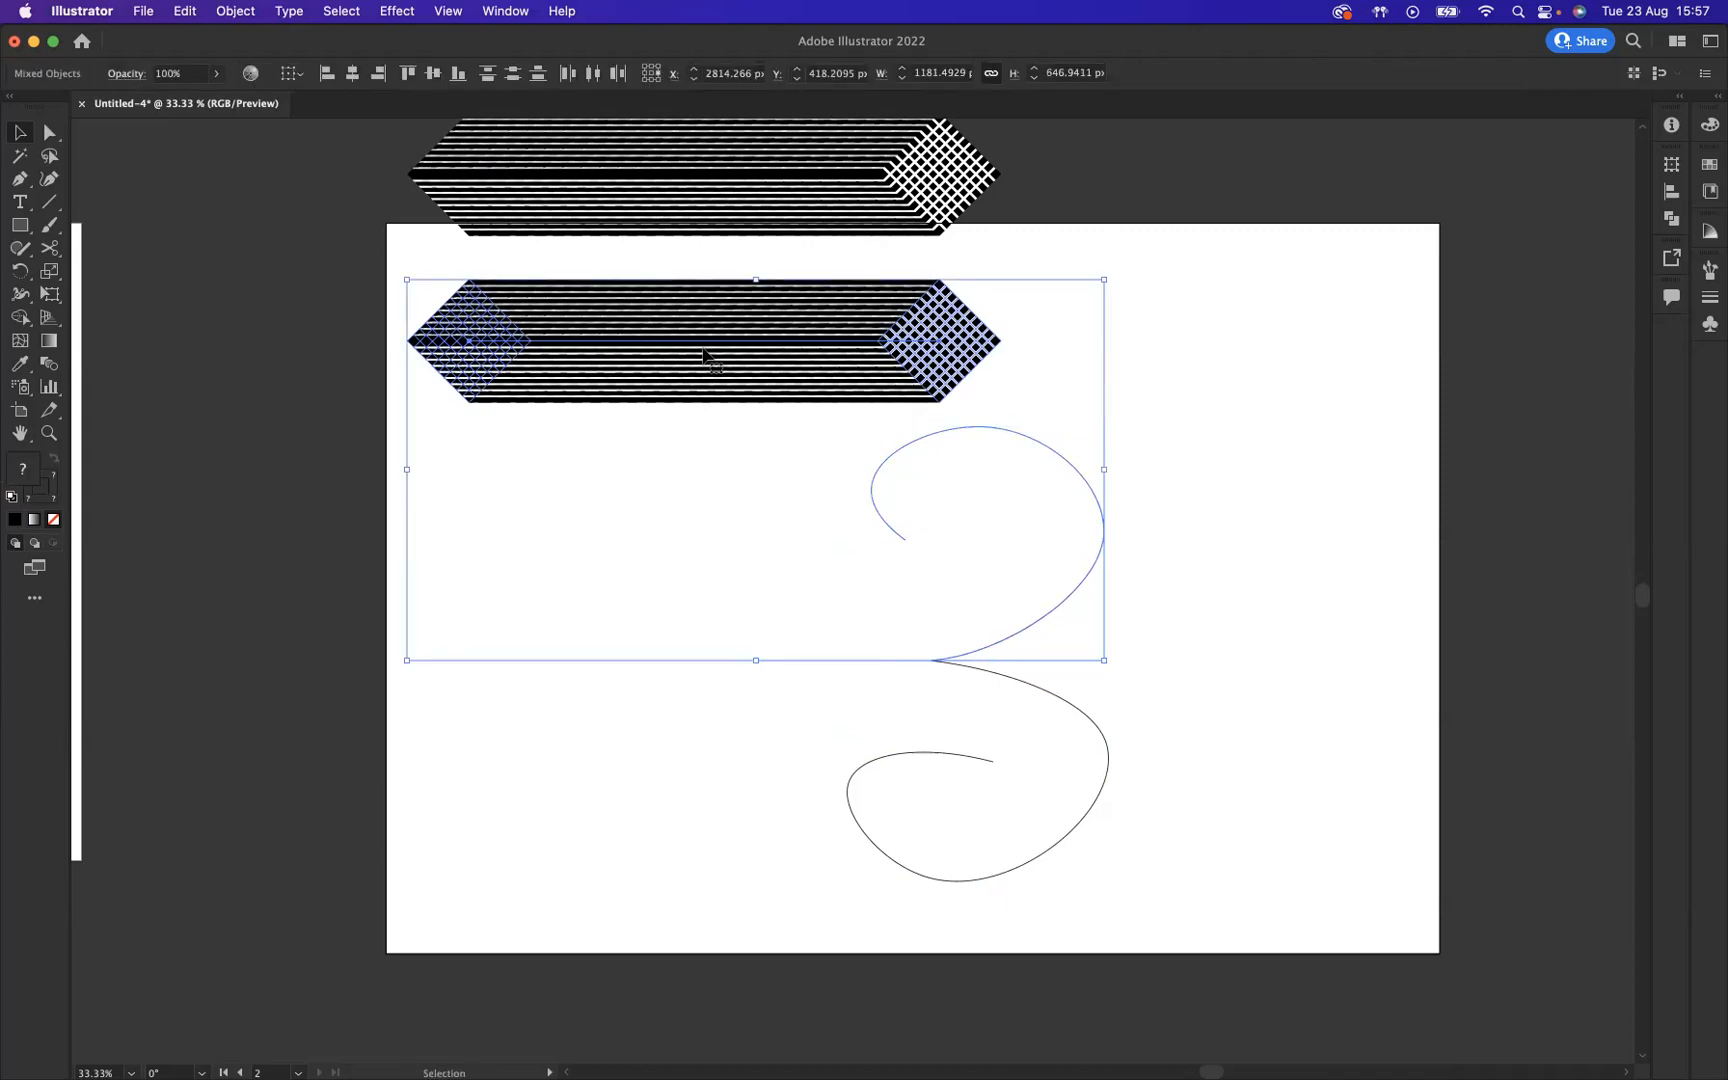
# Wrap the striped blend along the upper 3 curve with Replace Spine, then select the spare copy.
pyautogui.click(235, 11)
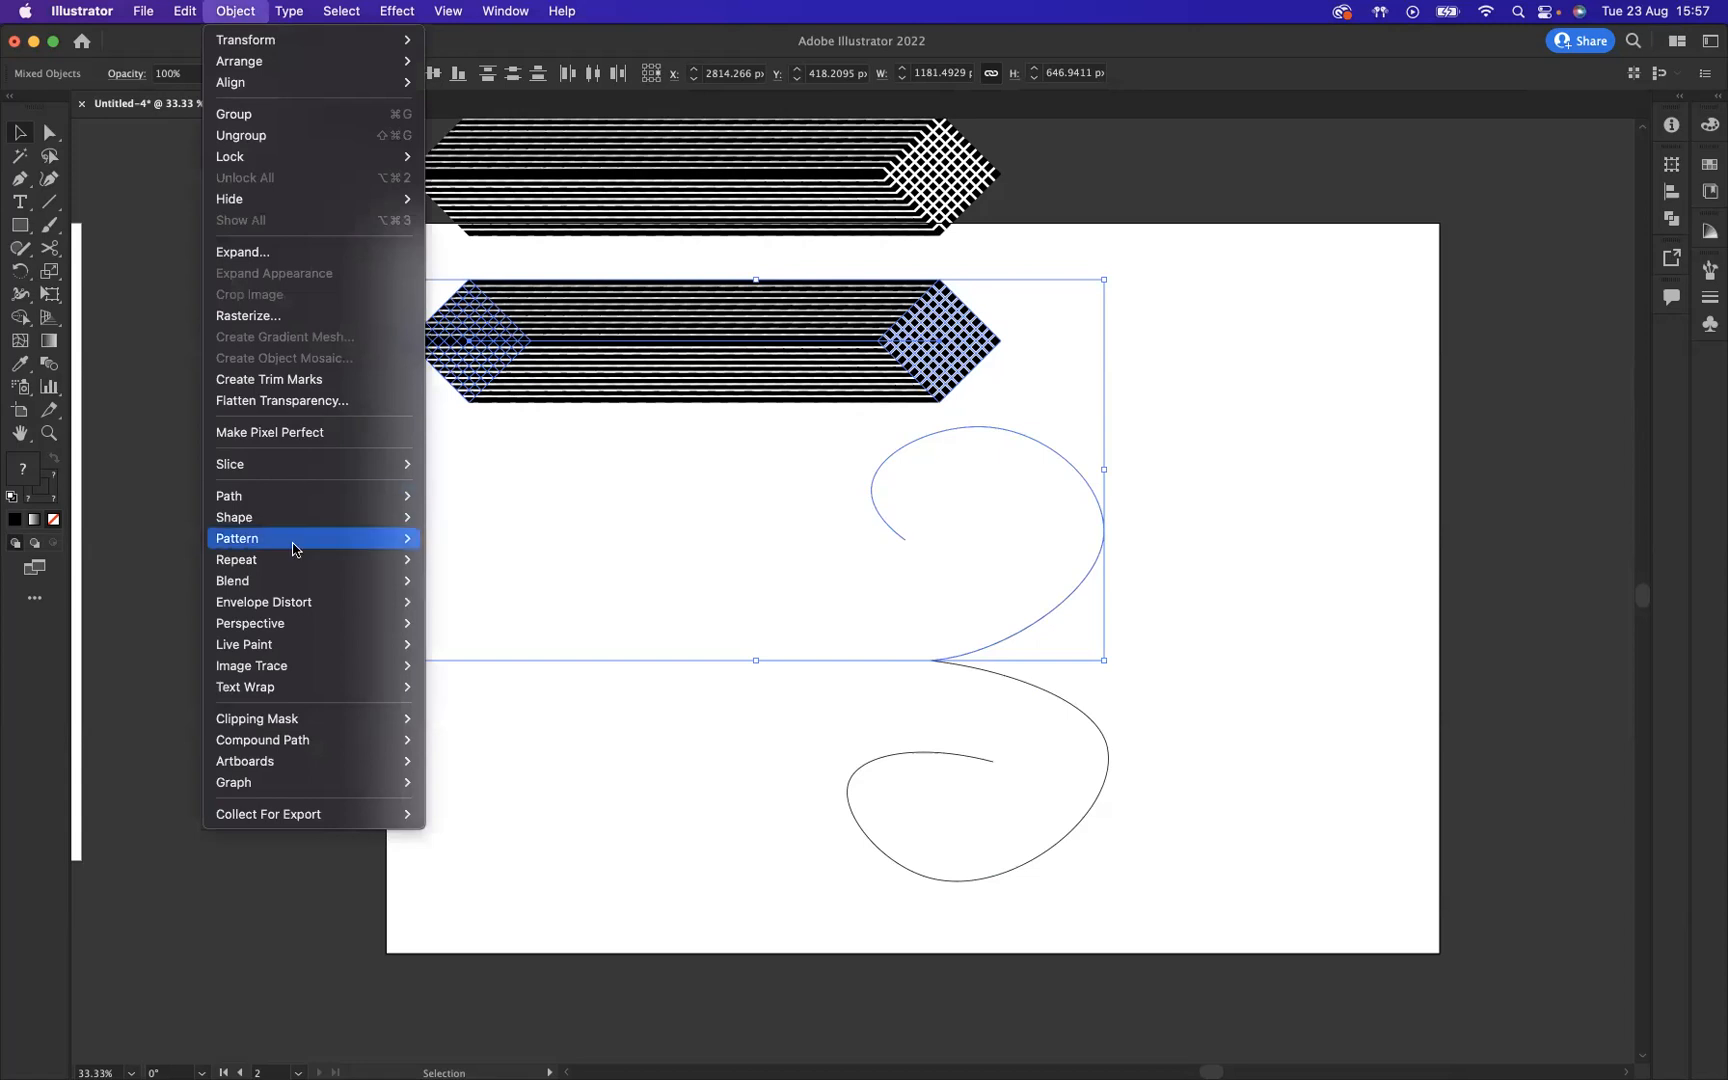
pyautogui.moveTo(233, 581)
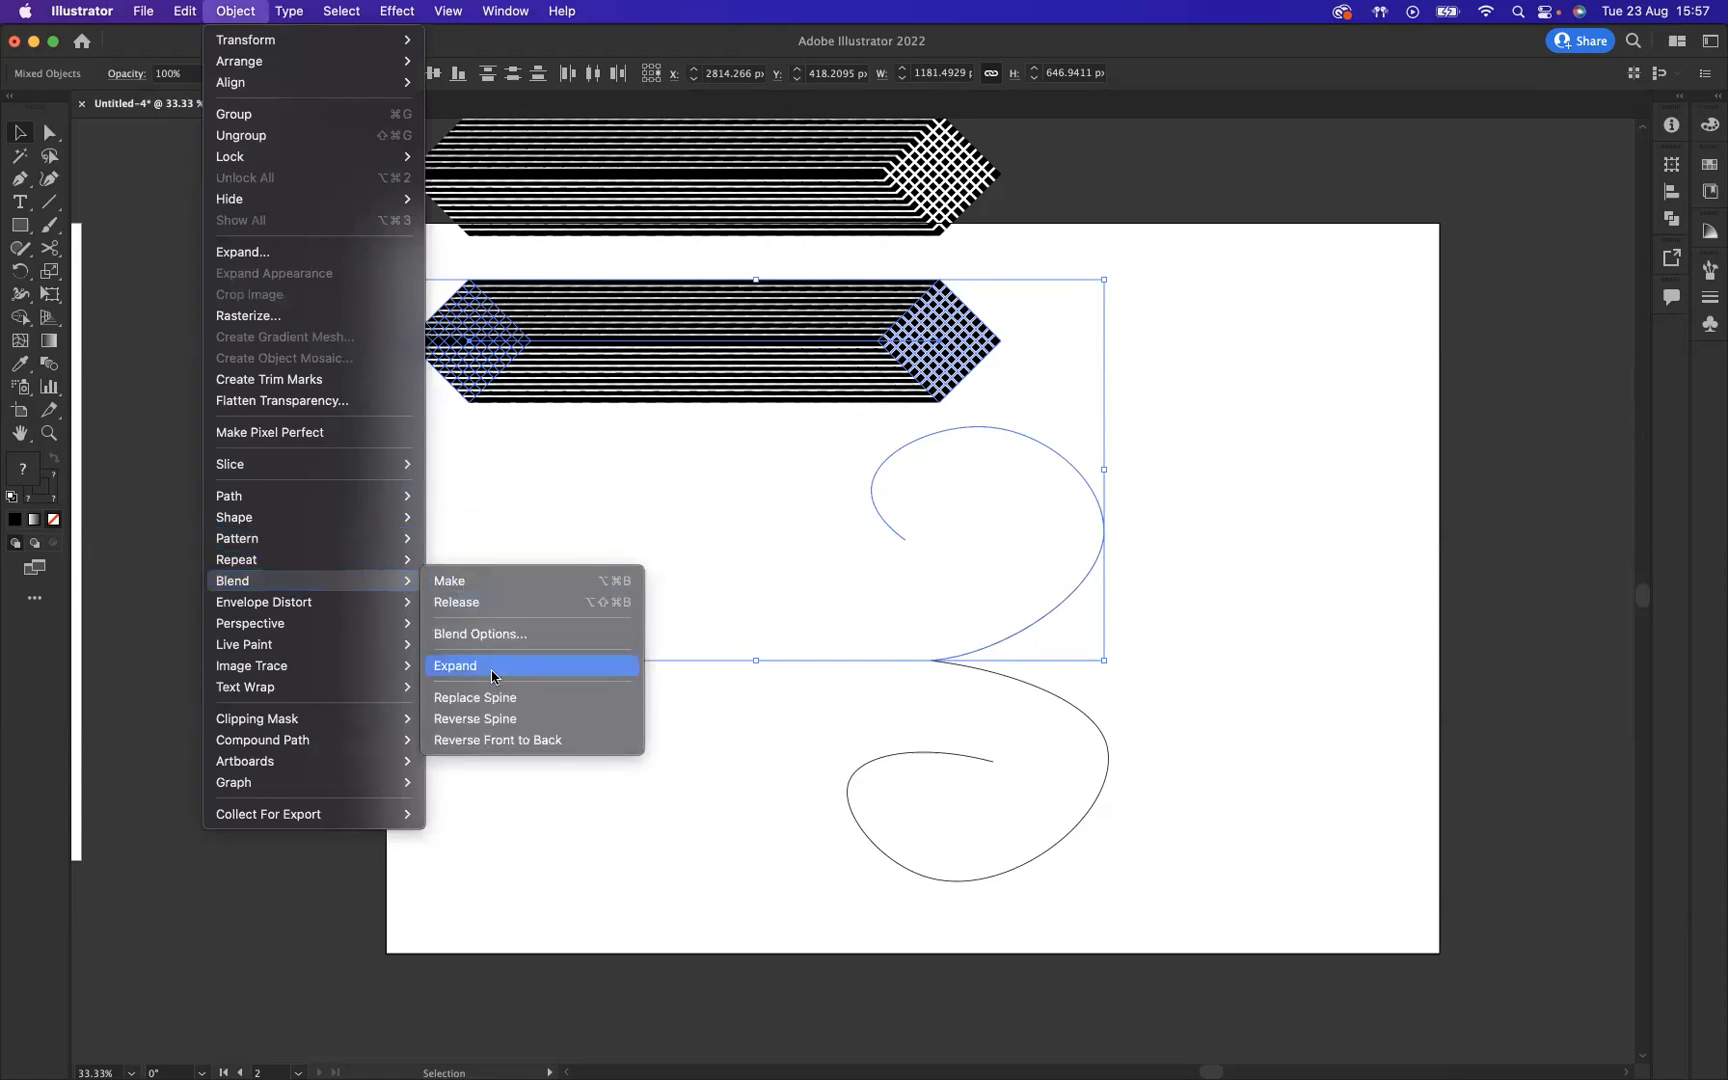
pyautogui.moveTo(512, 702)
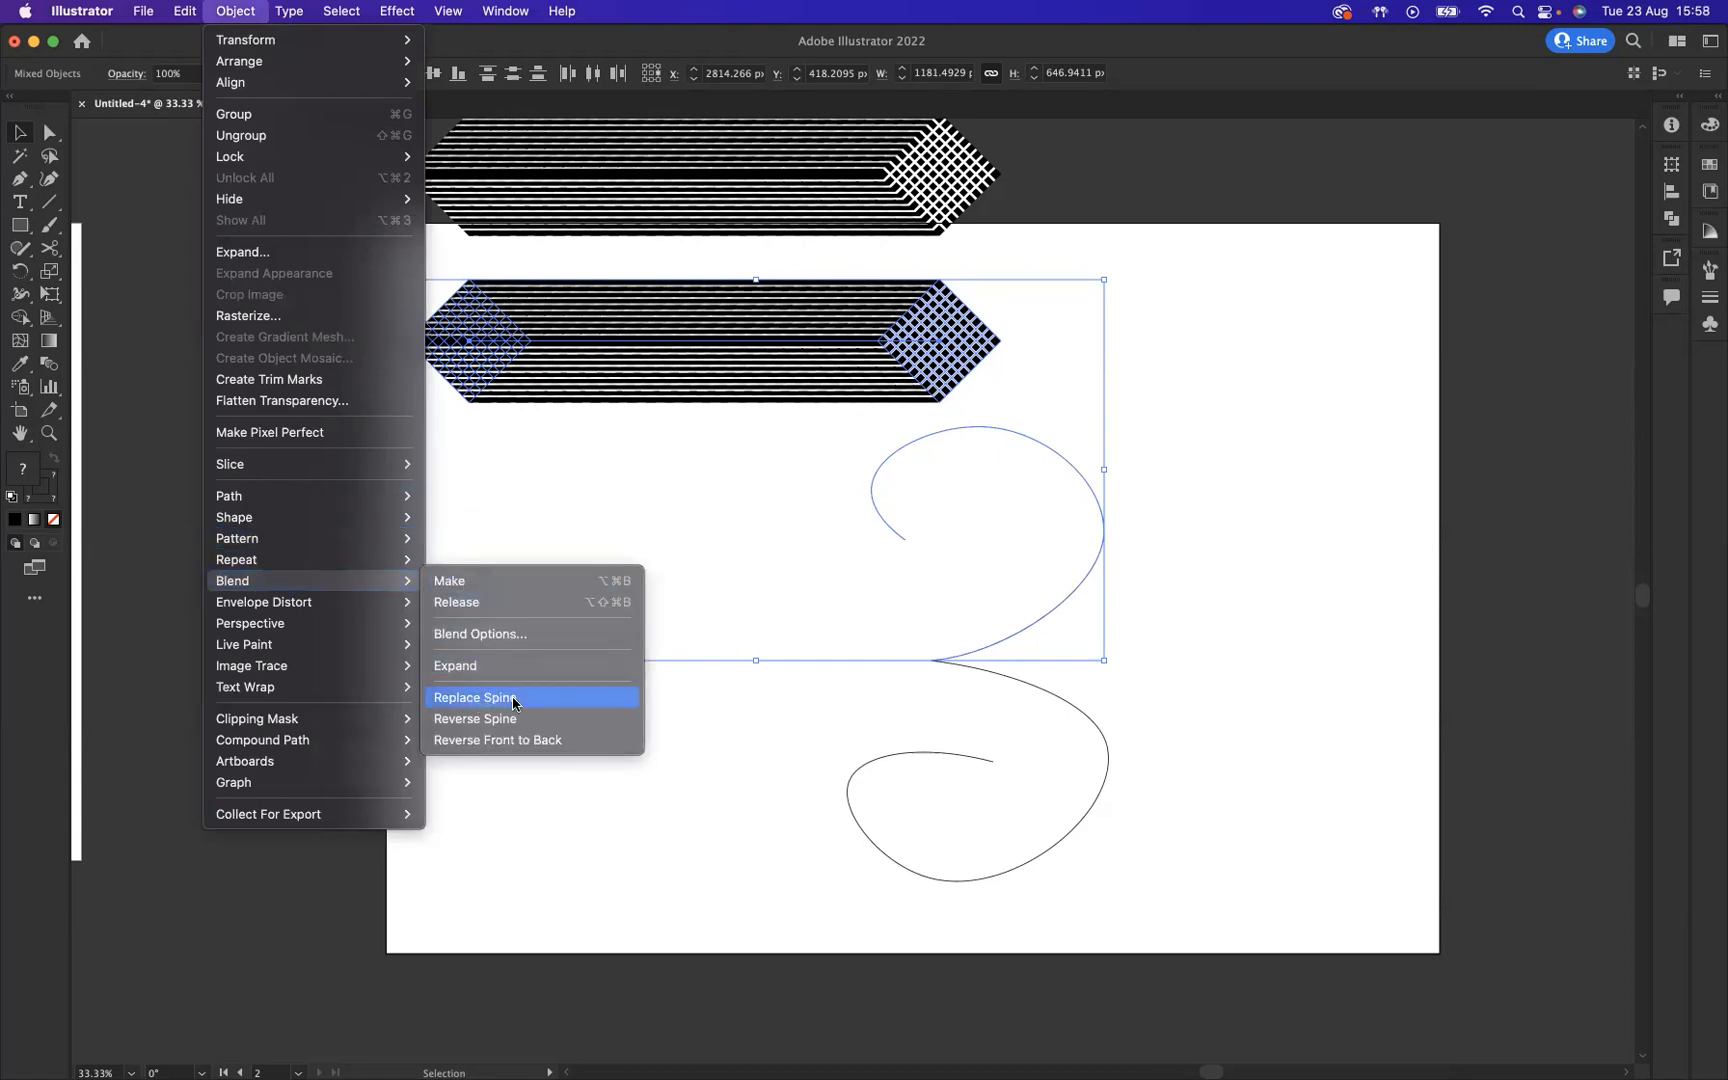
pyautogui.click(473, 696)
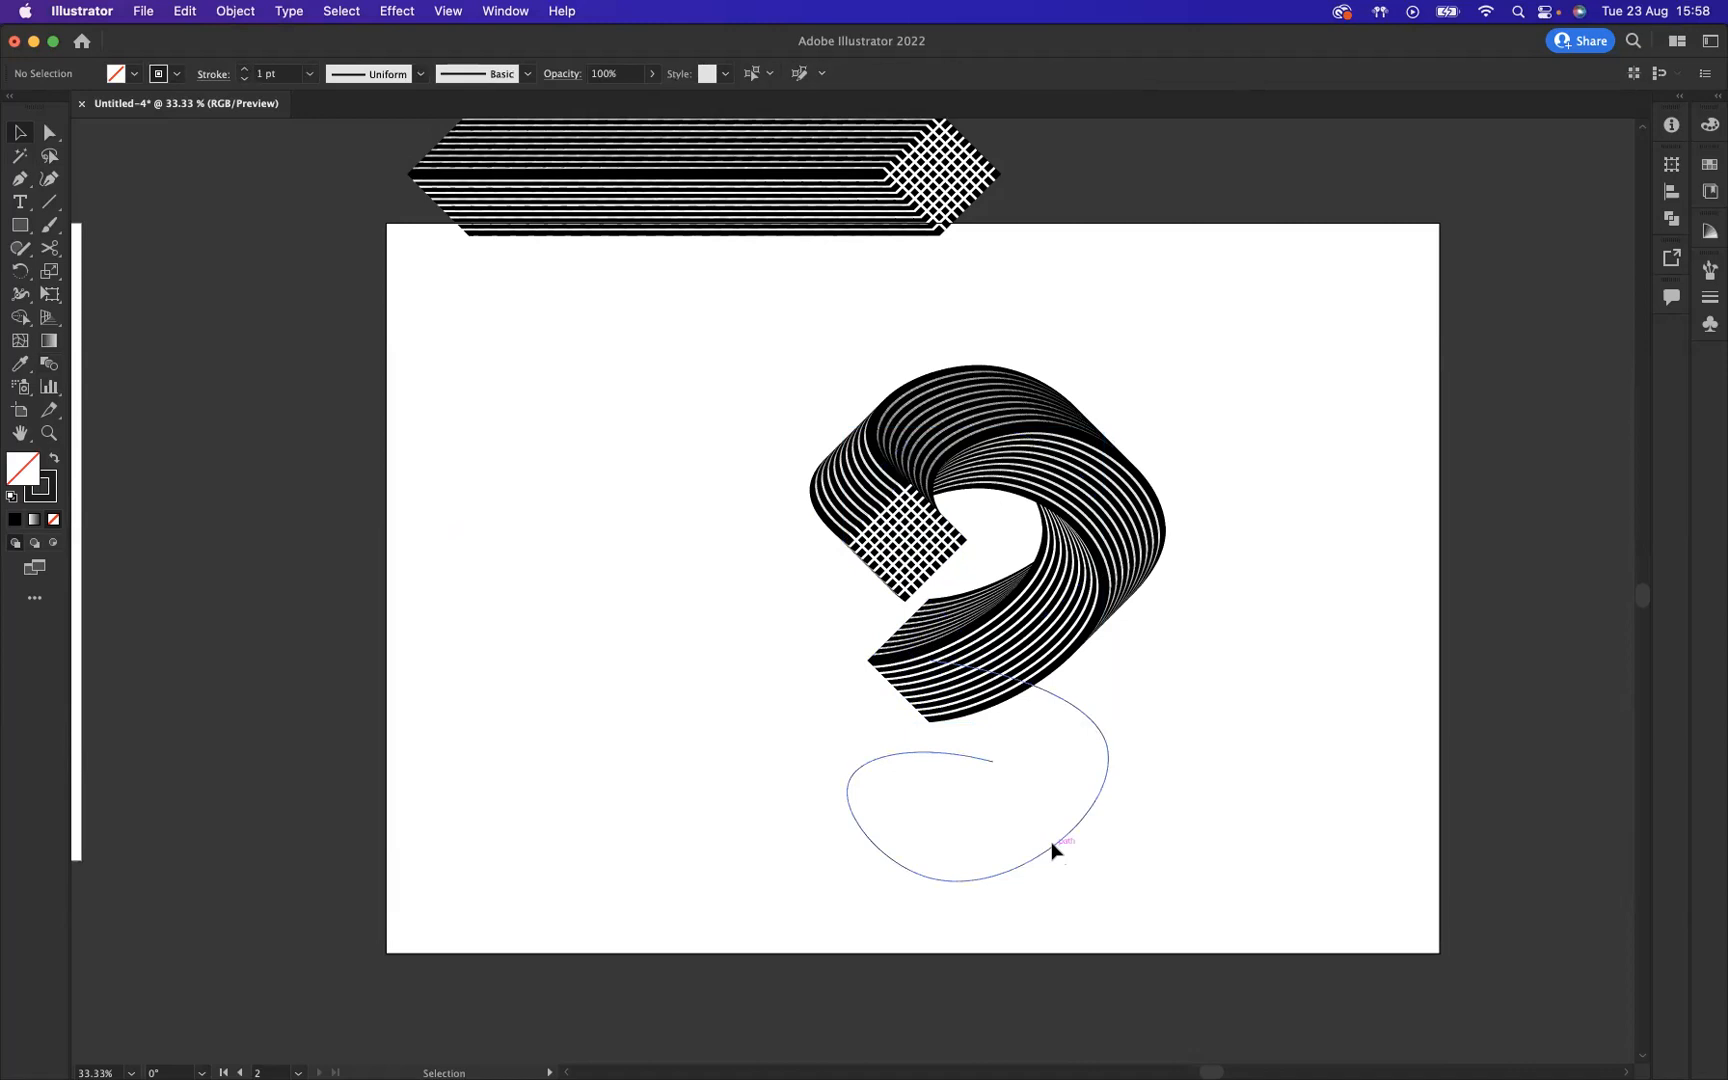
pyautogui.click(1056, 840)
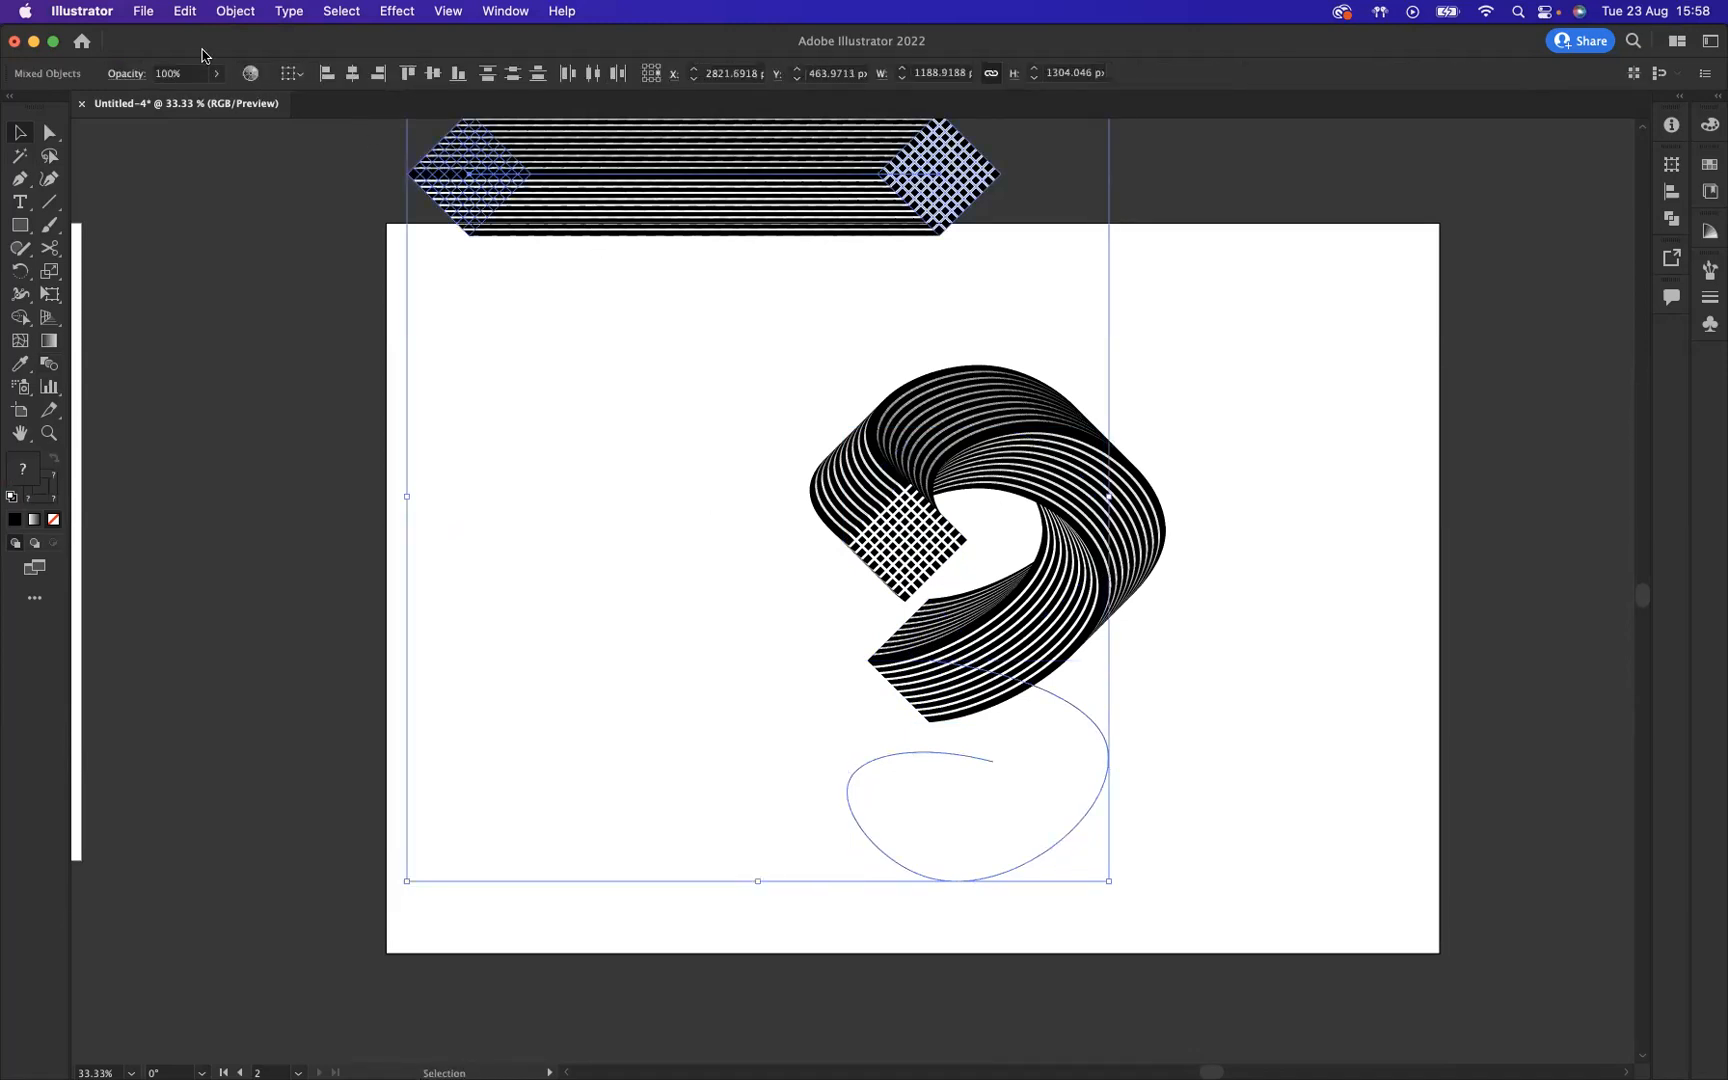
# Replace the spare blend's spine with the lower bowl of the 3.
pyautogui.click(235, 11)
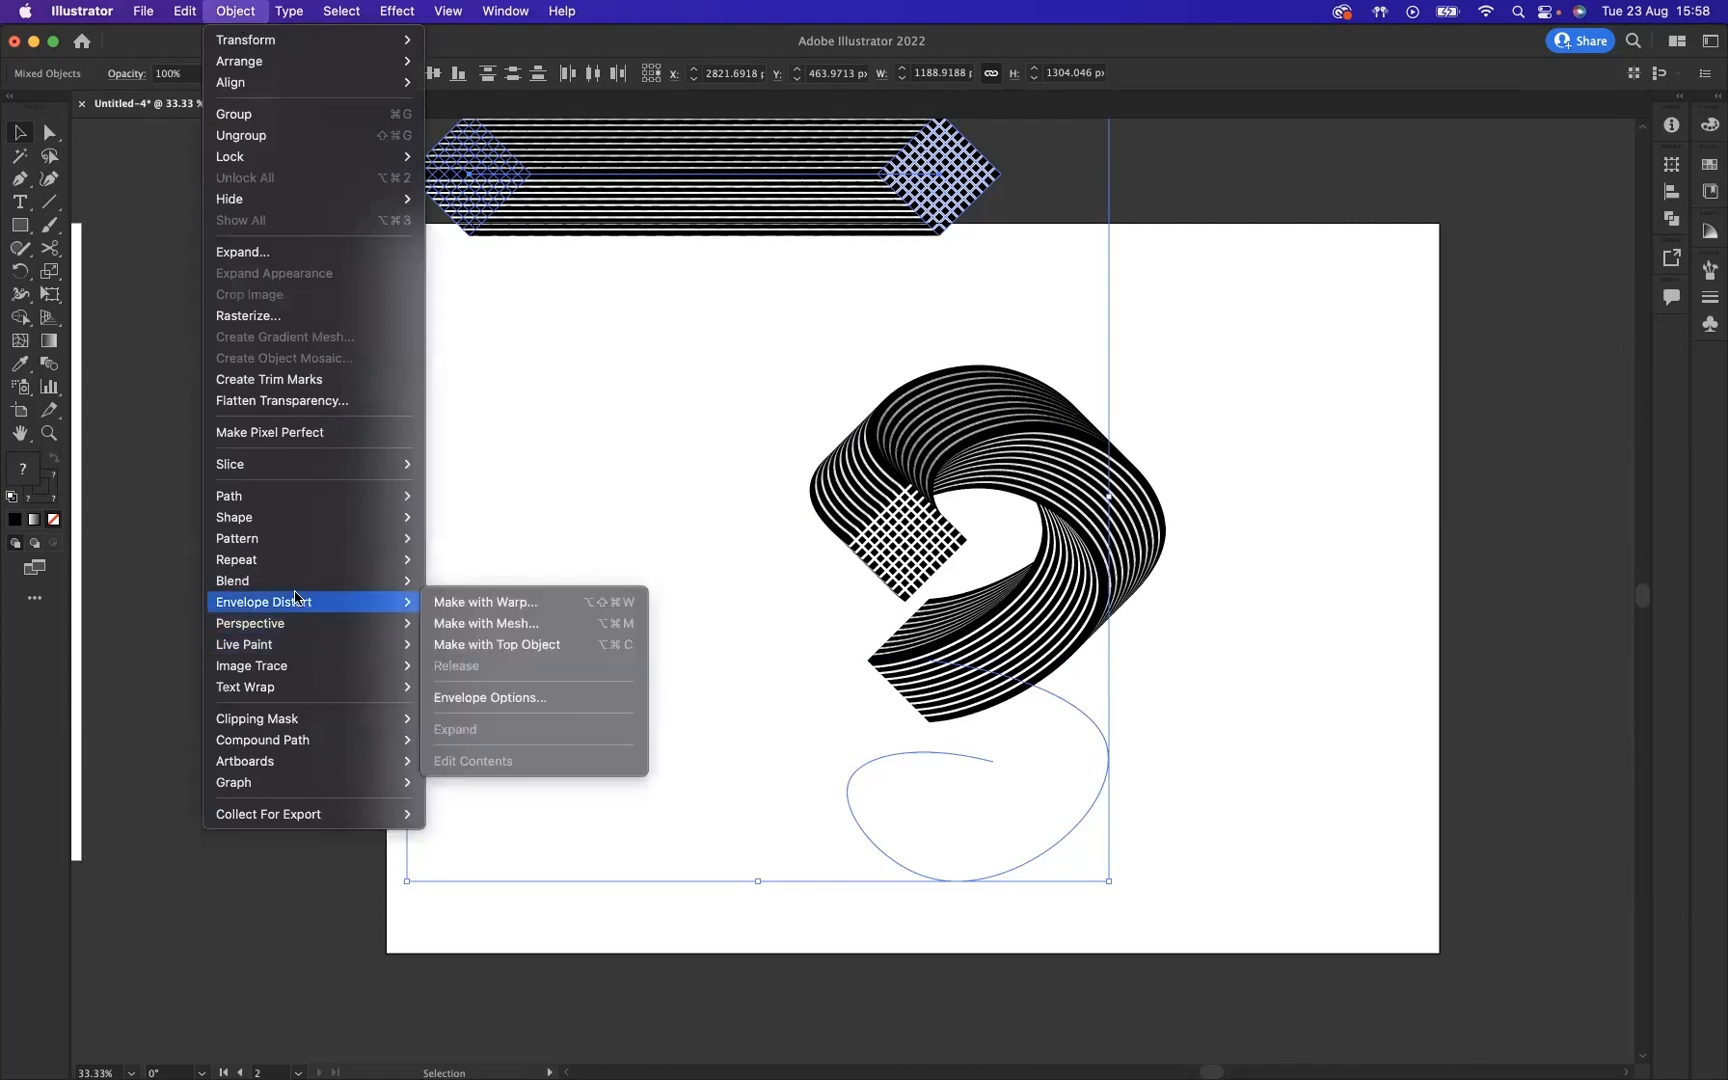
pyautogui.moveTo(233, 581)
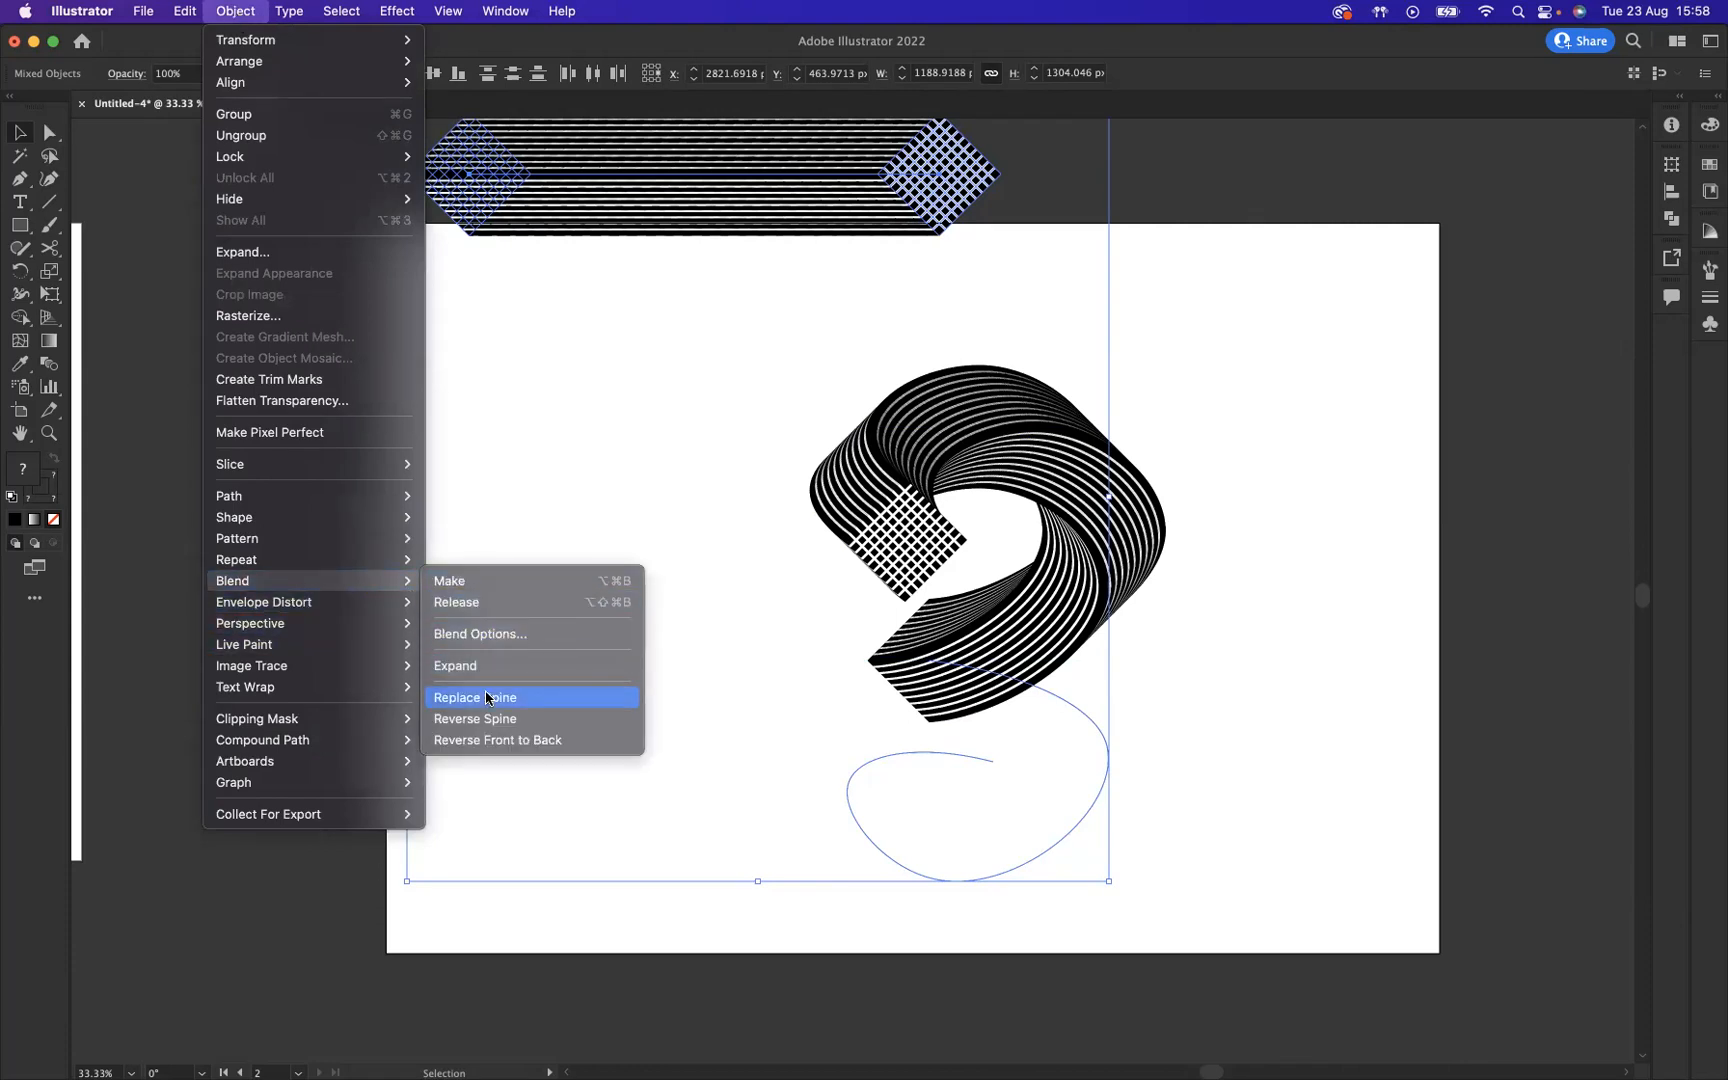
pyautogui.click(474, 696)
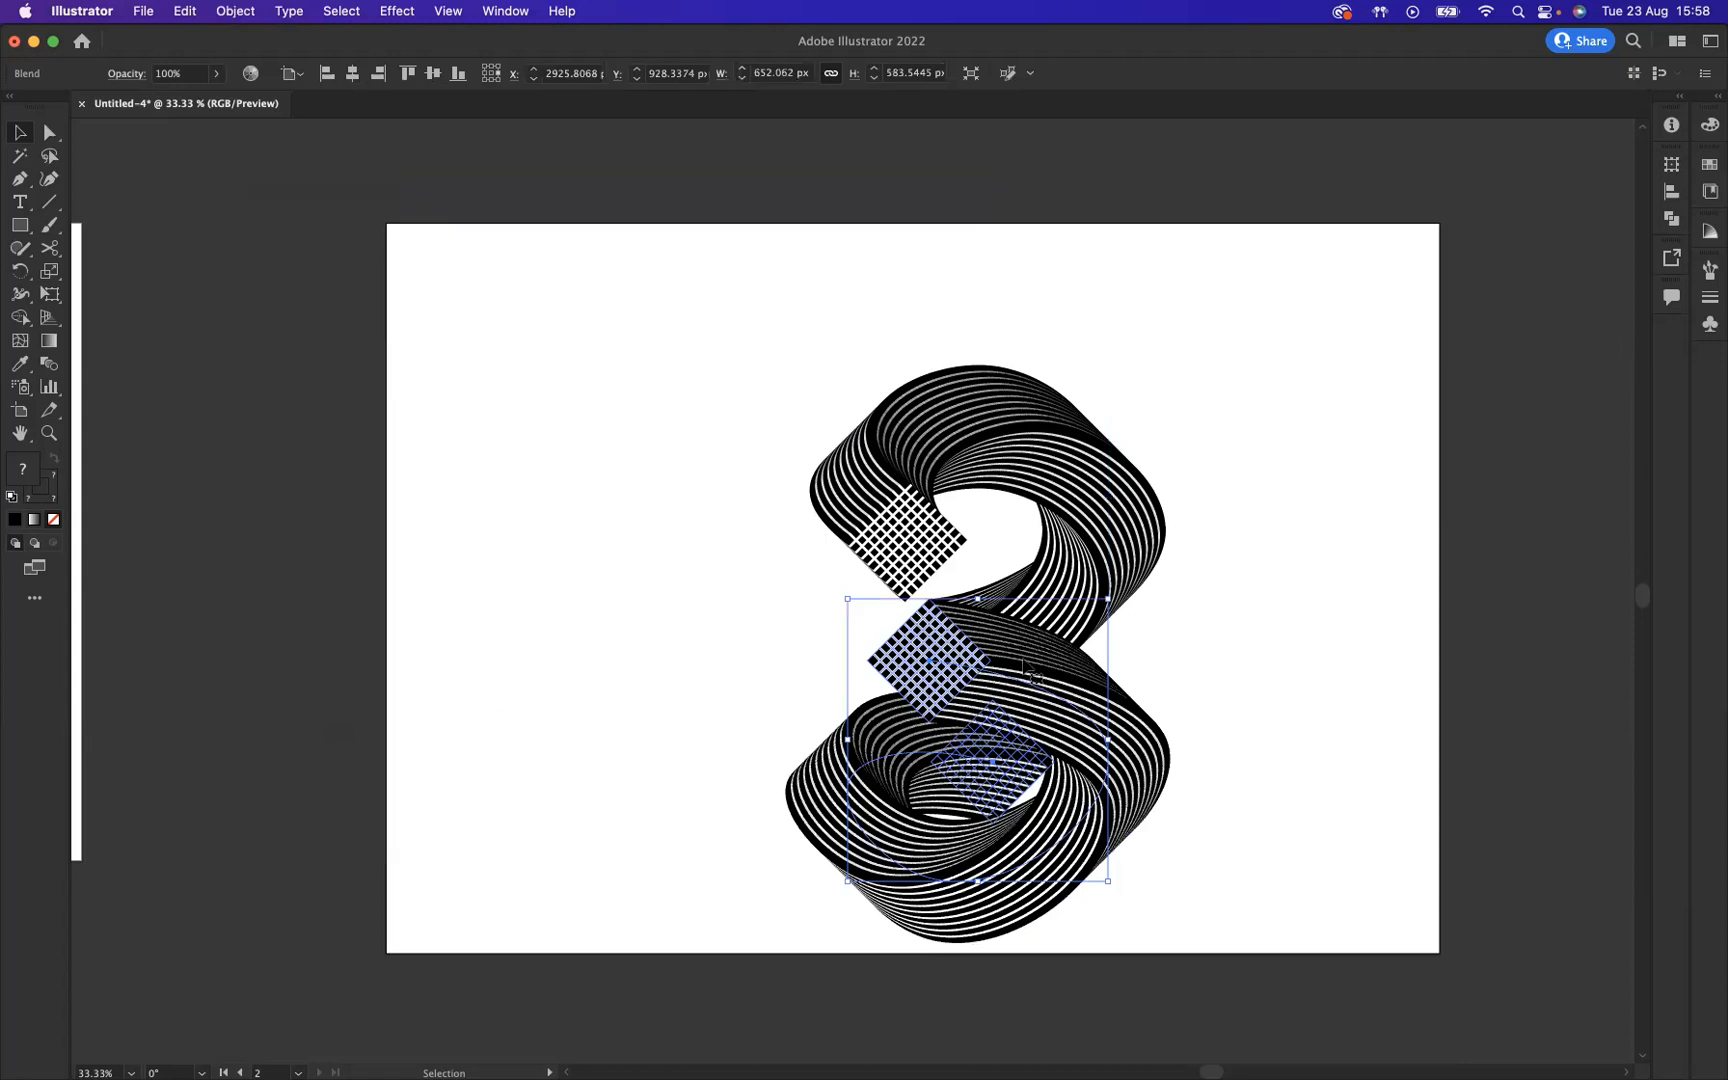
# Send the lower ribbon to the back, behind the upper ribbon.
pyautogui.rightClick(959, 661)
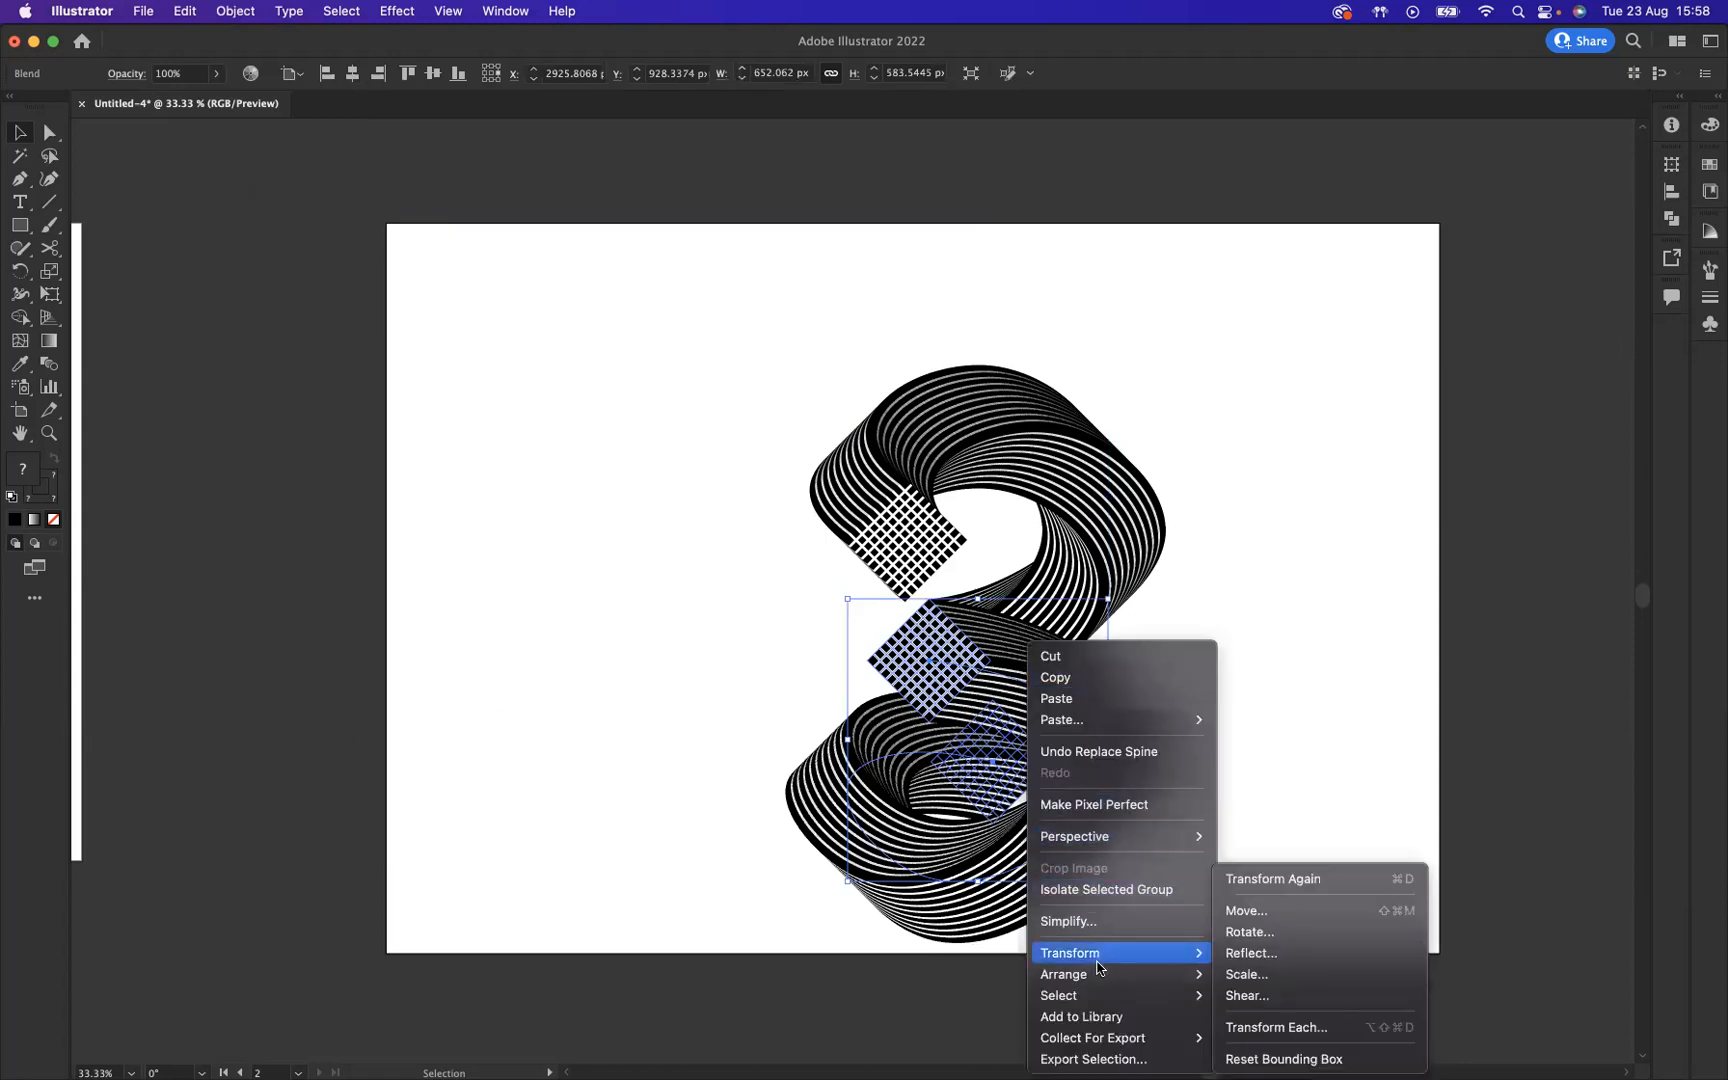
pyautogui.moveTo(1065, 974)
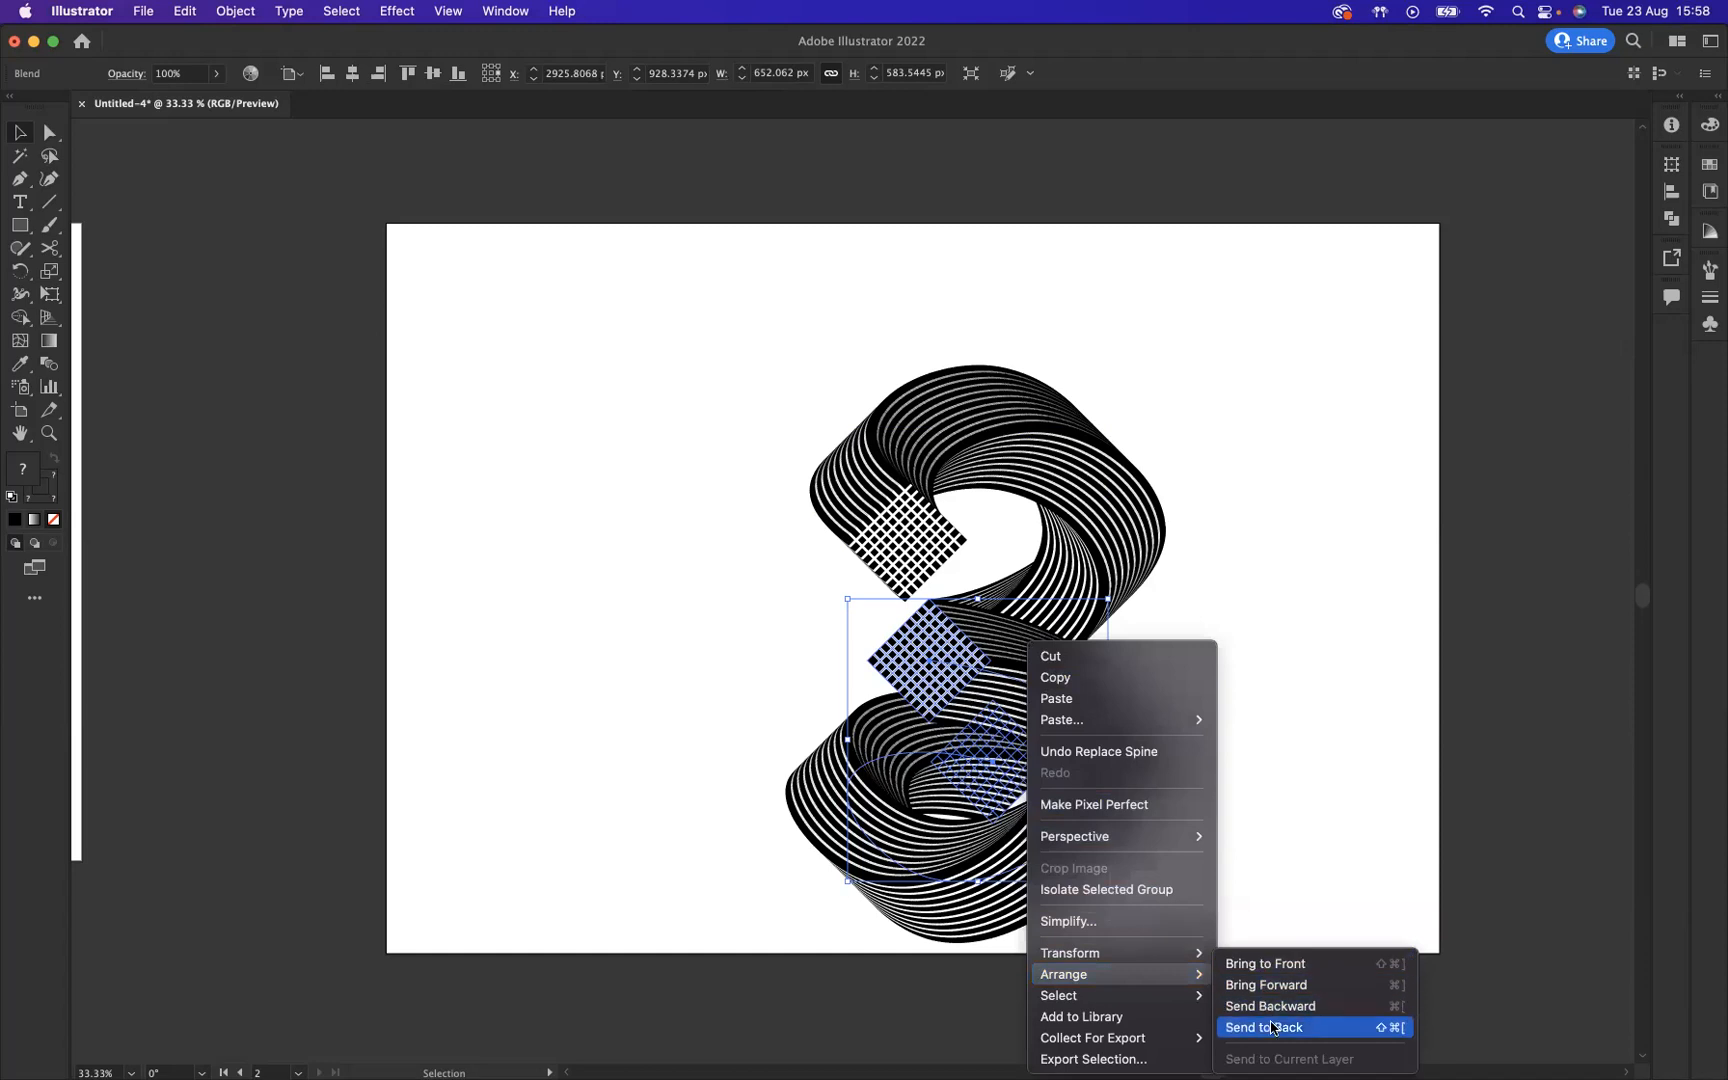
pyautogui.click(1265, 1026)
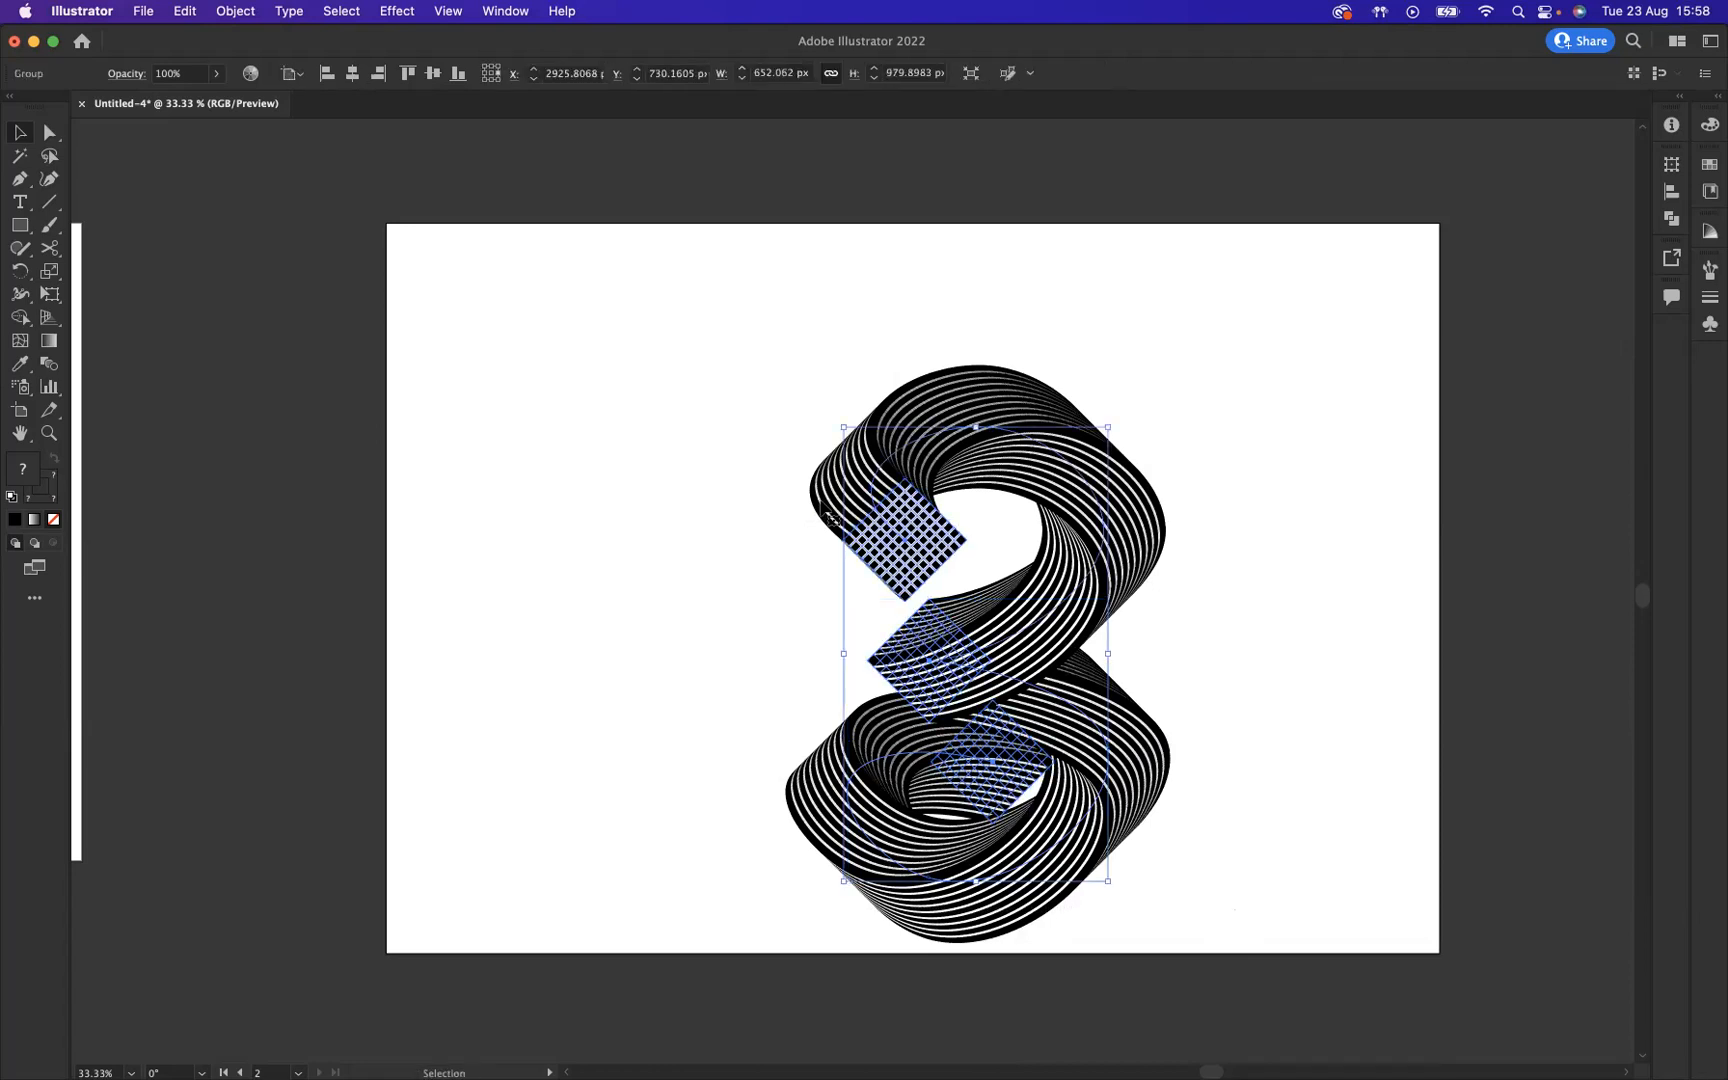
# Shift the grouped striped 3 toward the artboard centre and deselect it.
pyautogui.click(350, 73)
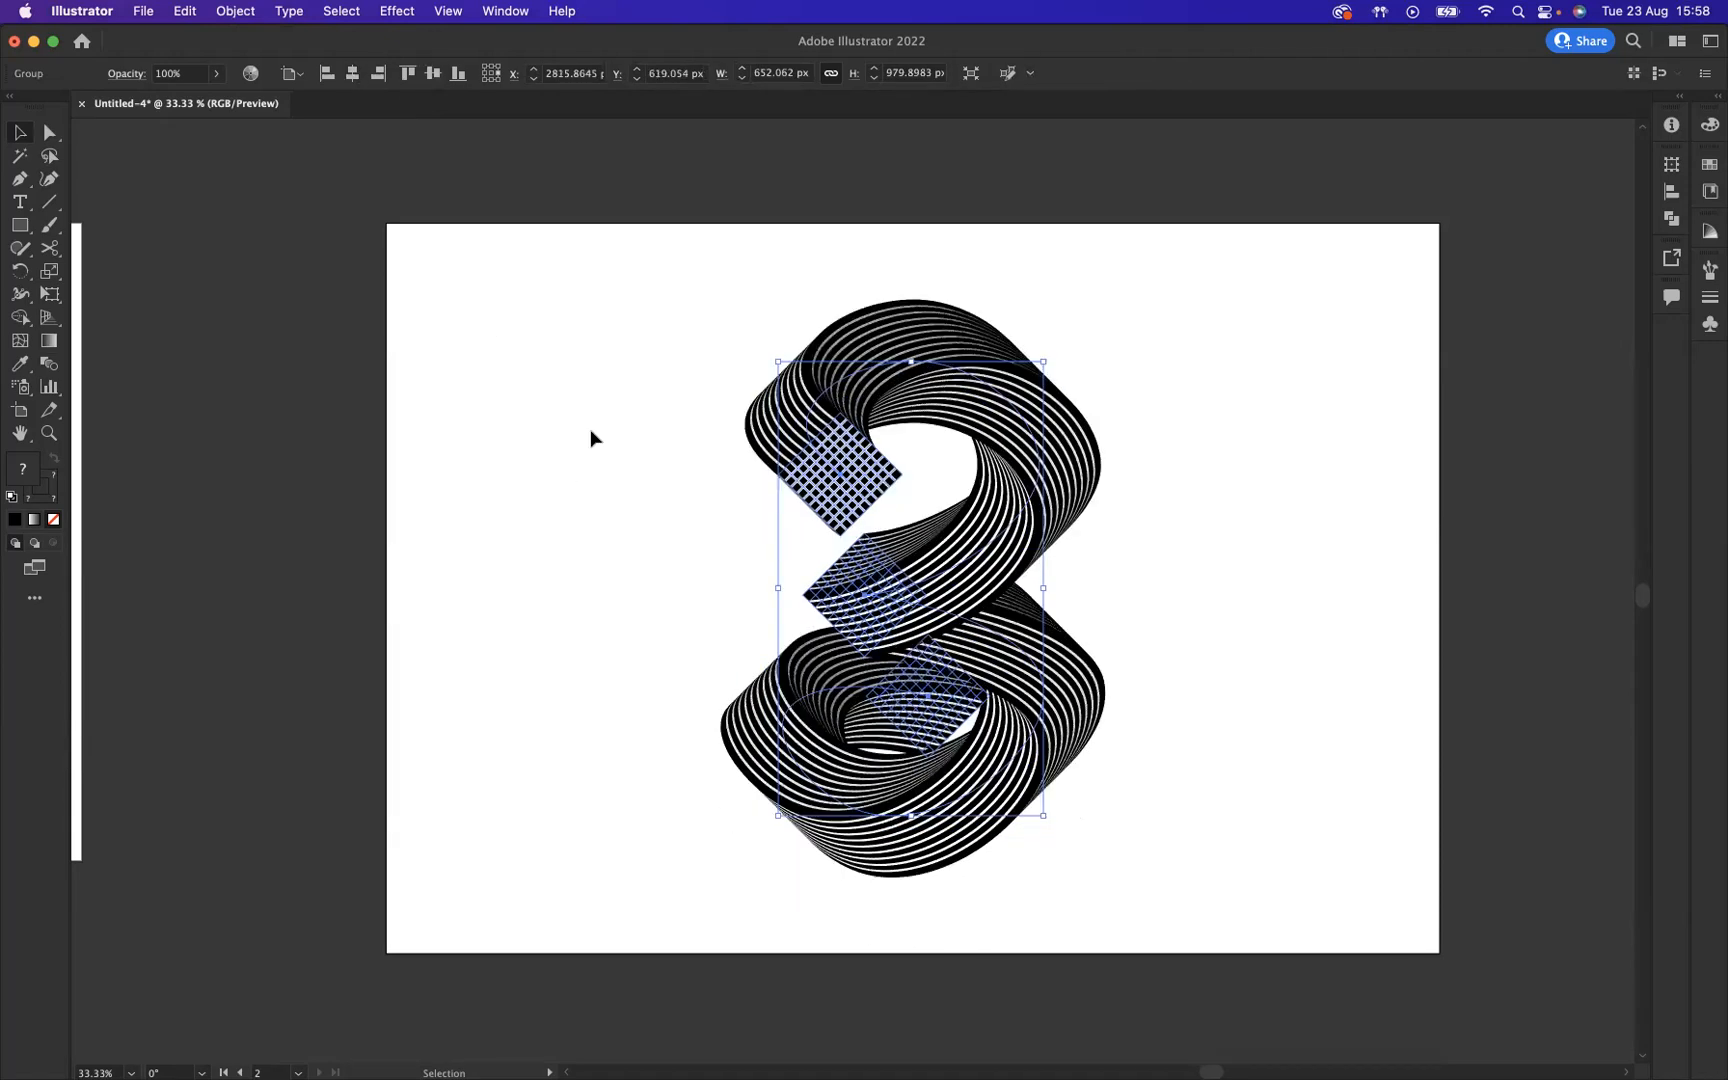
pyautogui.click(592, 439)
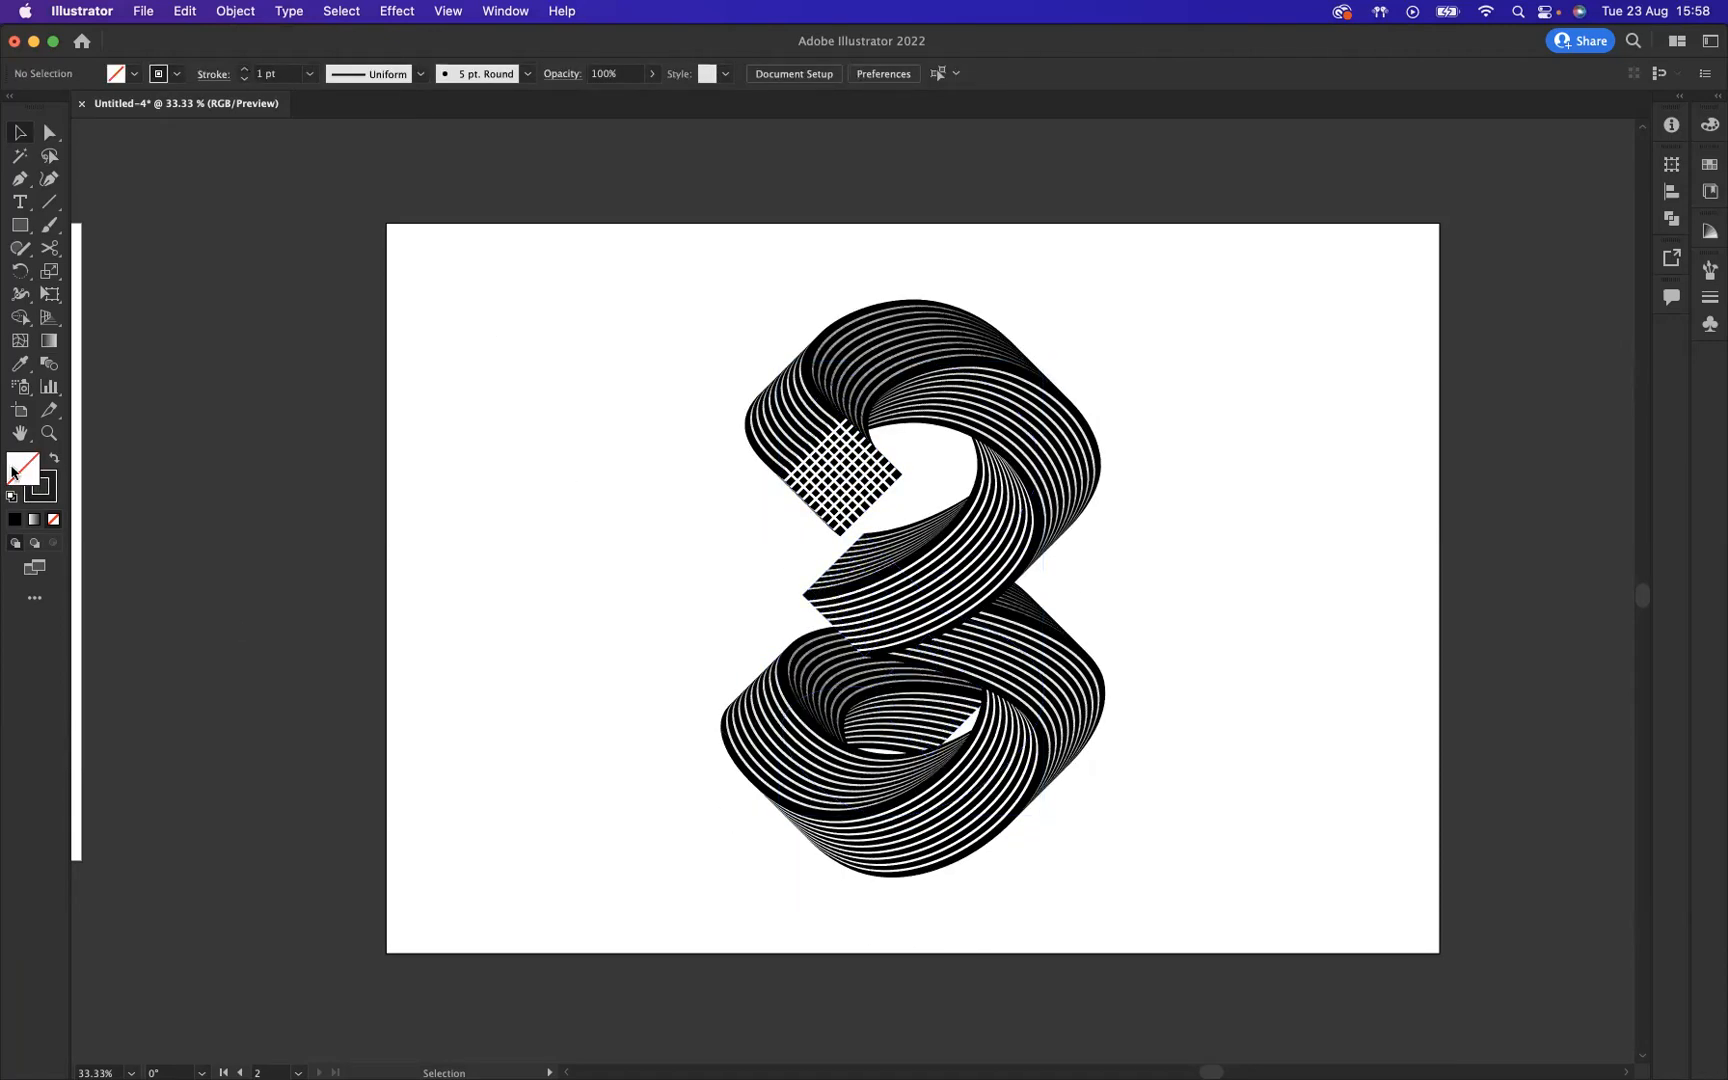